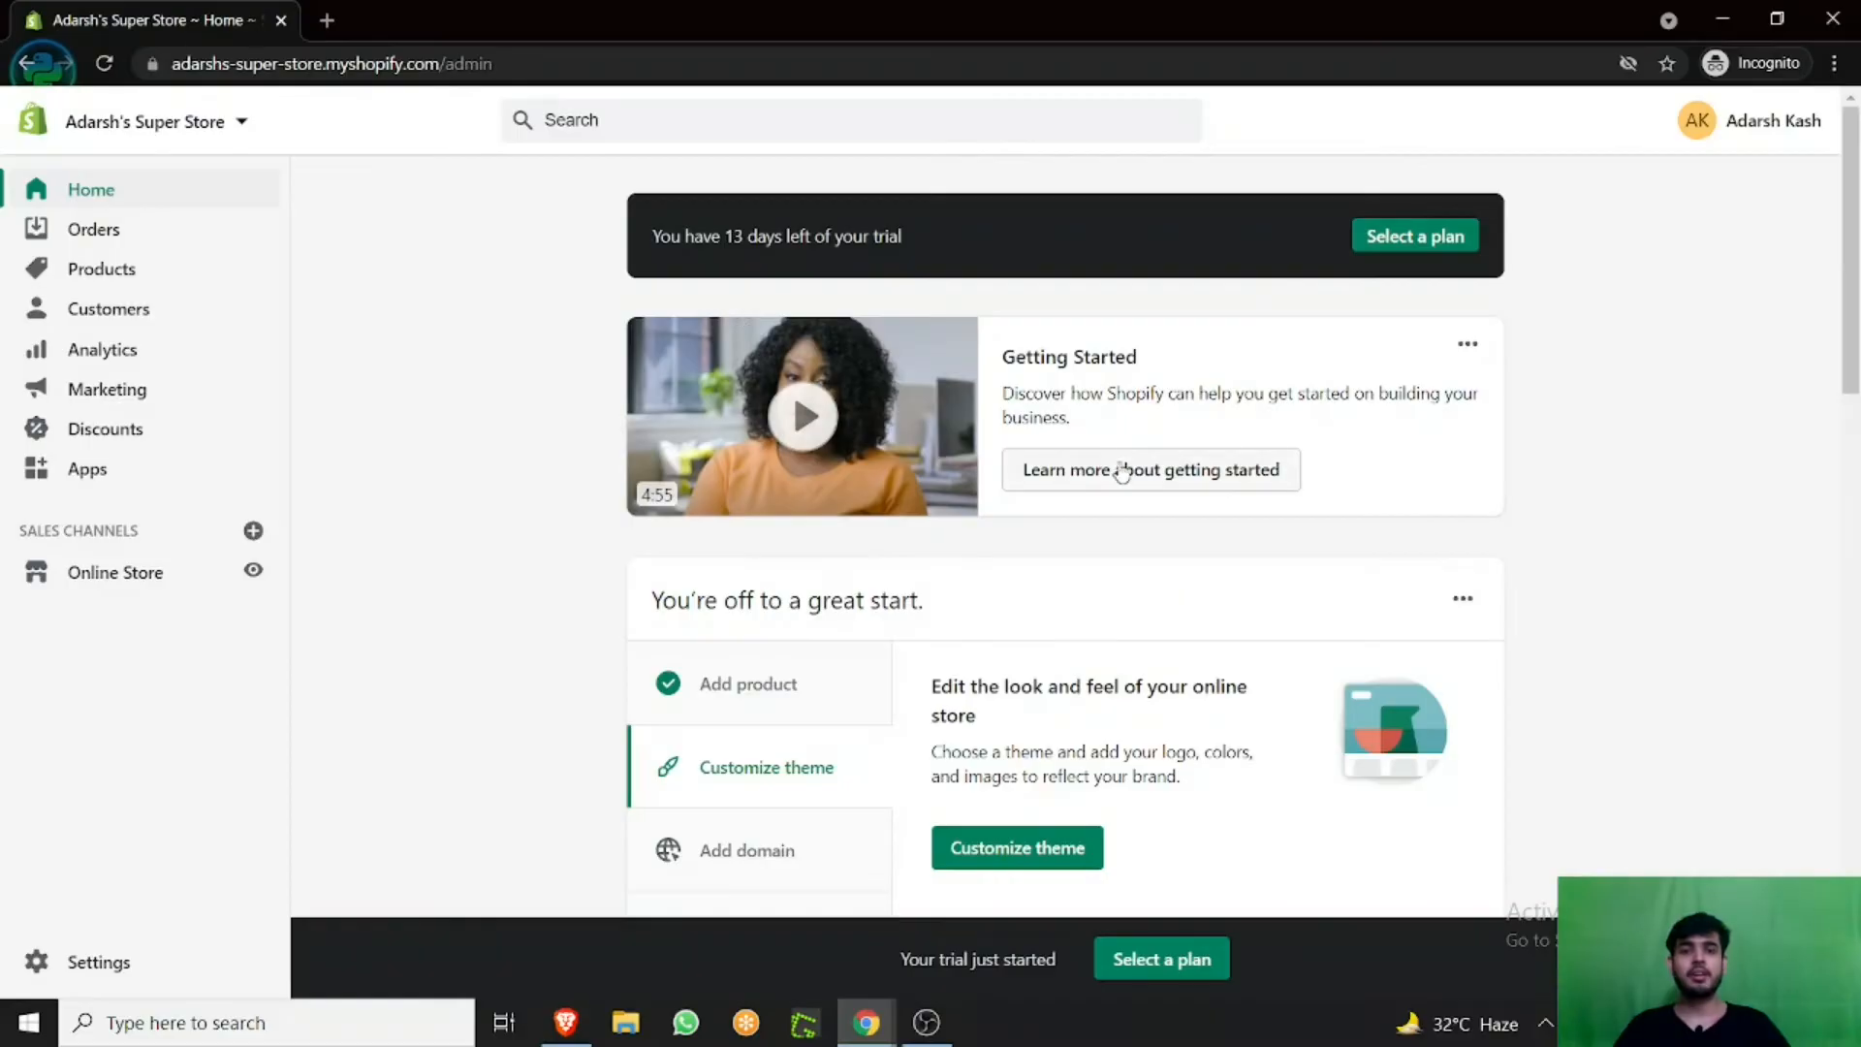
mouse_move(250, 649)
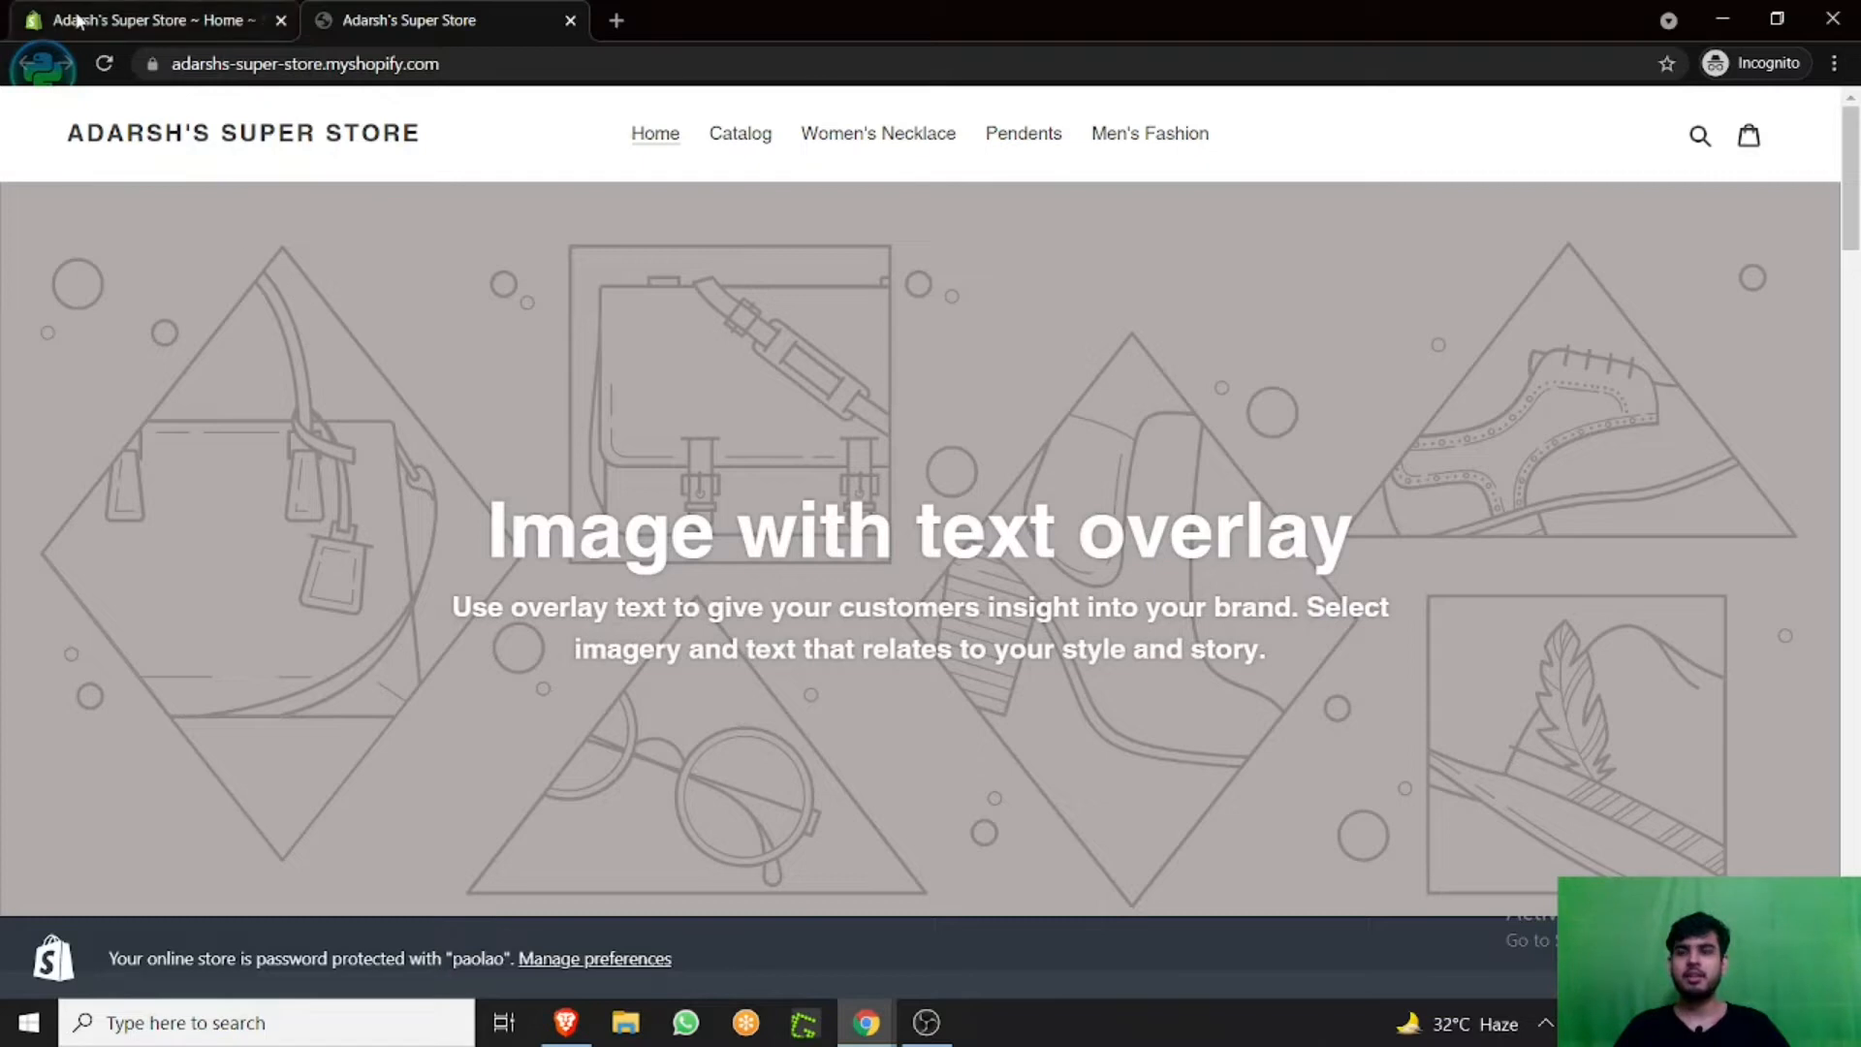
Run a storefront search for MEN NECKLACE, which returns 0 results.
click(1698, 134)
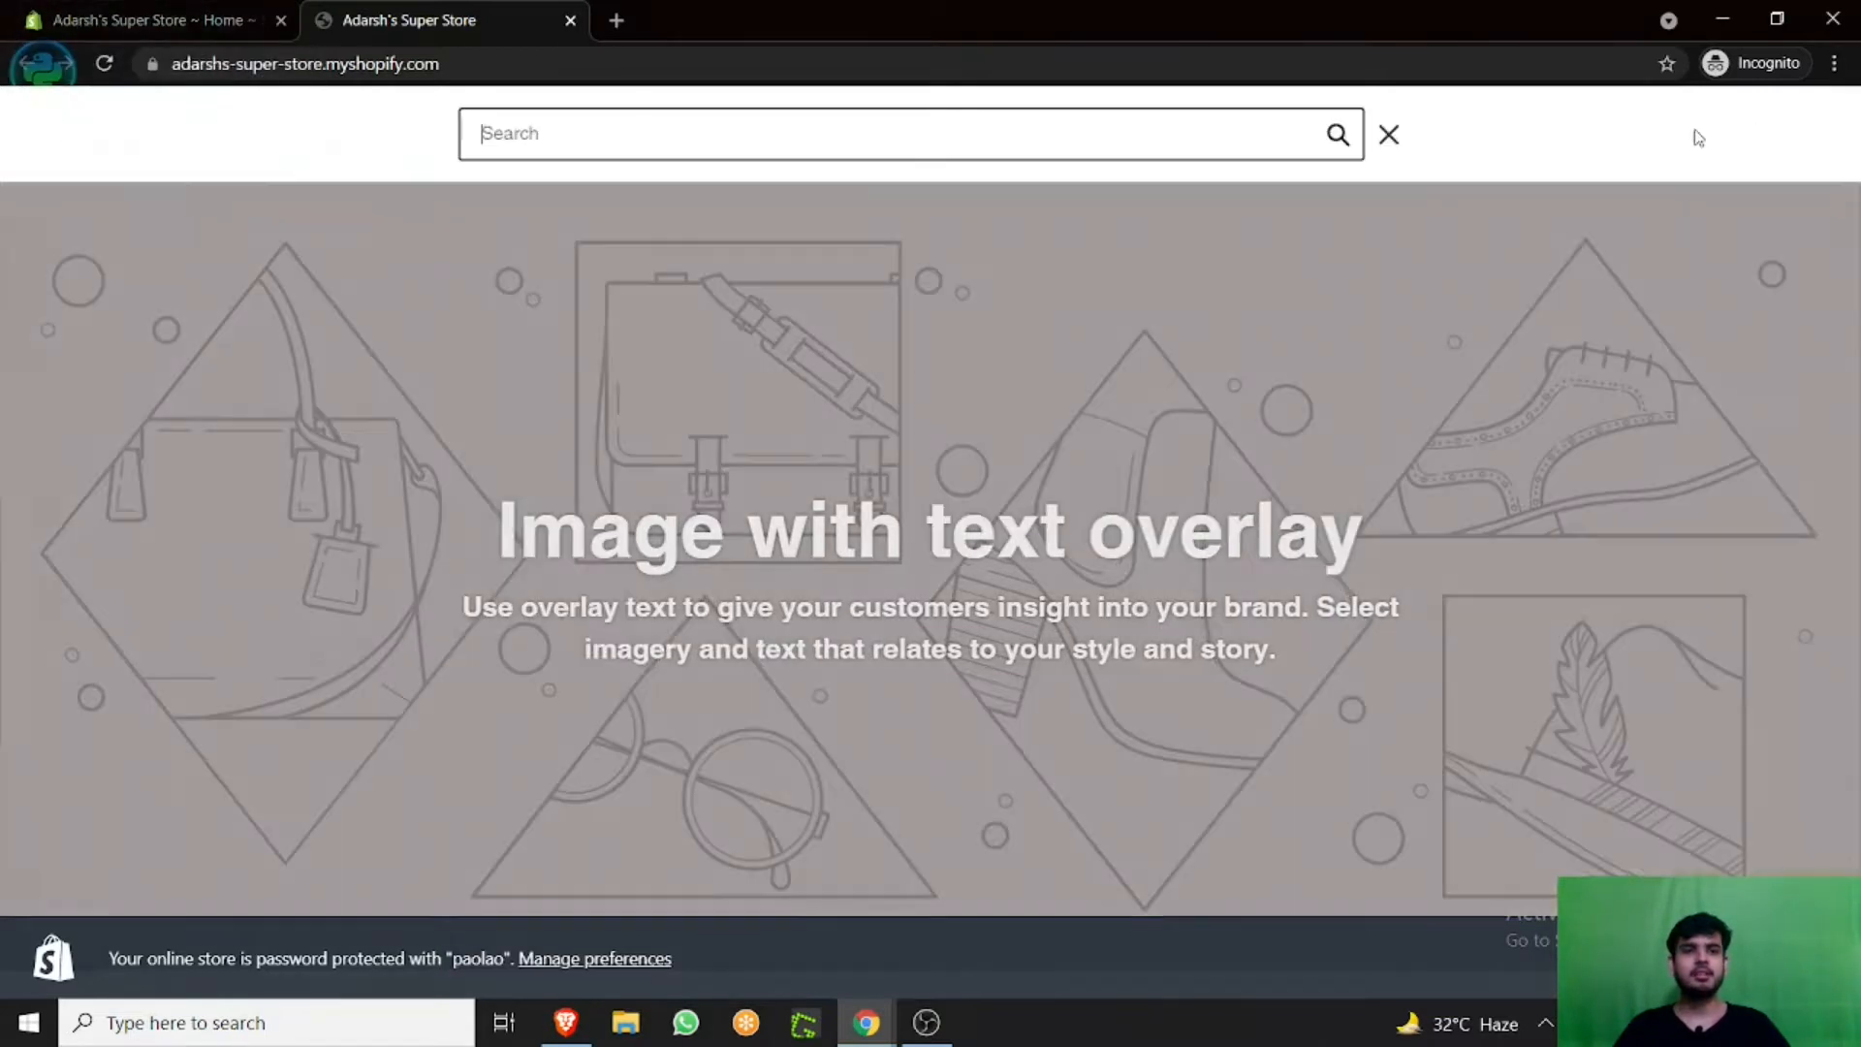
click(727, 134)
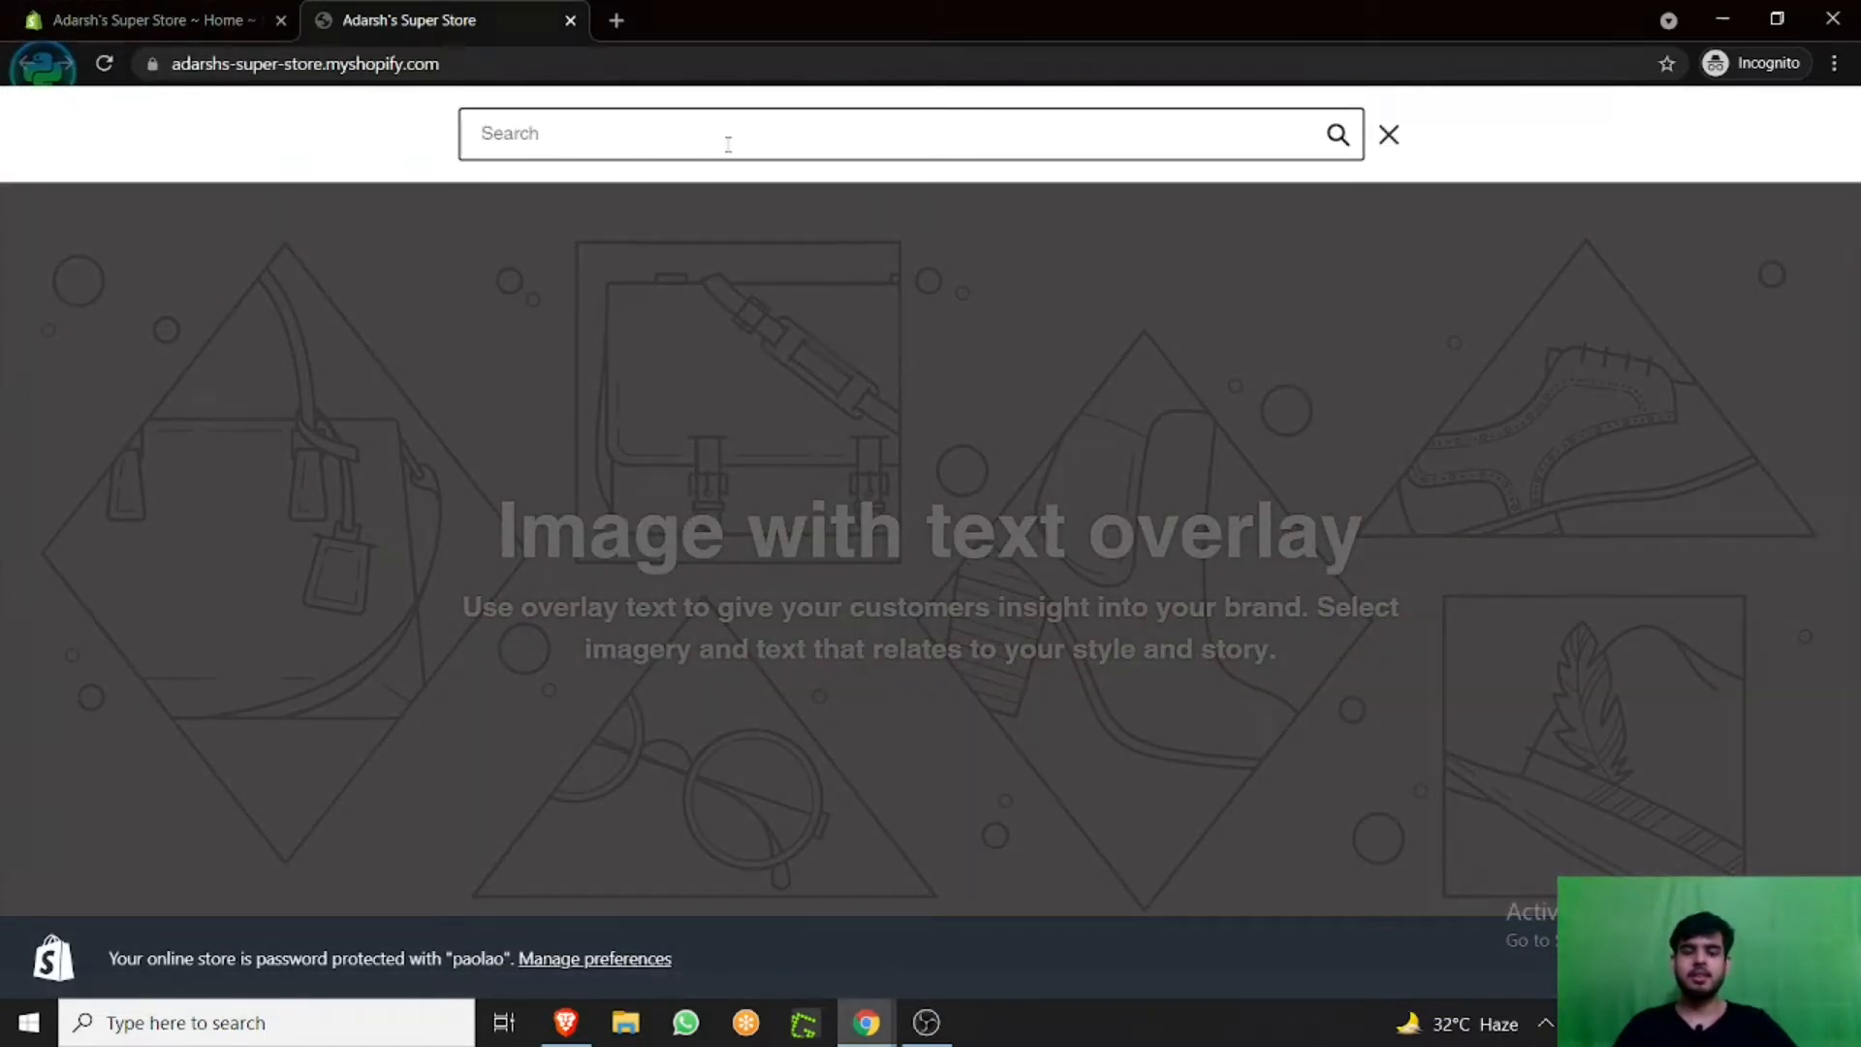
text(MEN)
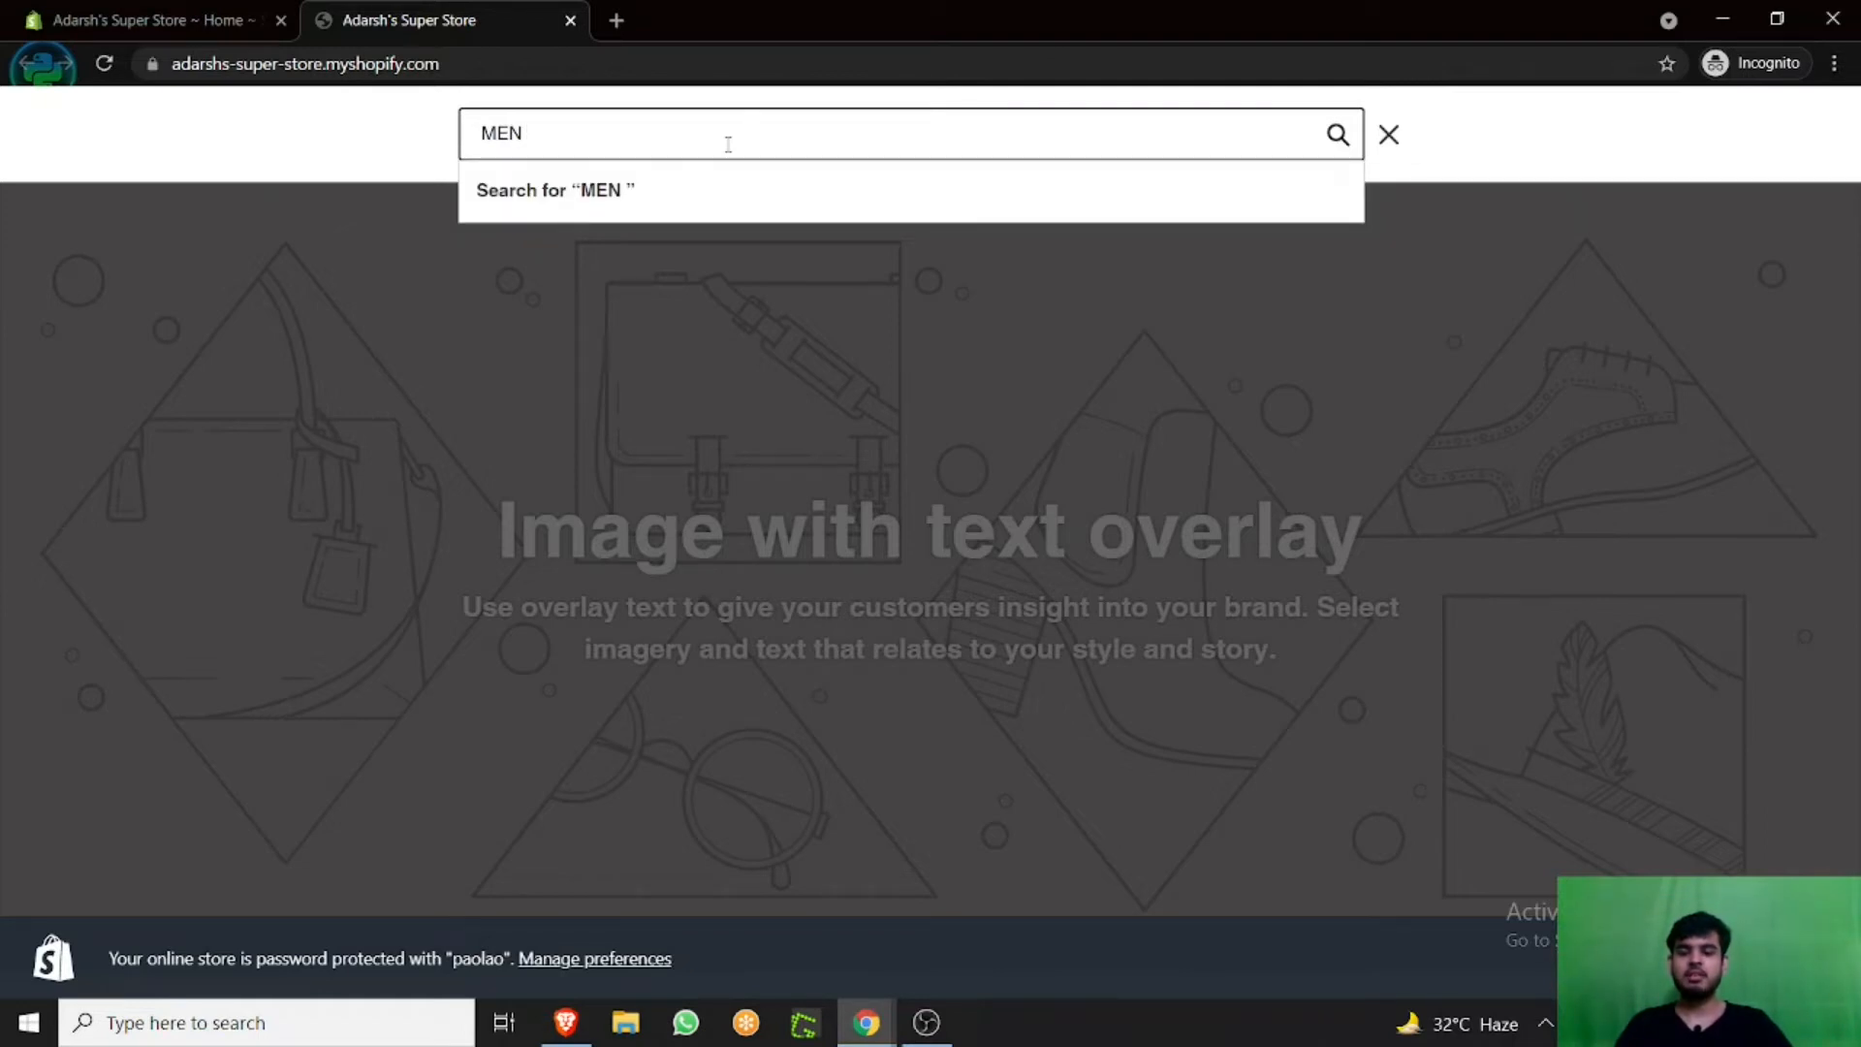
text(NECKLAC)
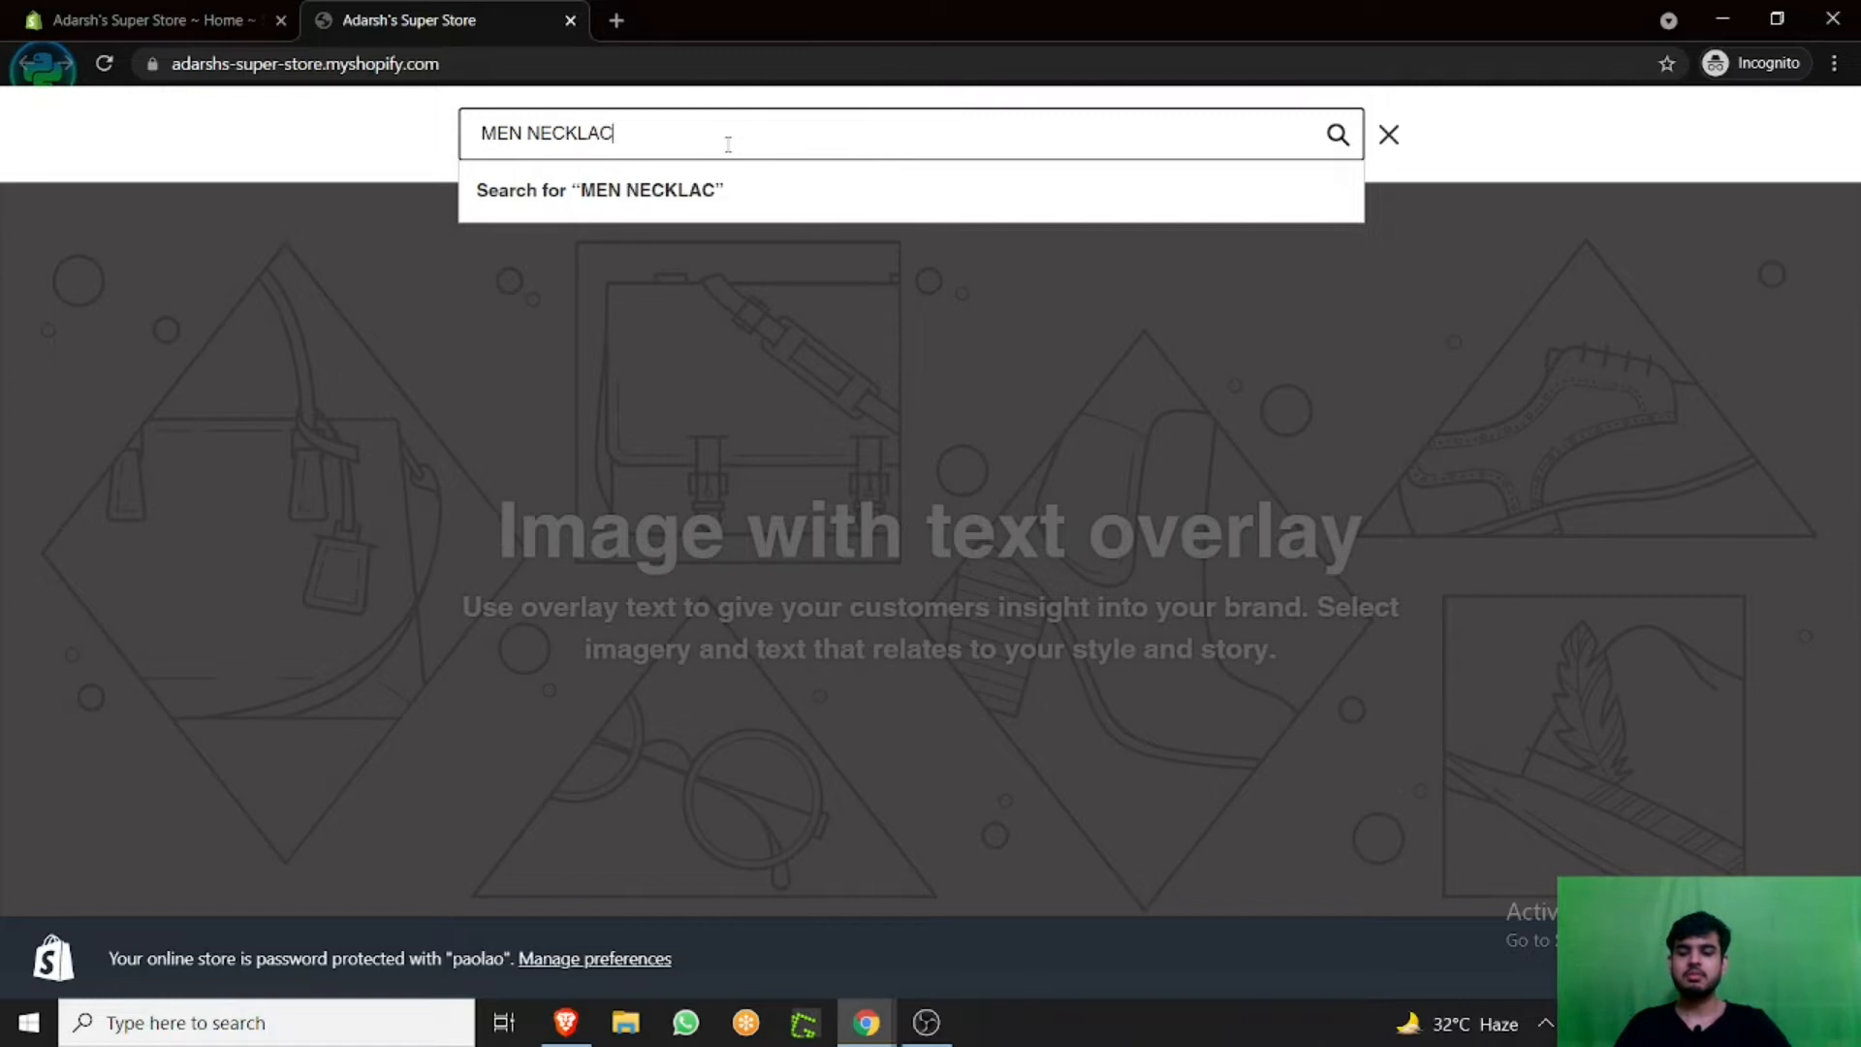
text(E)
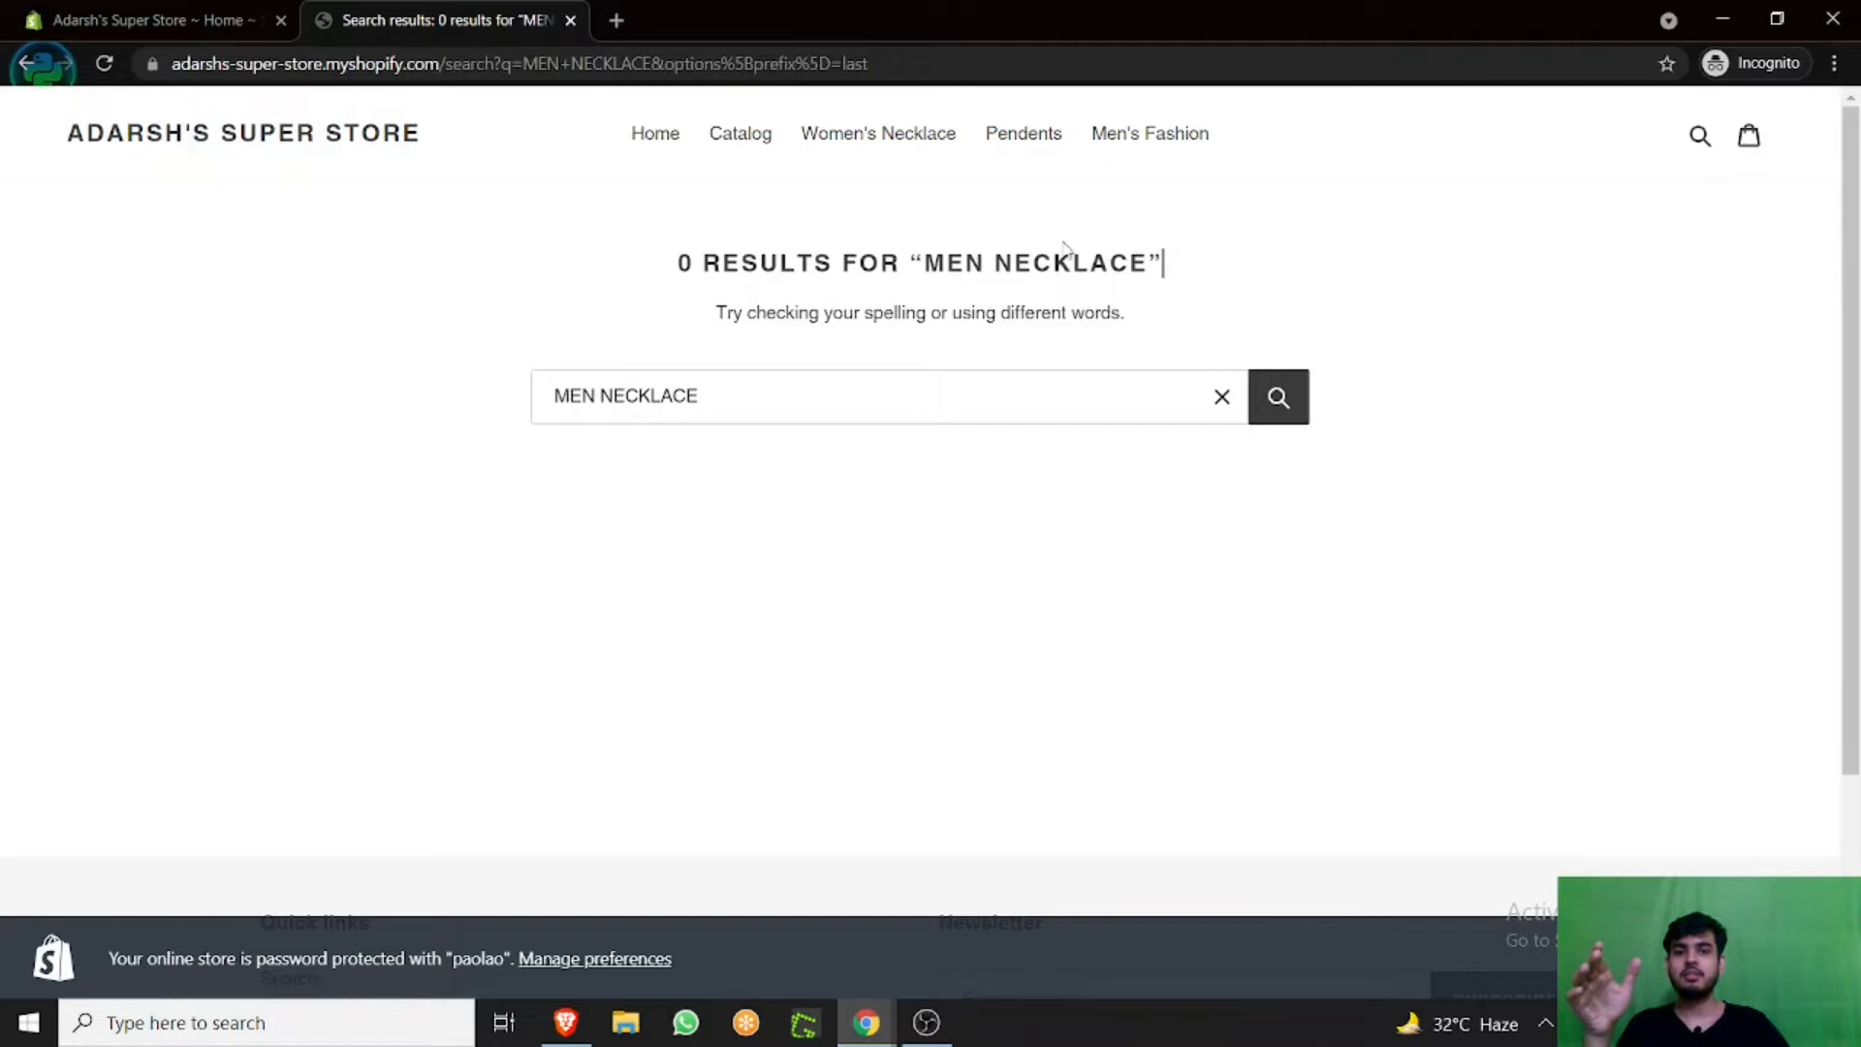
mouse_move(809, 209)
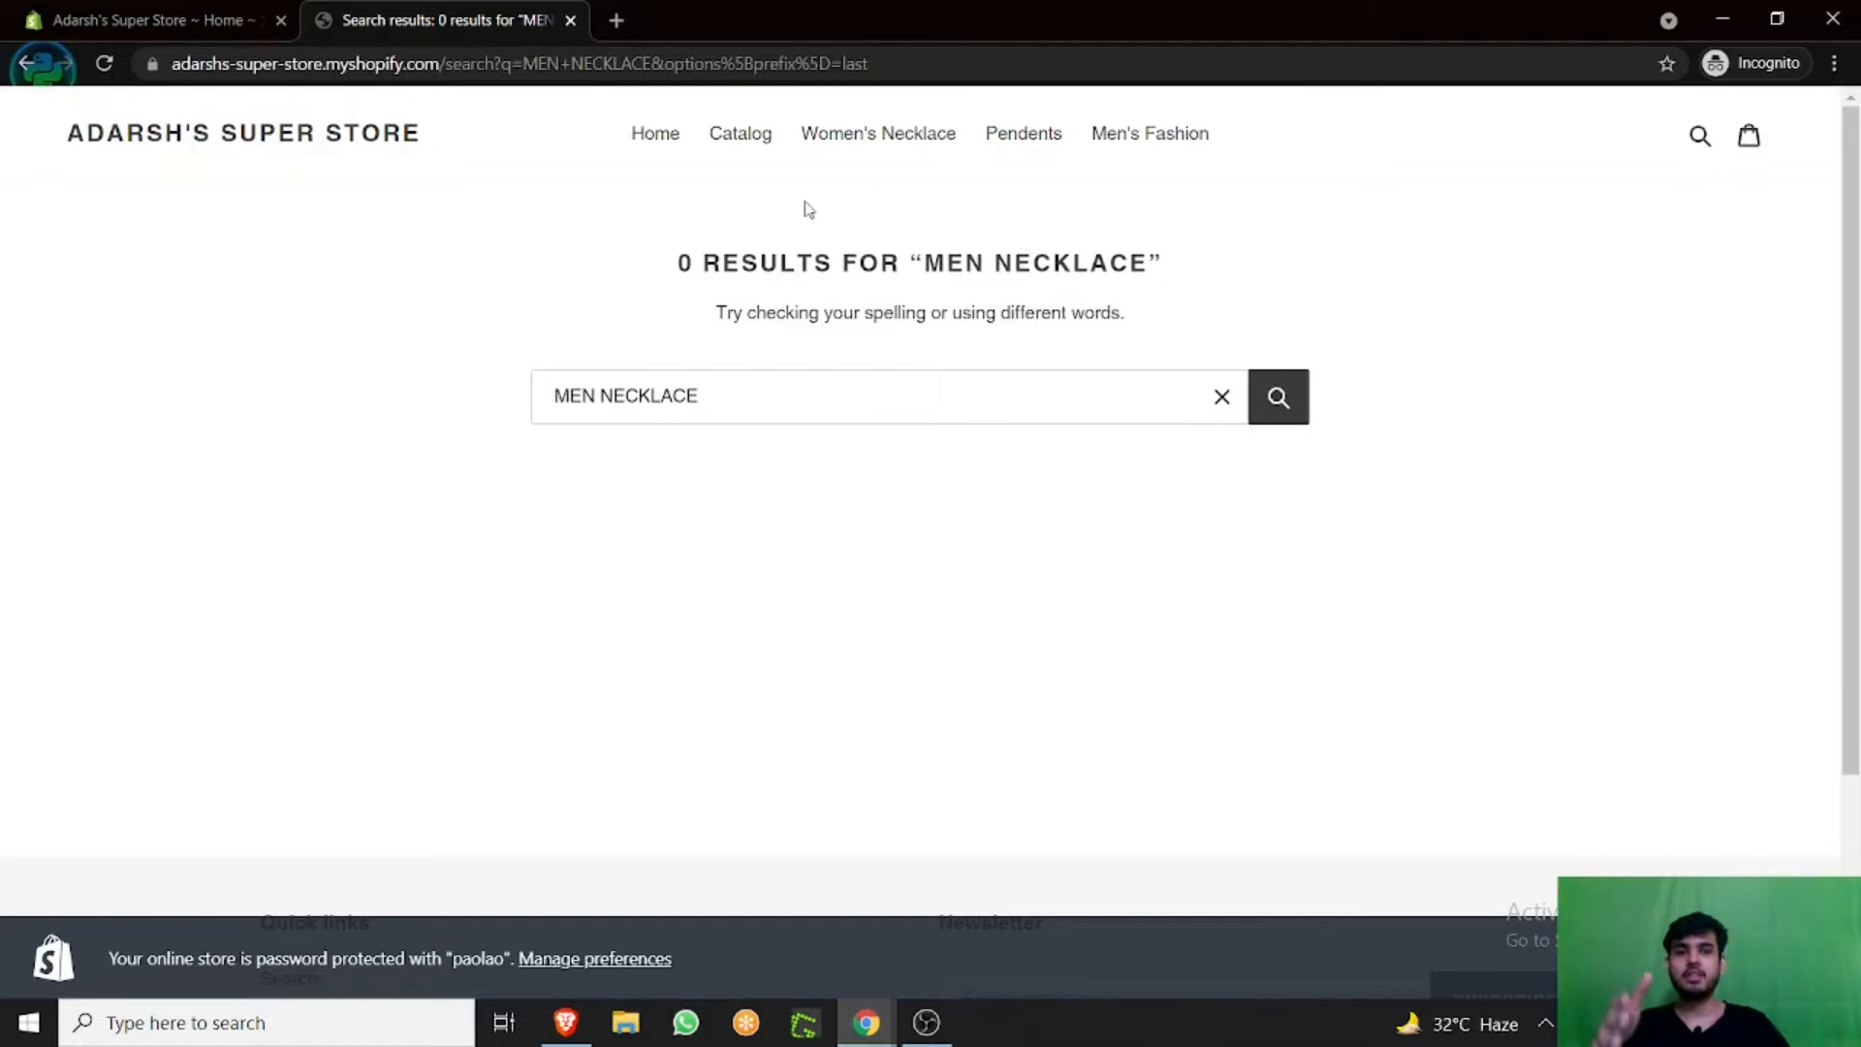
mouse_move(665, 210)
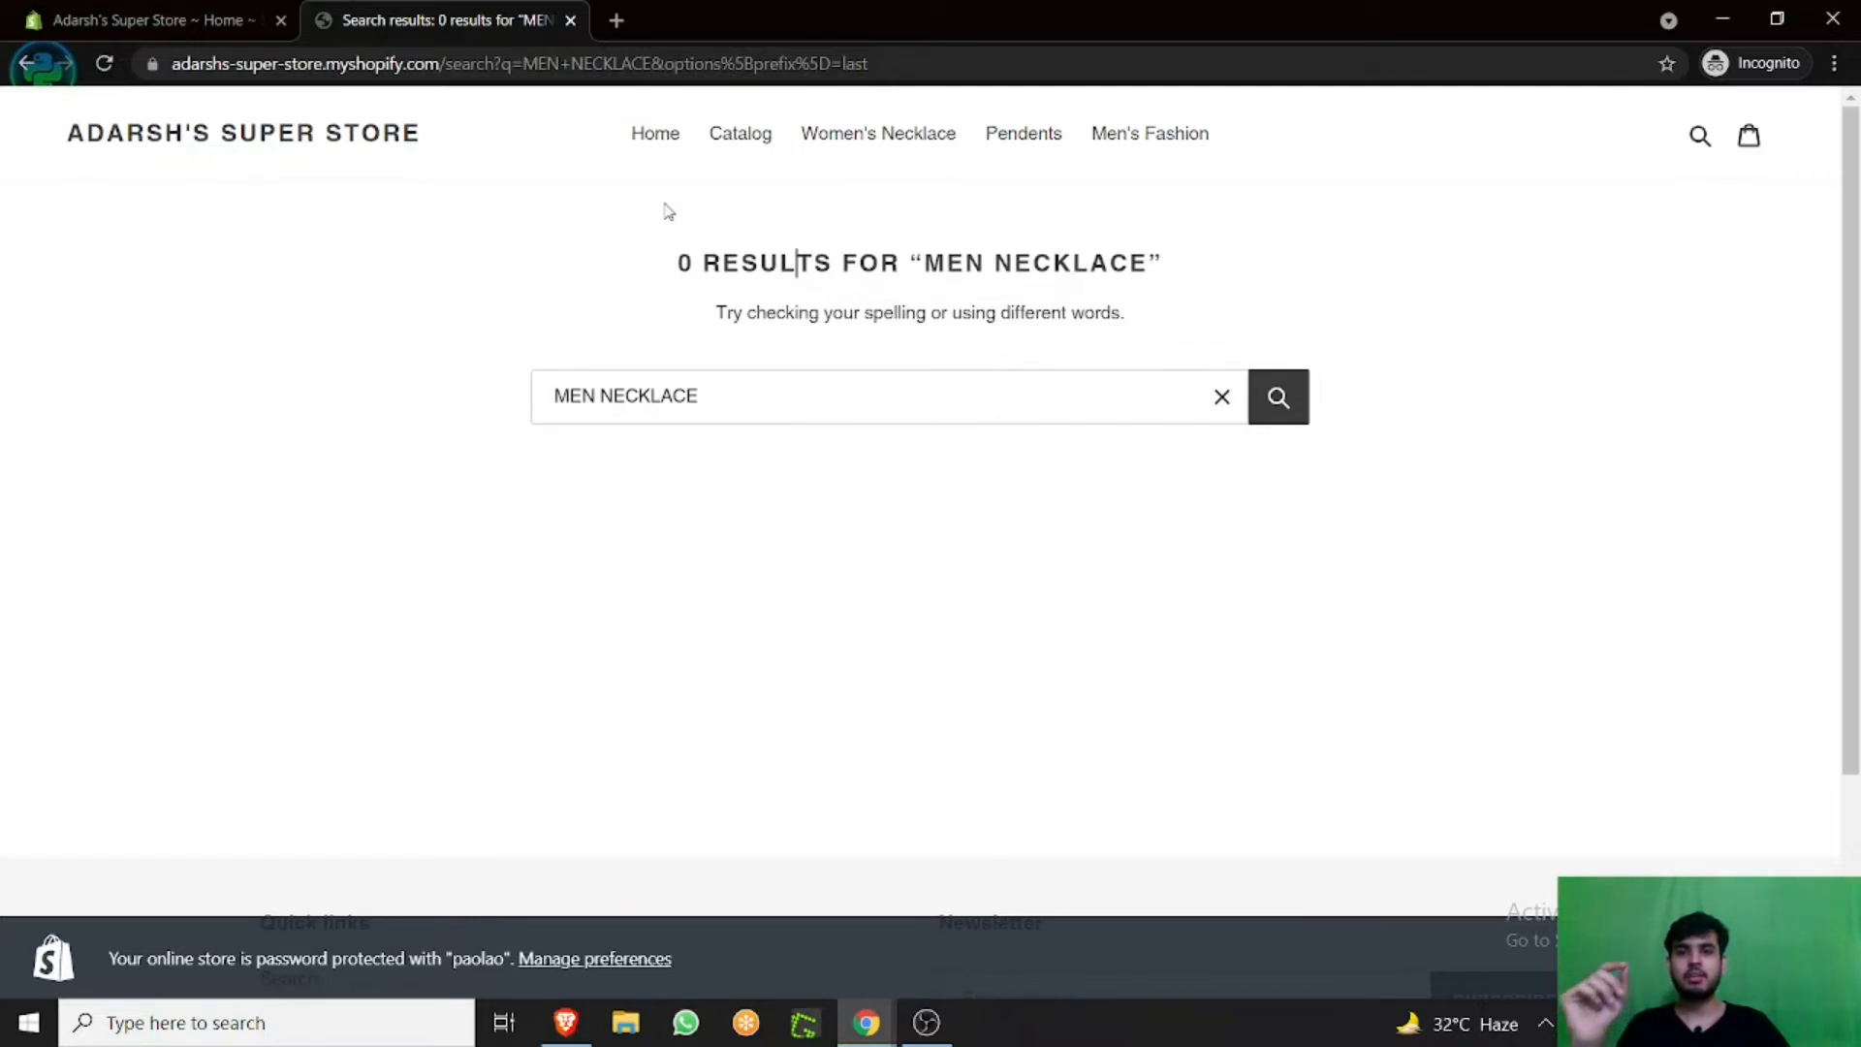
In the admin Products list, bring up Silver Pendent and reveal its Tags section.
click(142, 20)
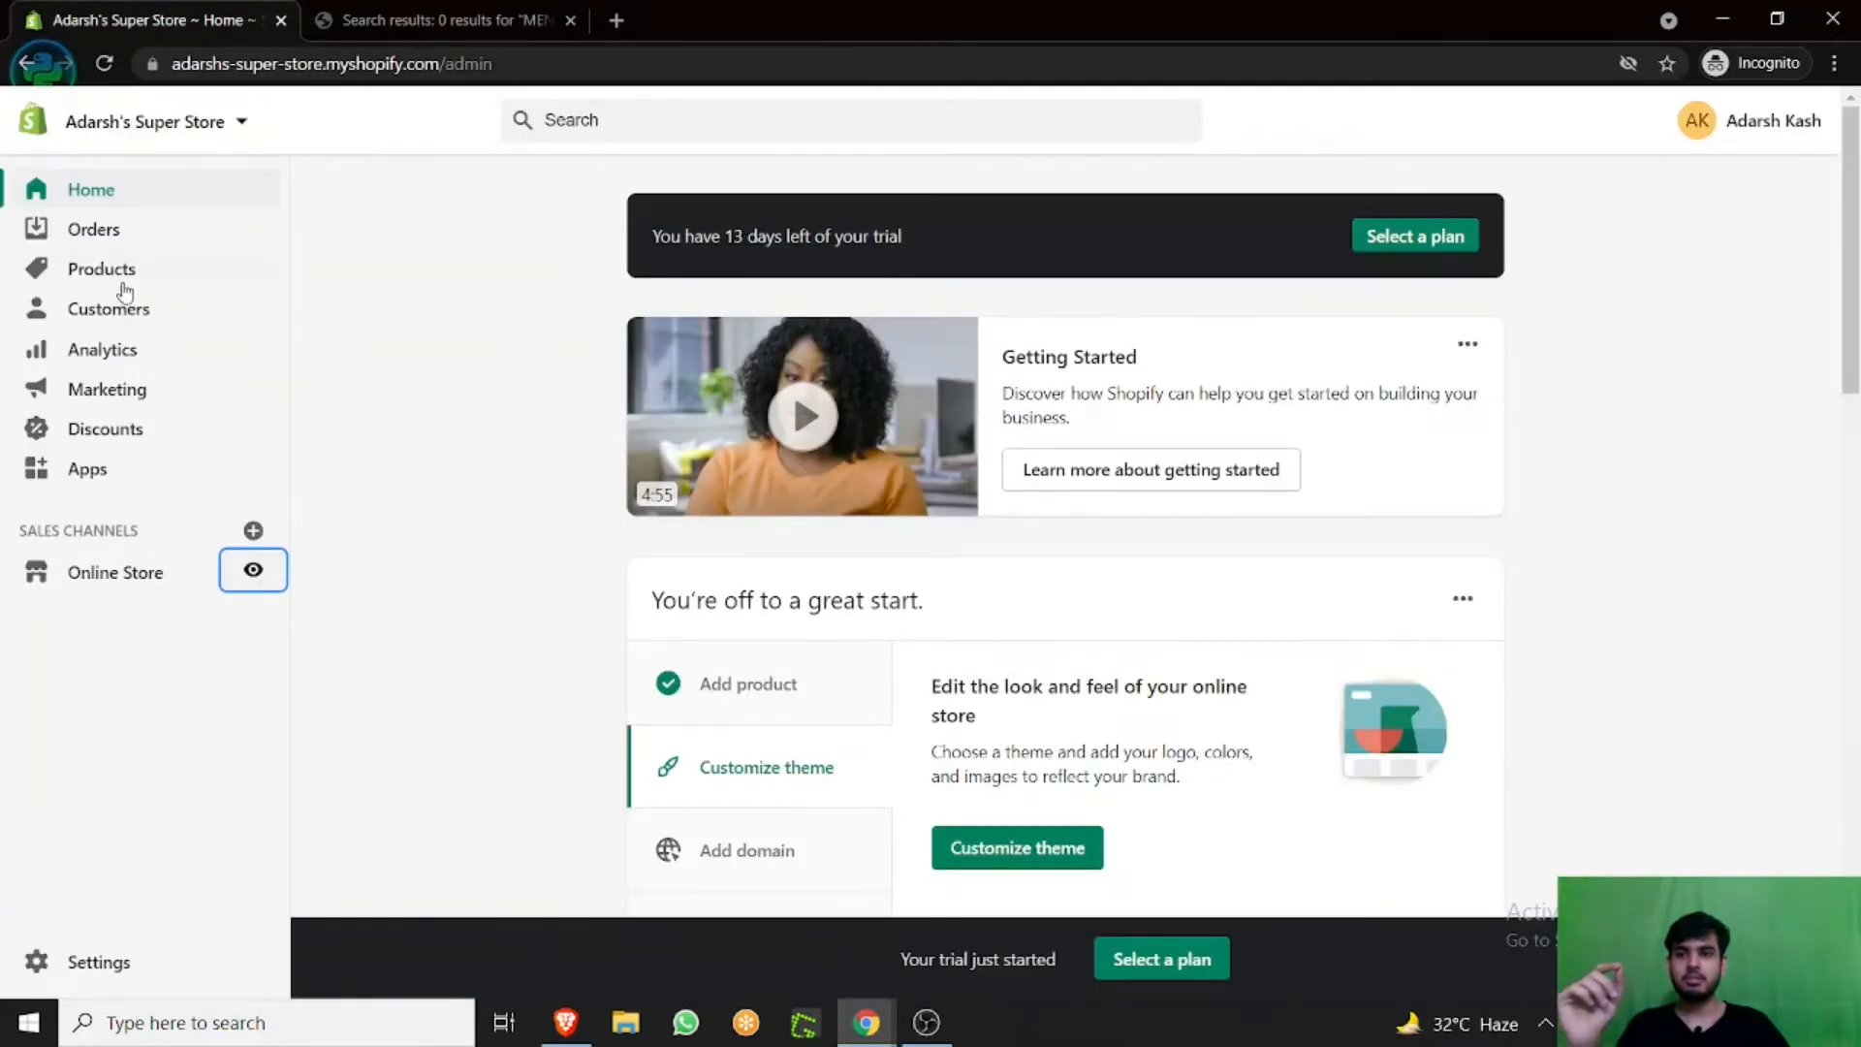
click(101, 267)
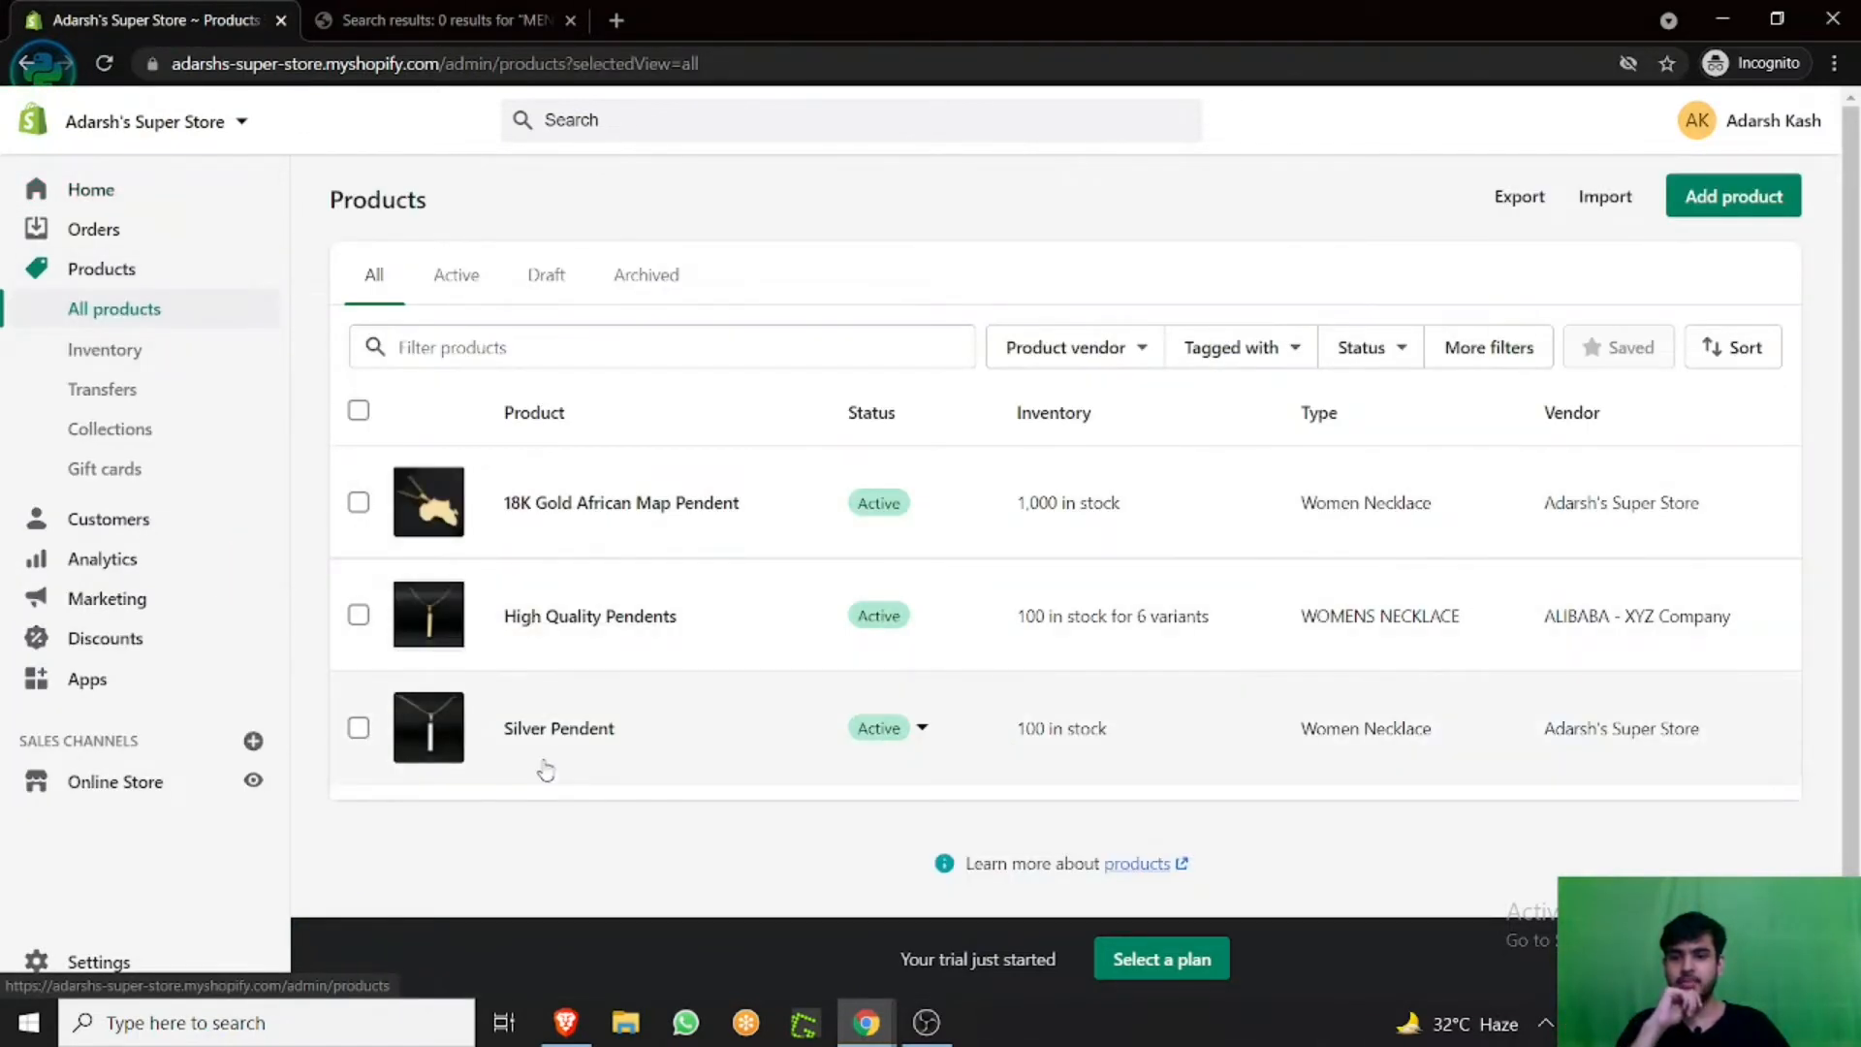
mouse_move(558, 727)
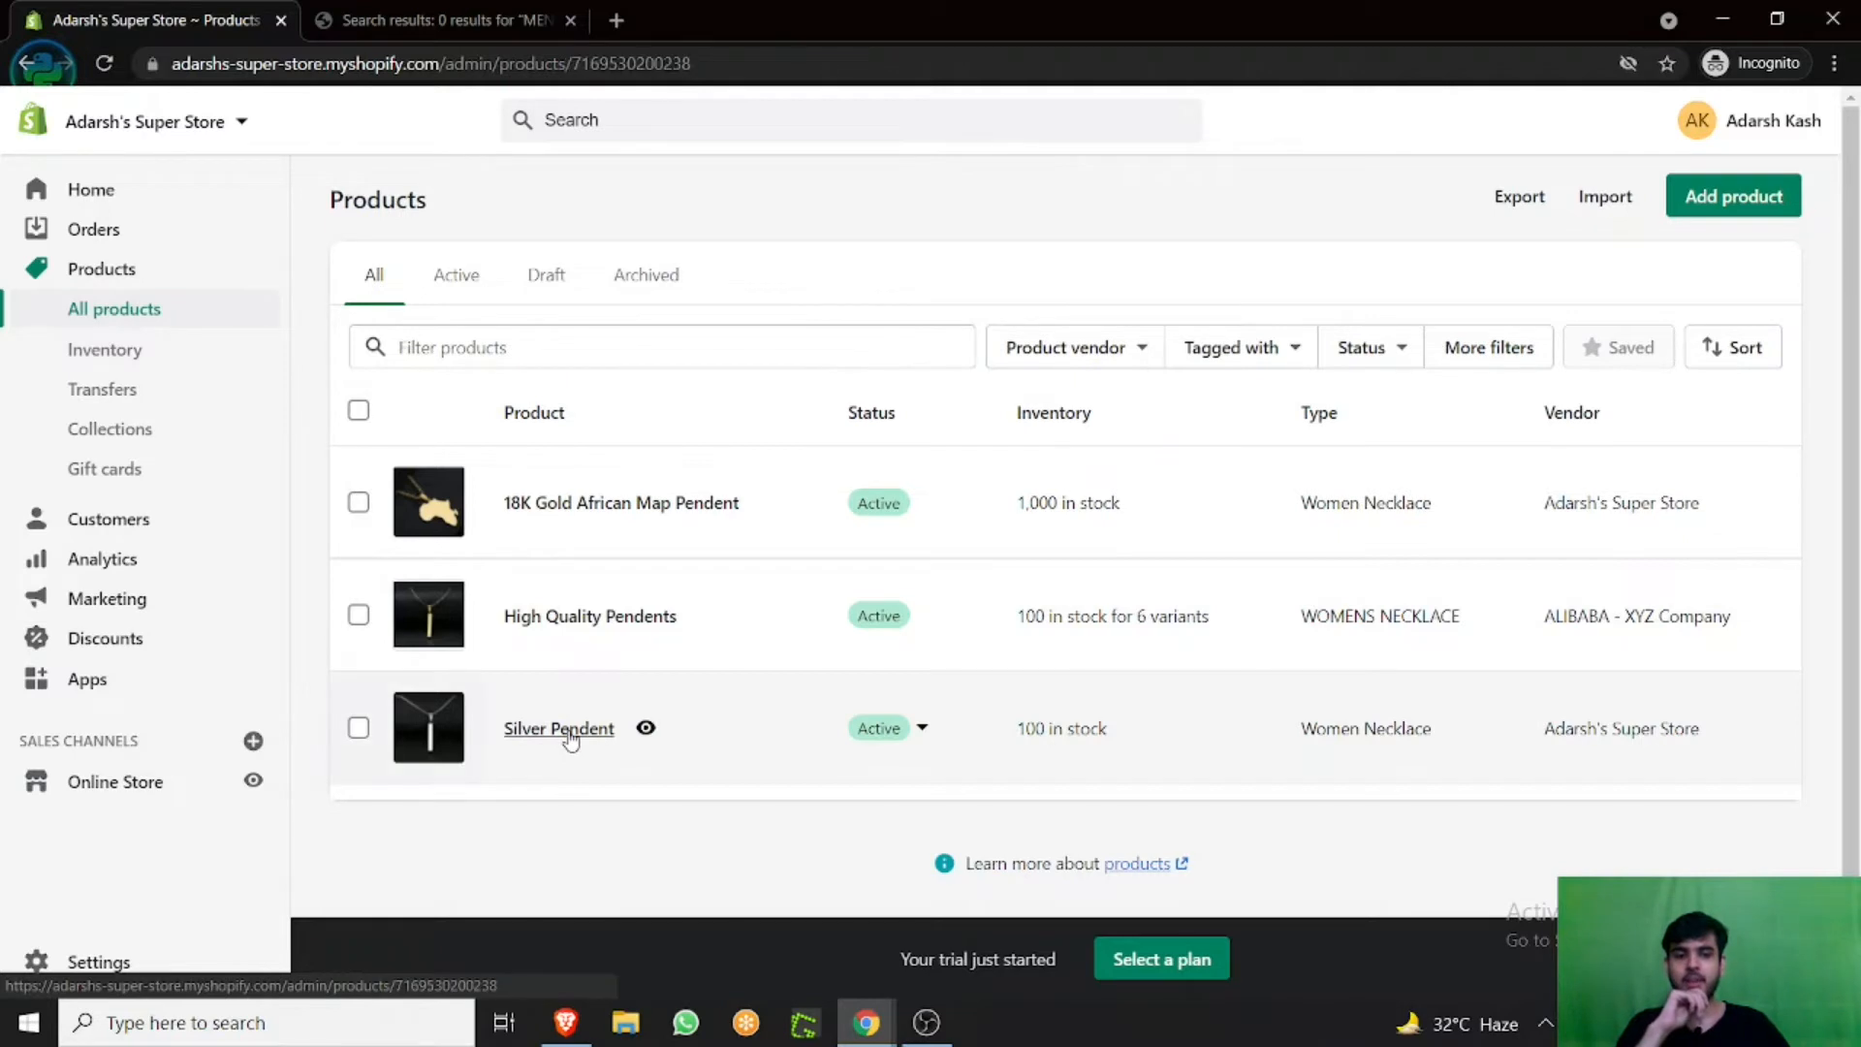
click(558, 726)
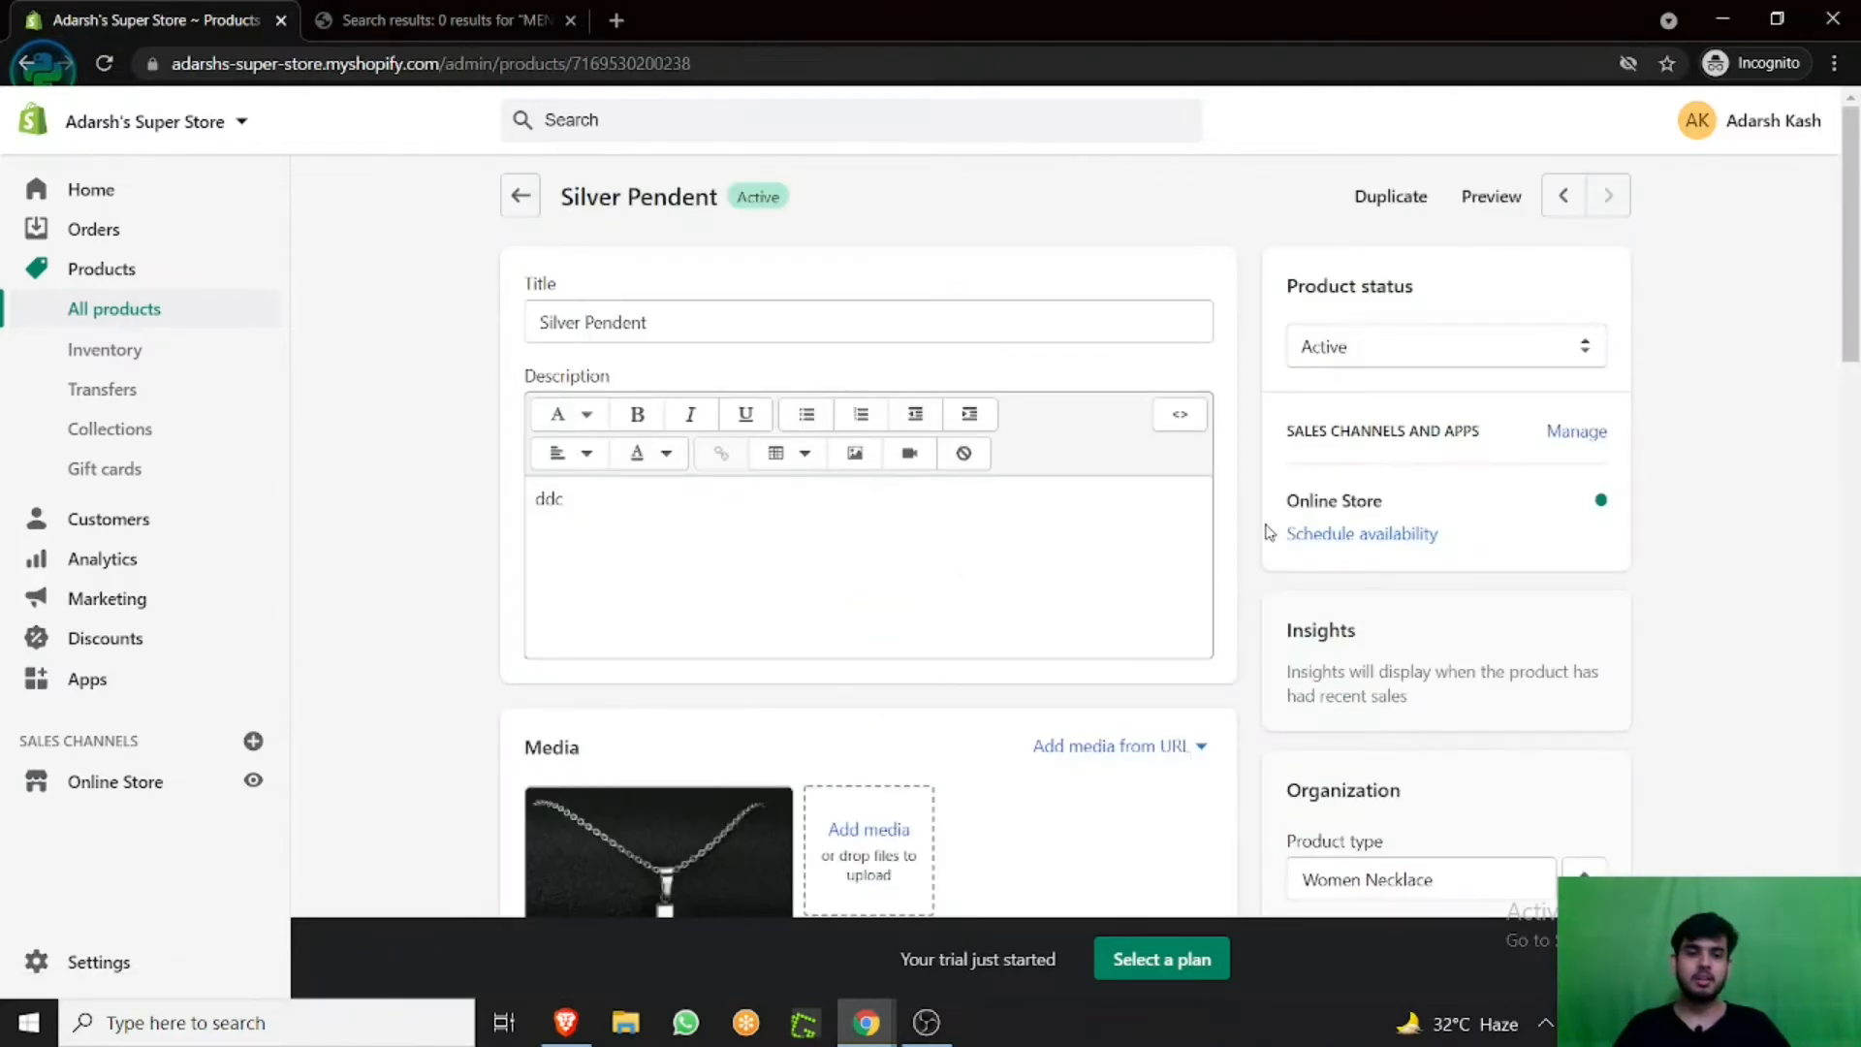
scroll(down, 3)
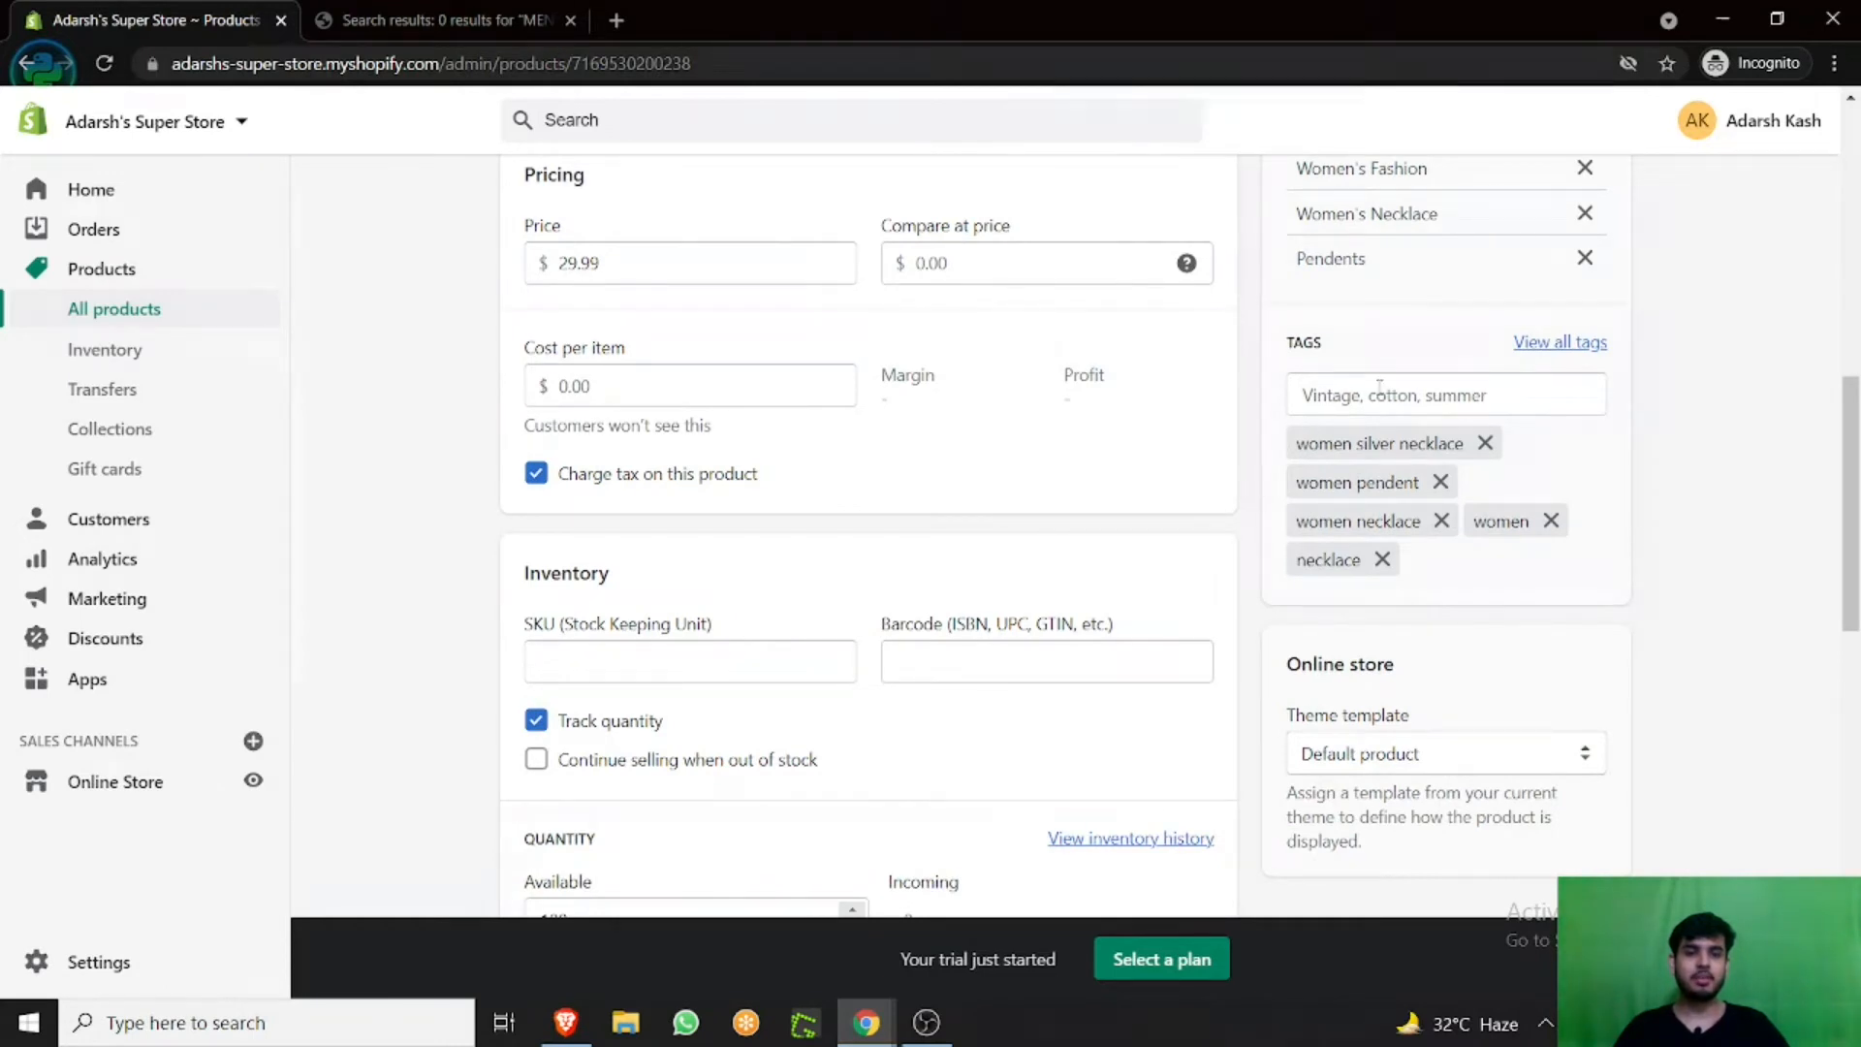
Add the tags MENS PENDENTS and MENS NECKLACE to Silver Pendent.
click(1442, 393)
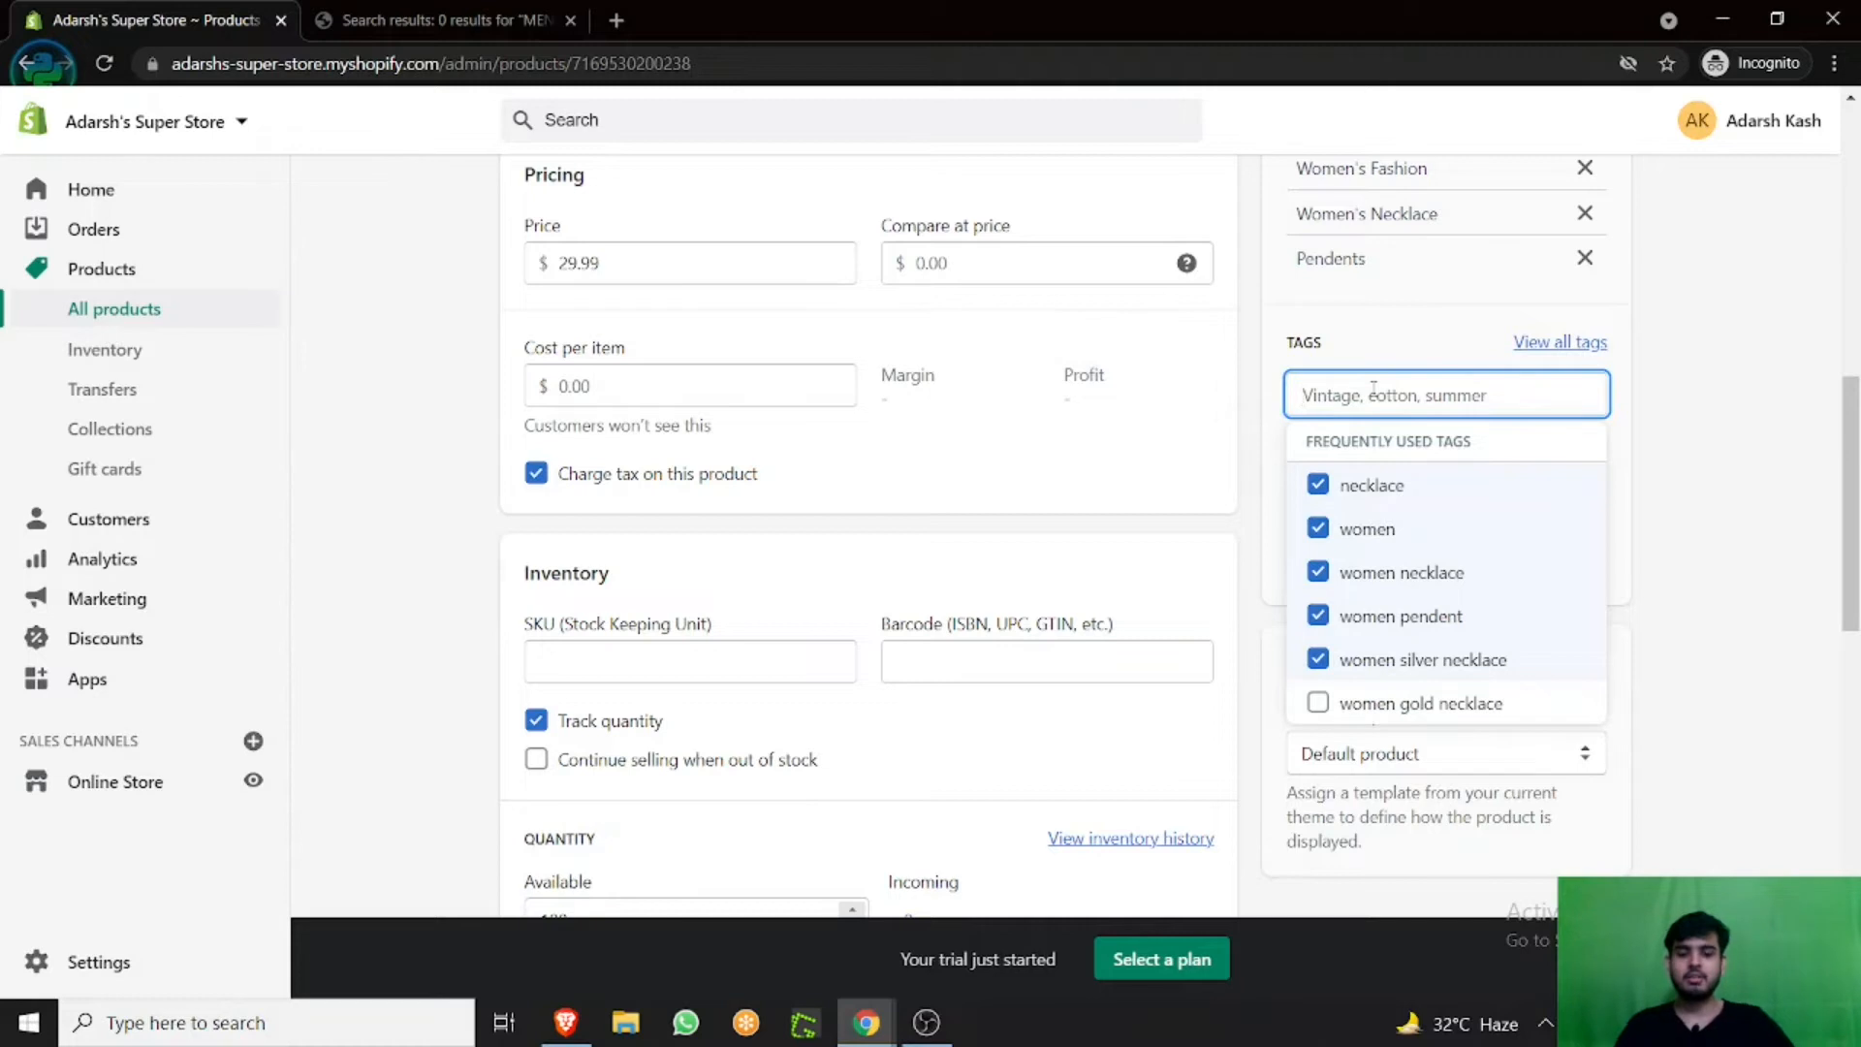
text(MENS)
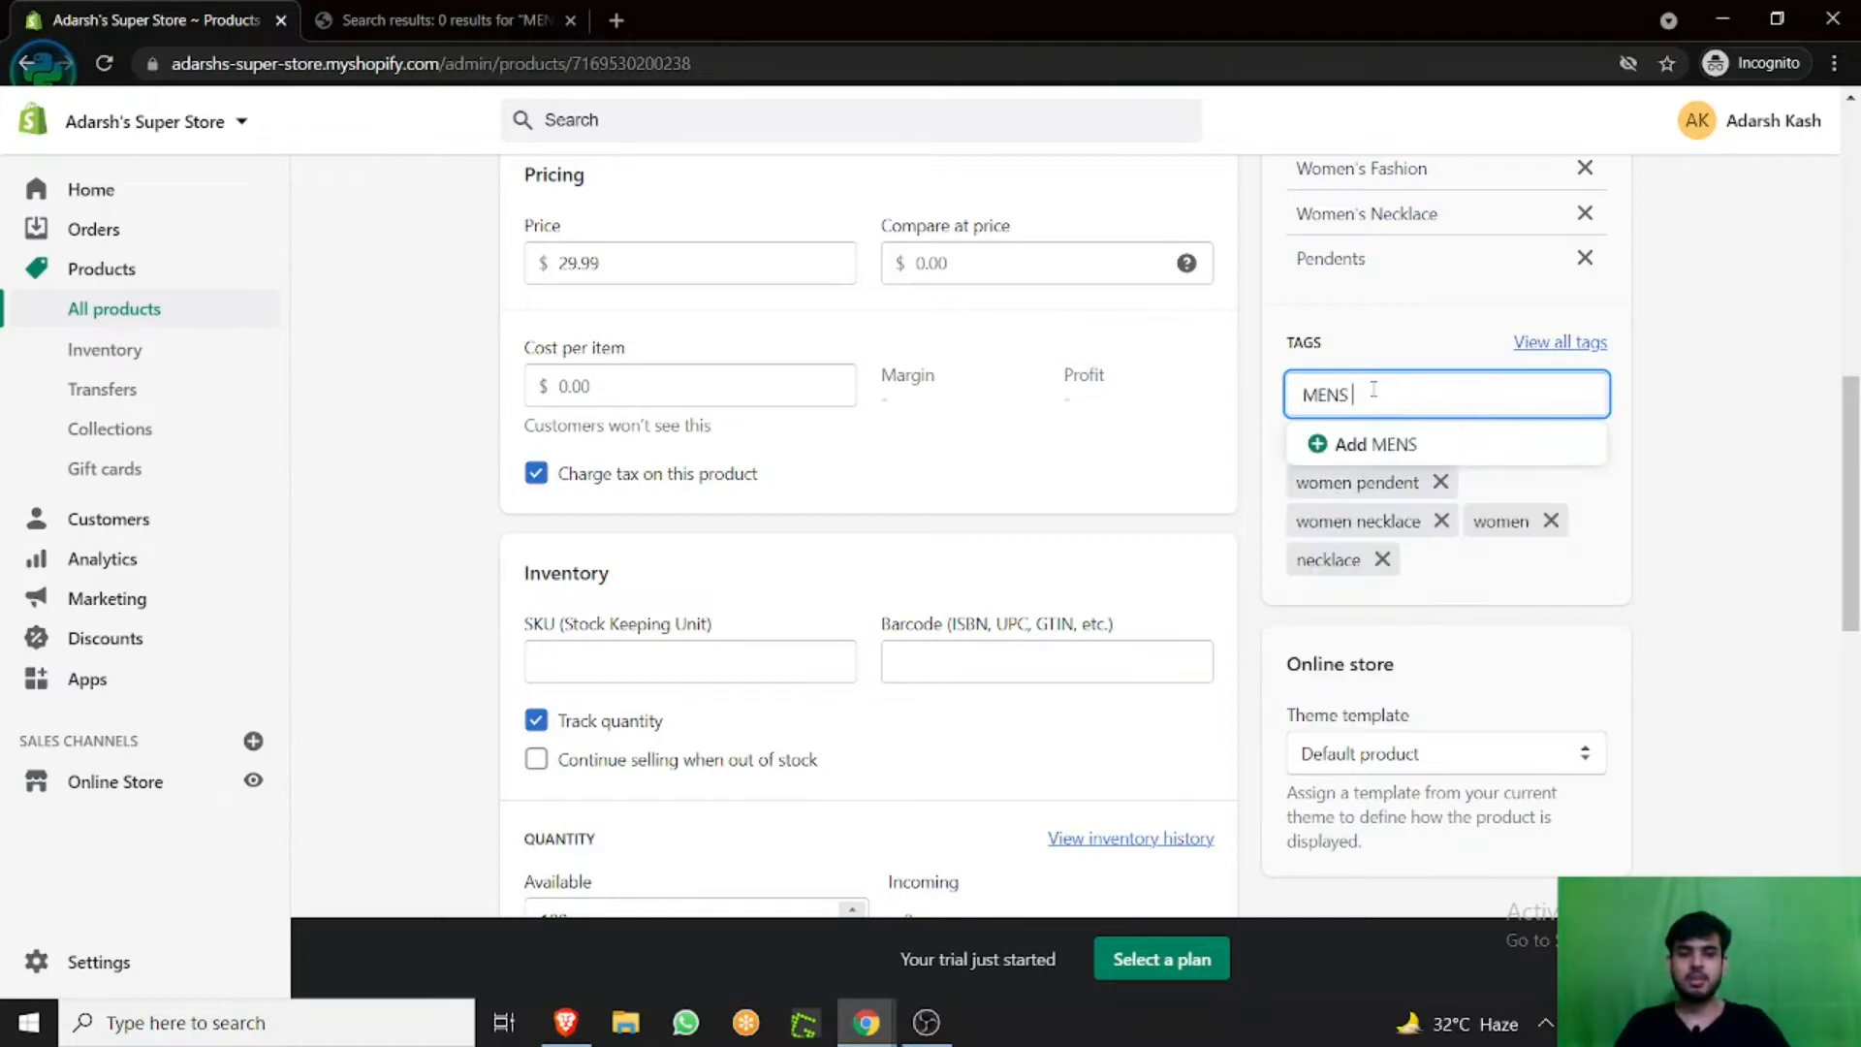
text(PENDE)
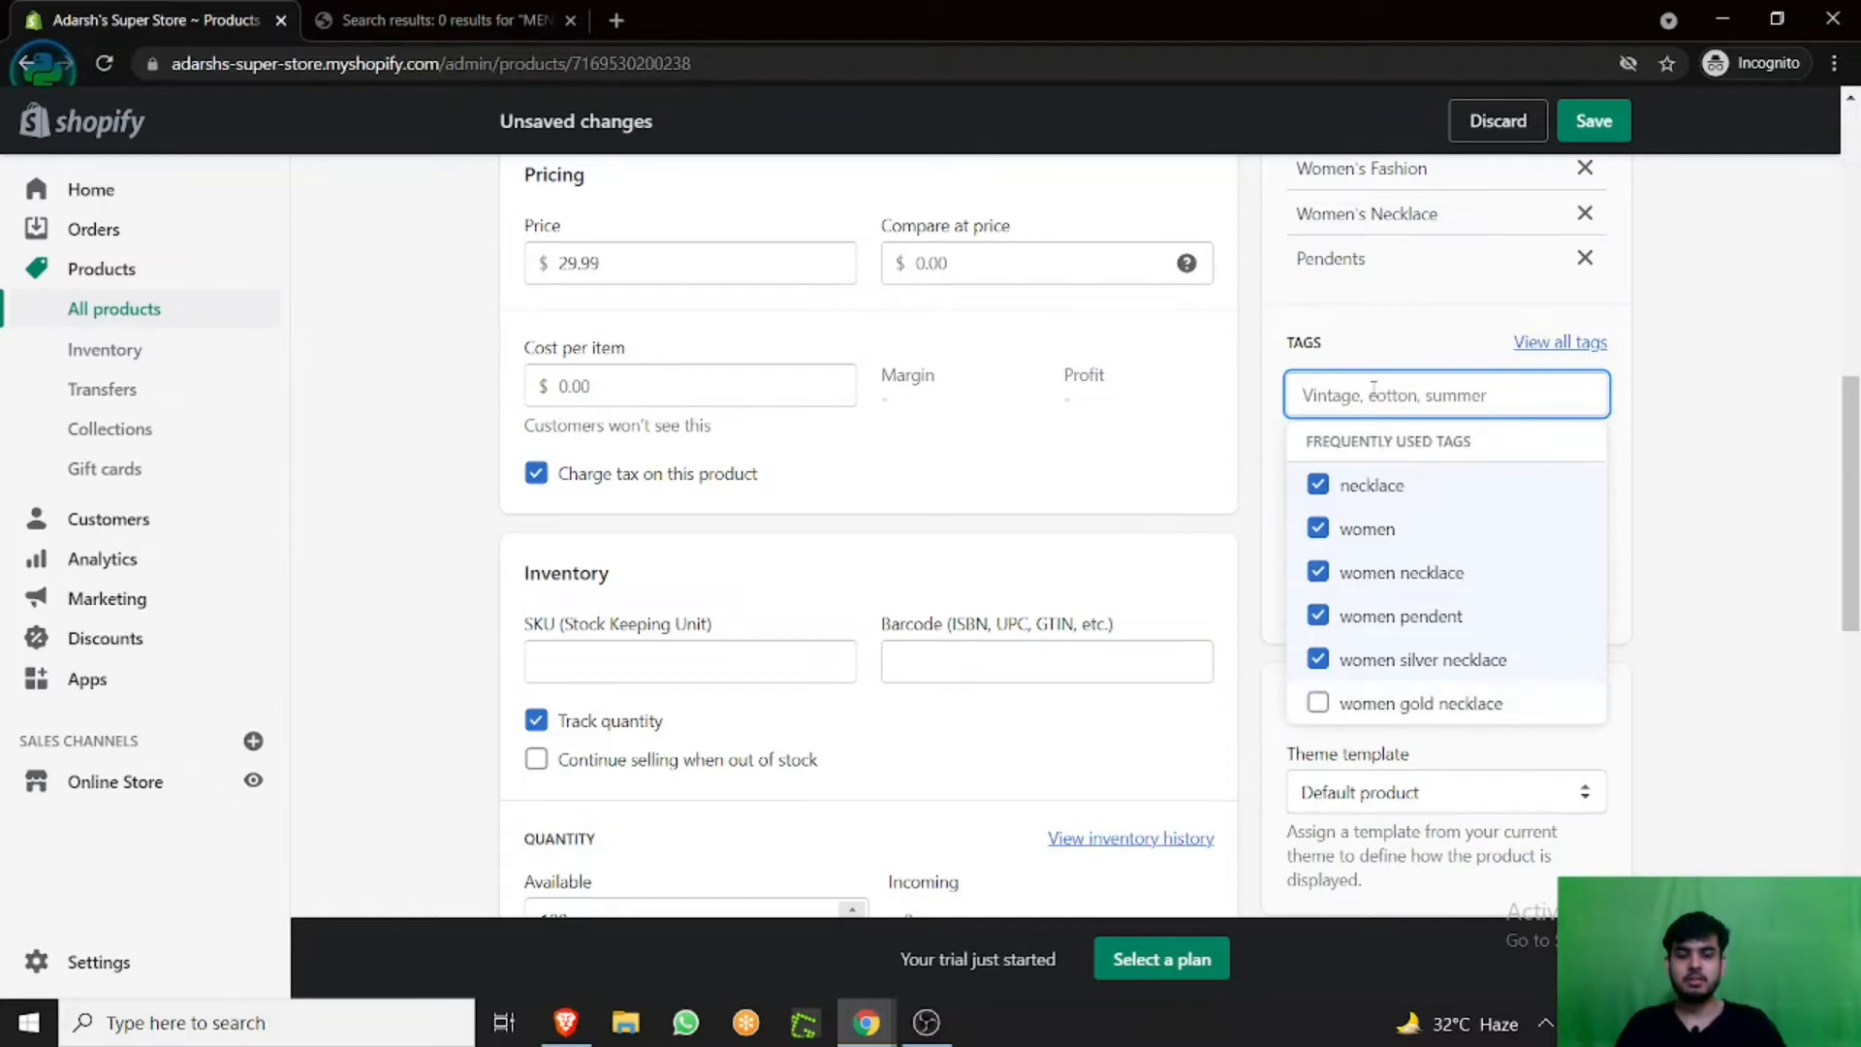
text(MENS)
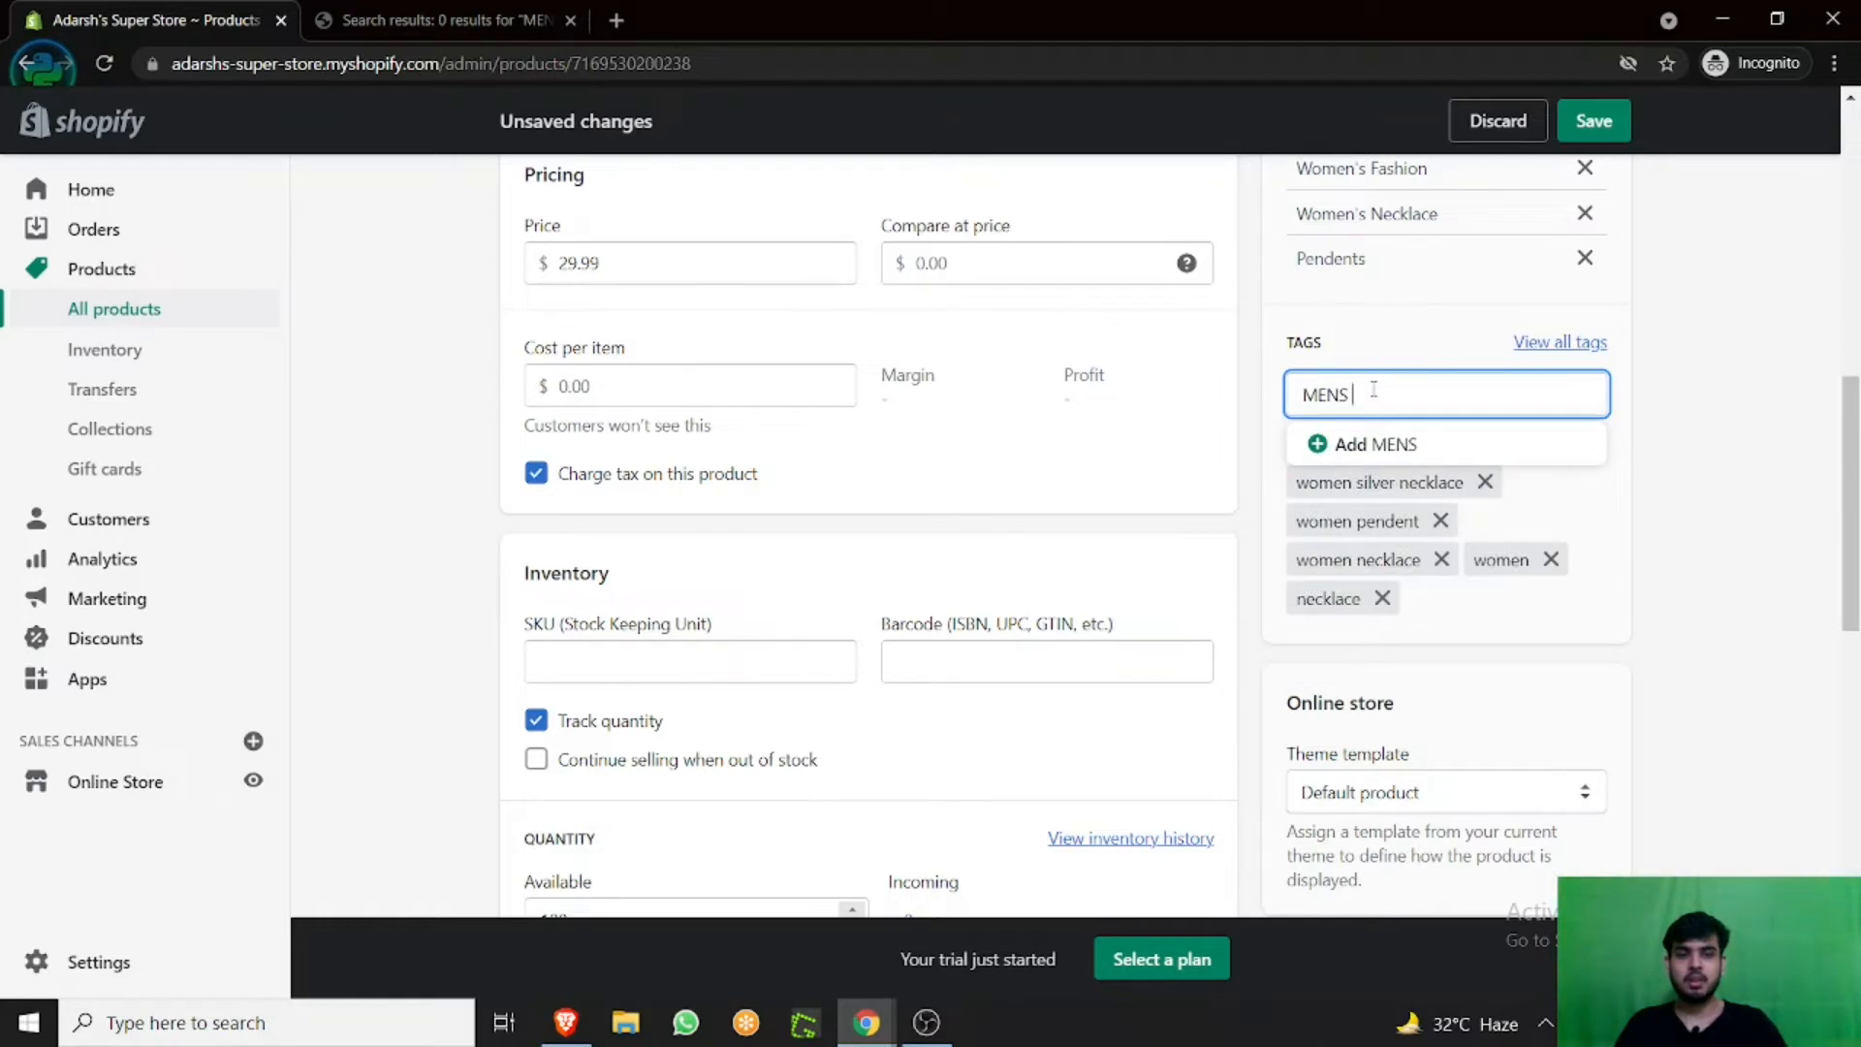
text(NECKLA)
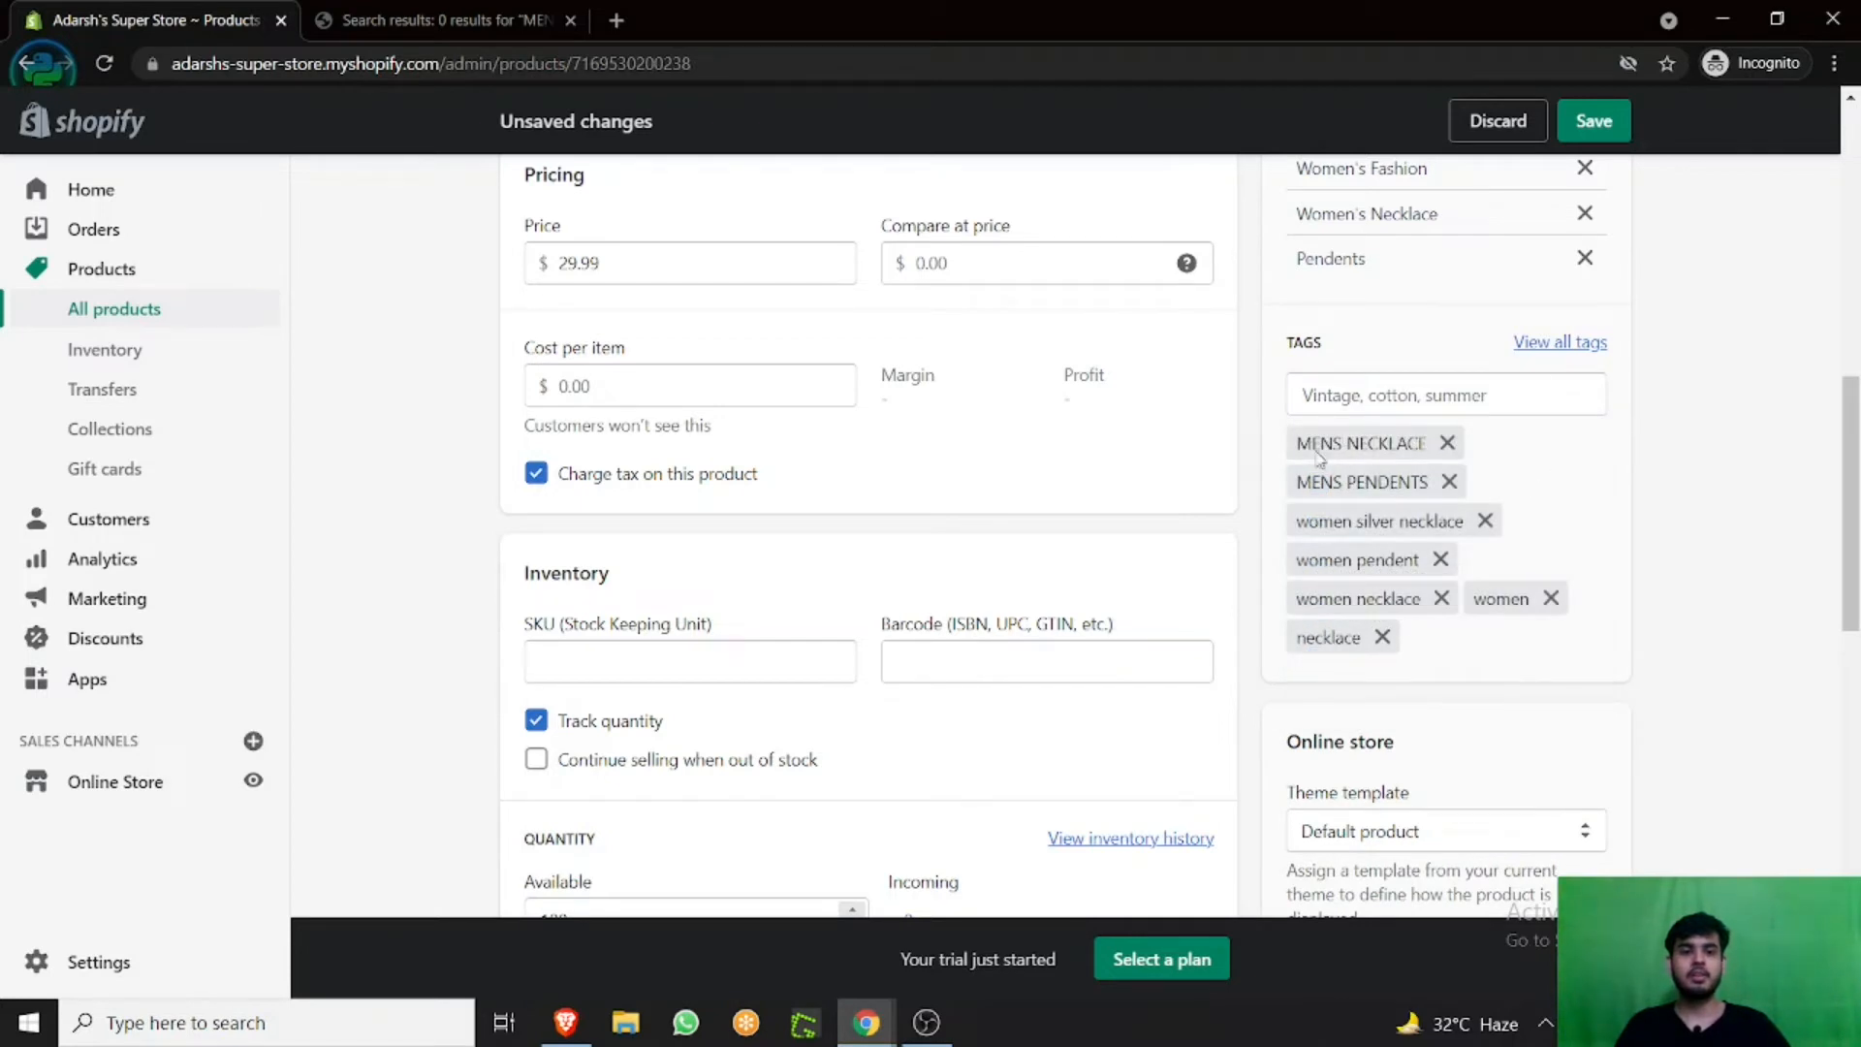
mouse_move(1448, 496)
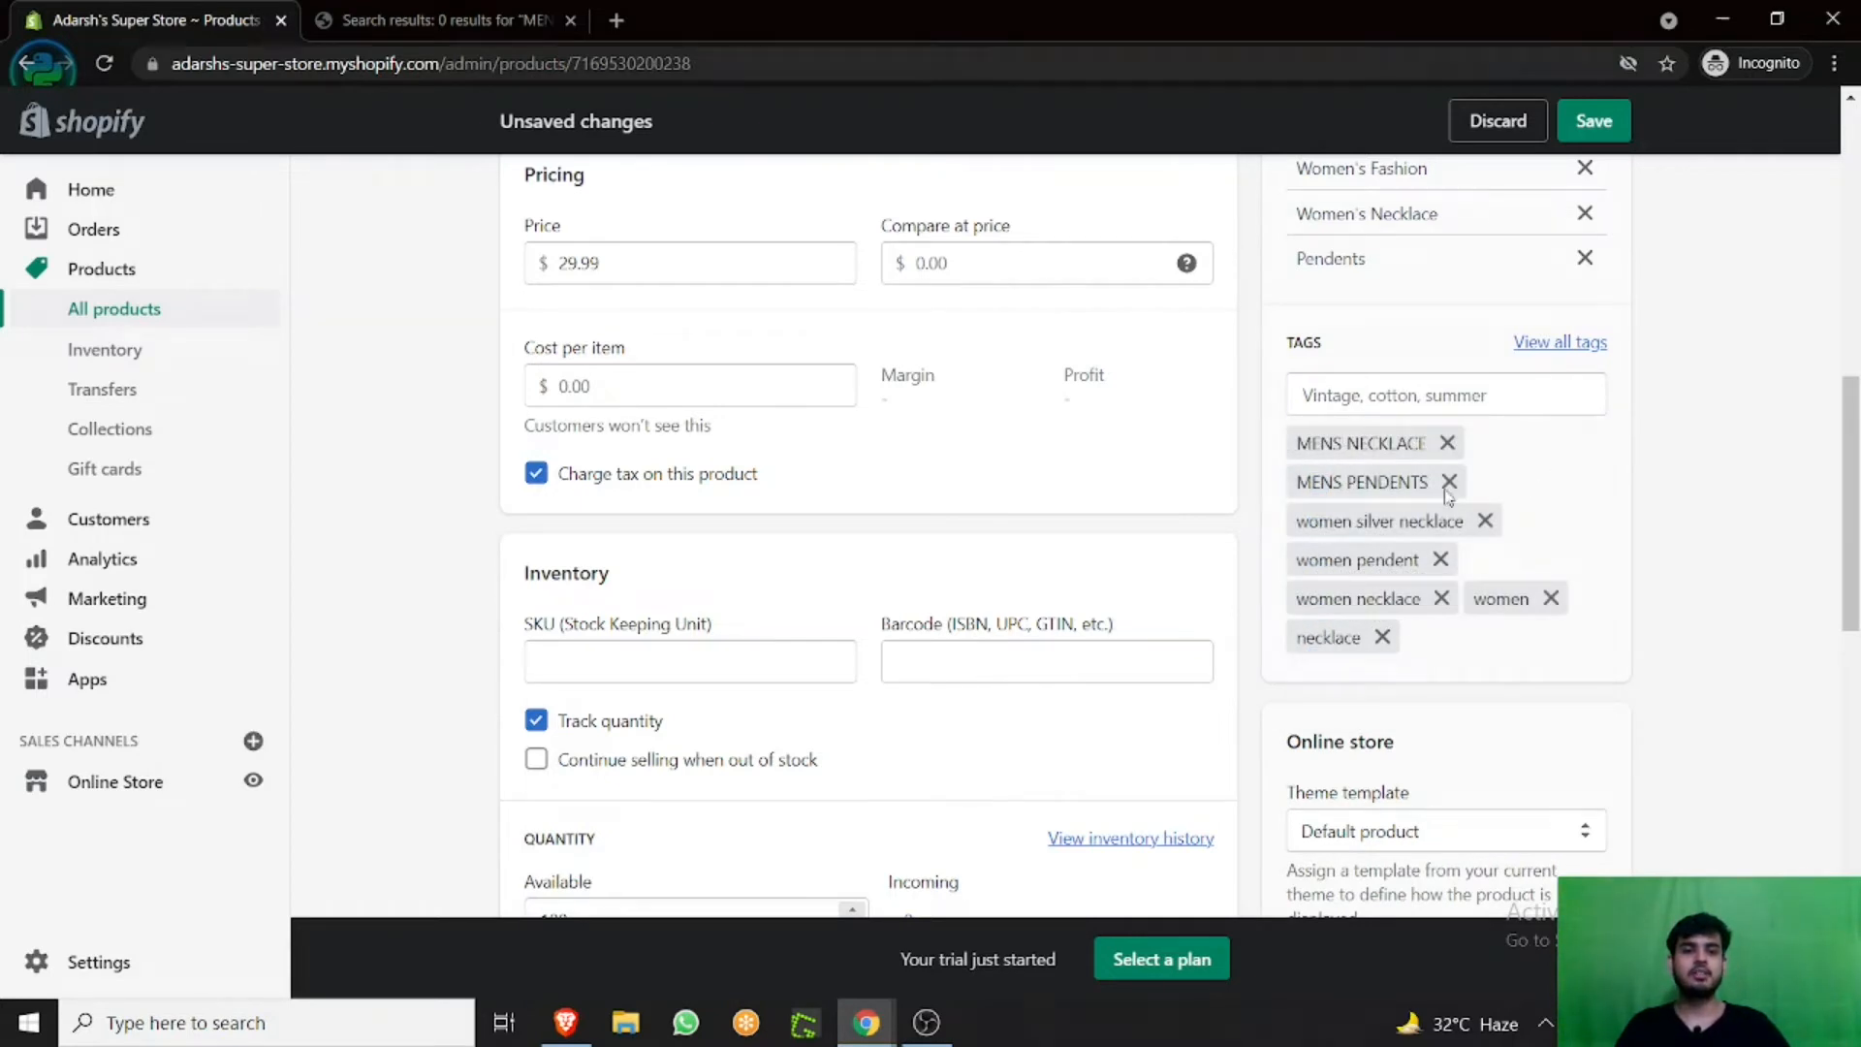
mouse_move(1450, 358)
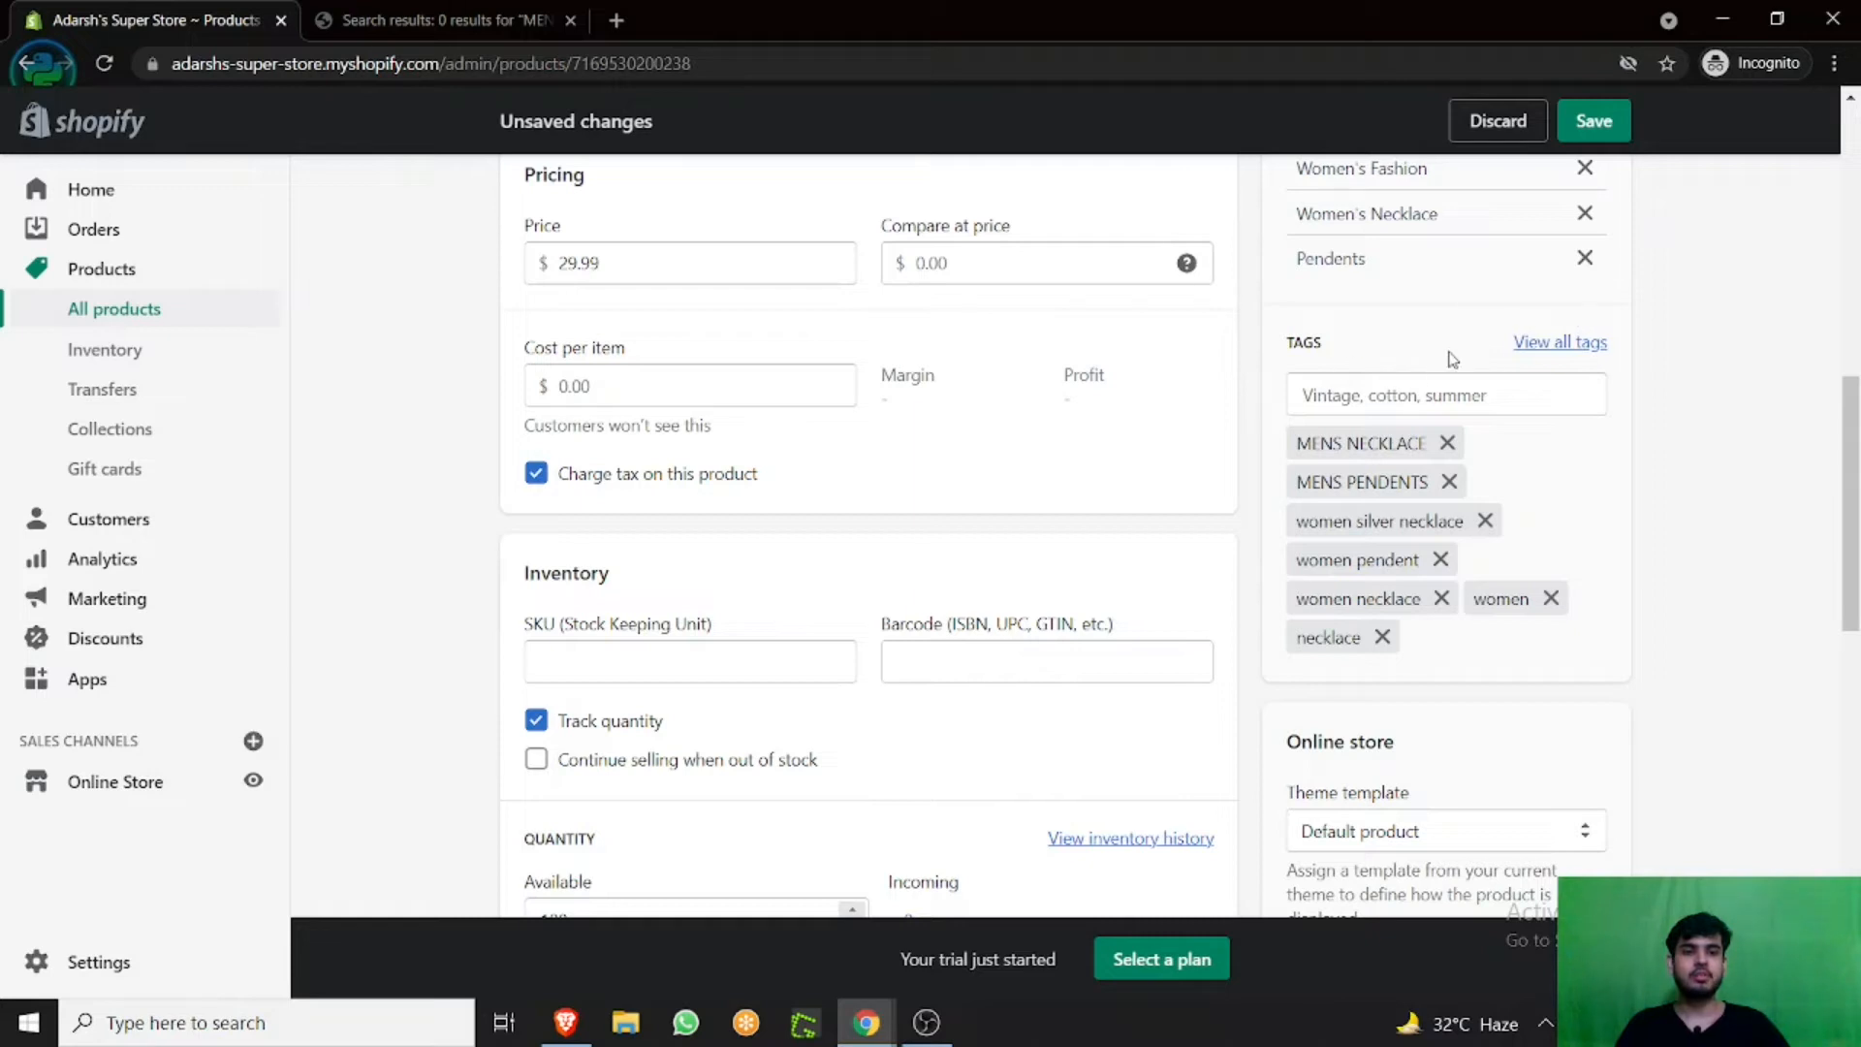
Save Silver Pendent with both MENS tags and return to the storefront results.
click(1594, 121)
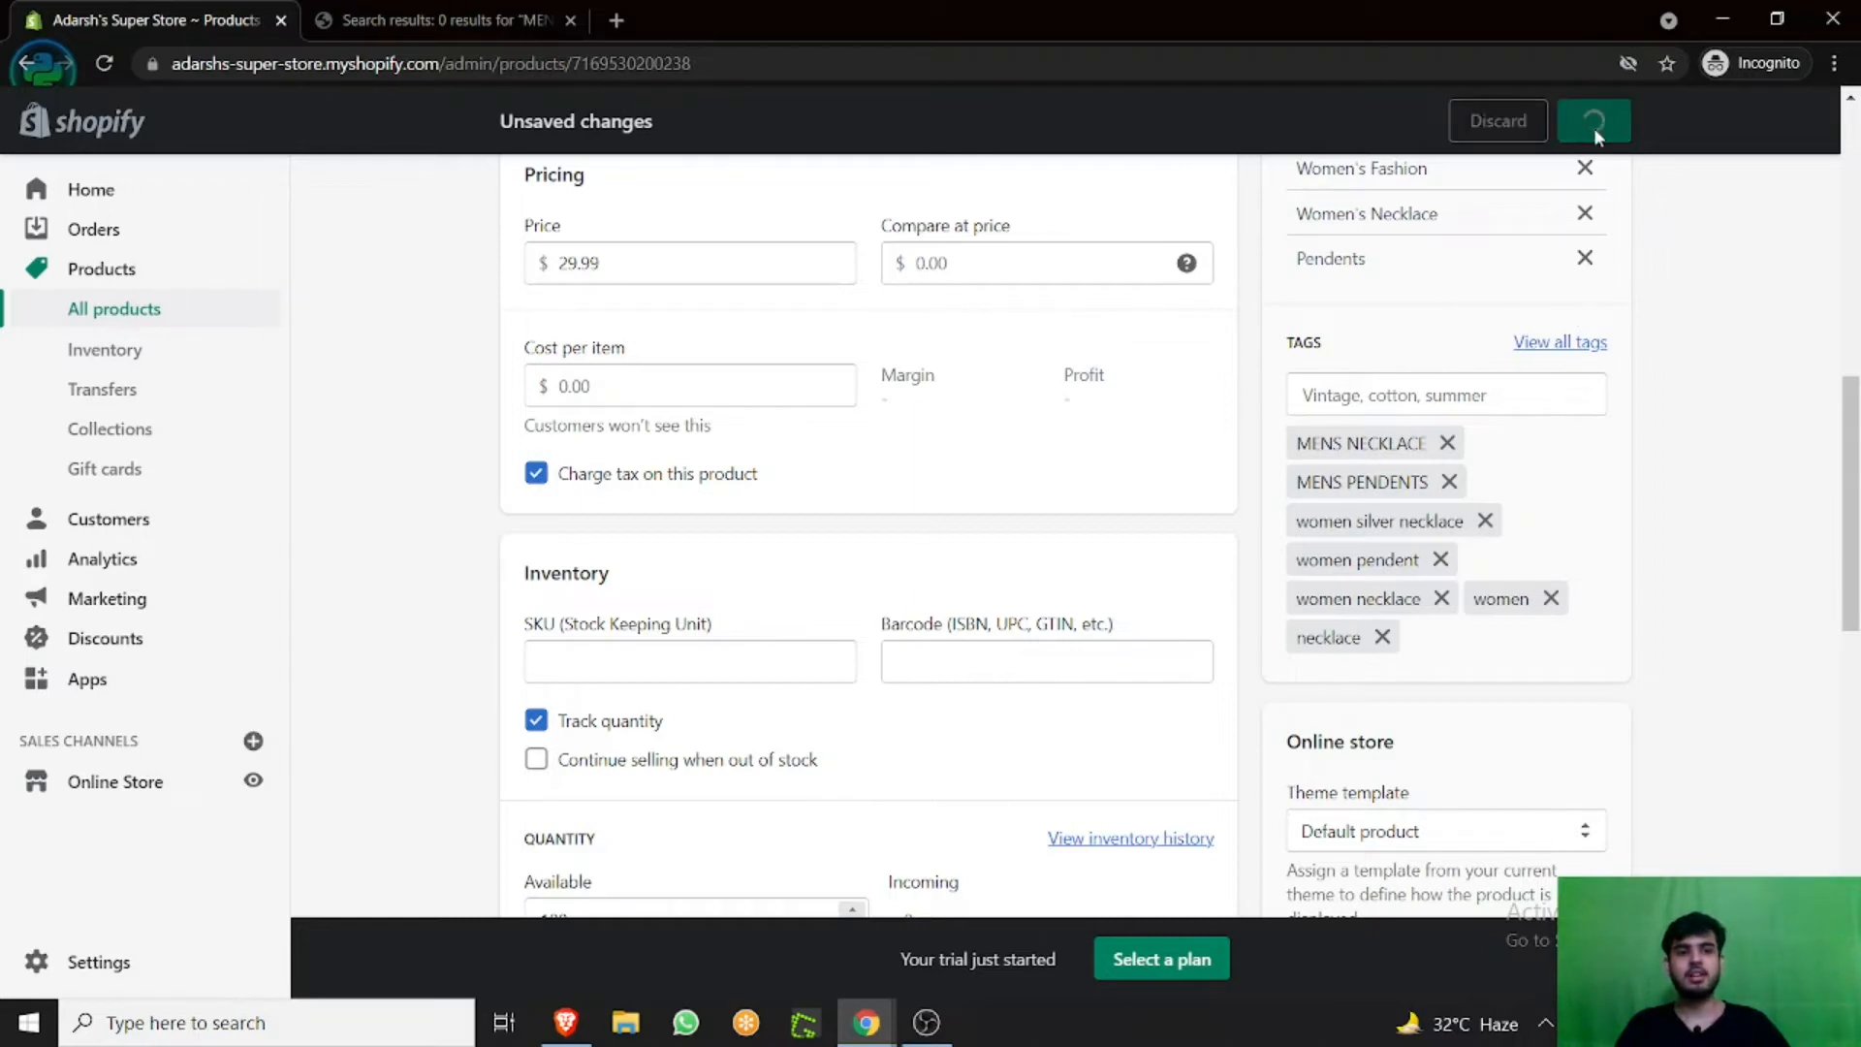
click(1593, 120)
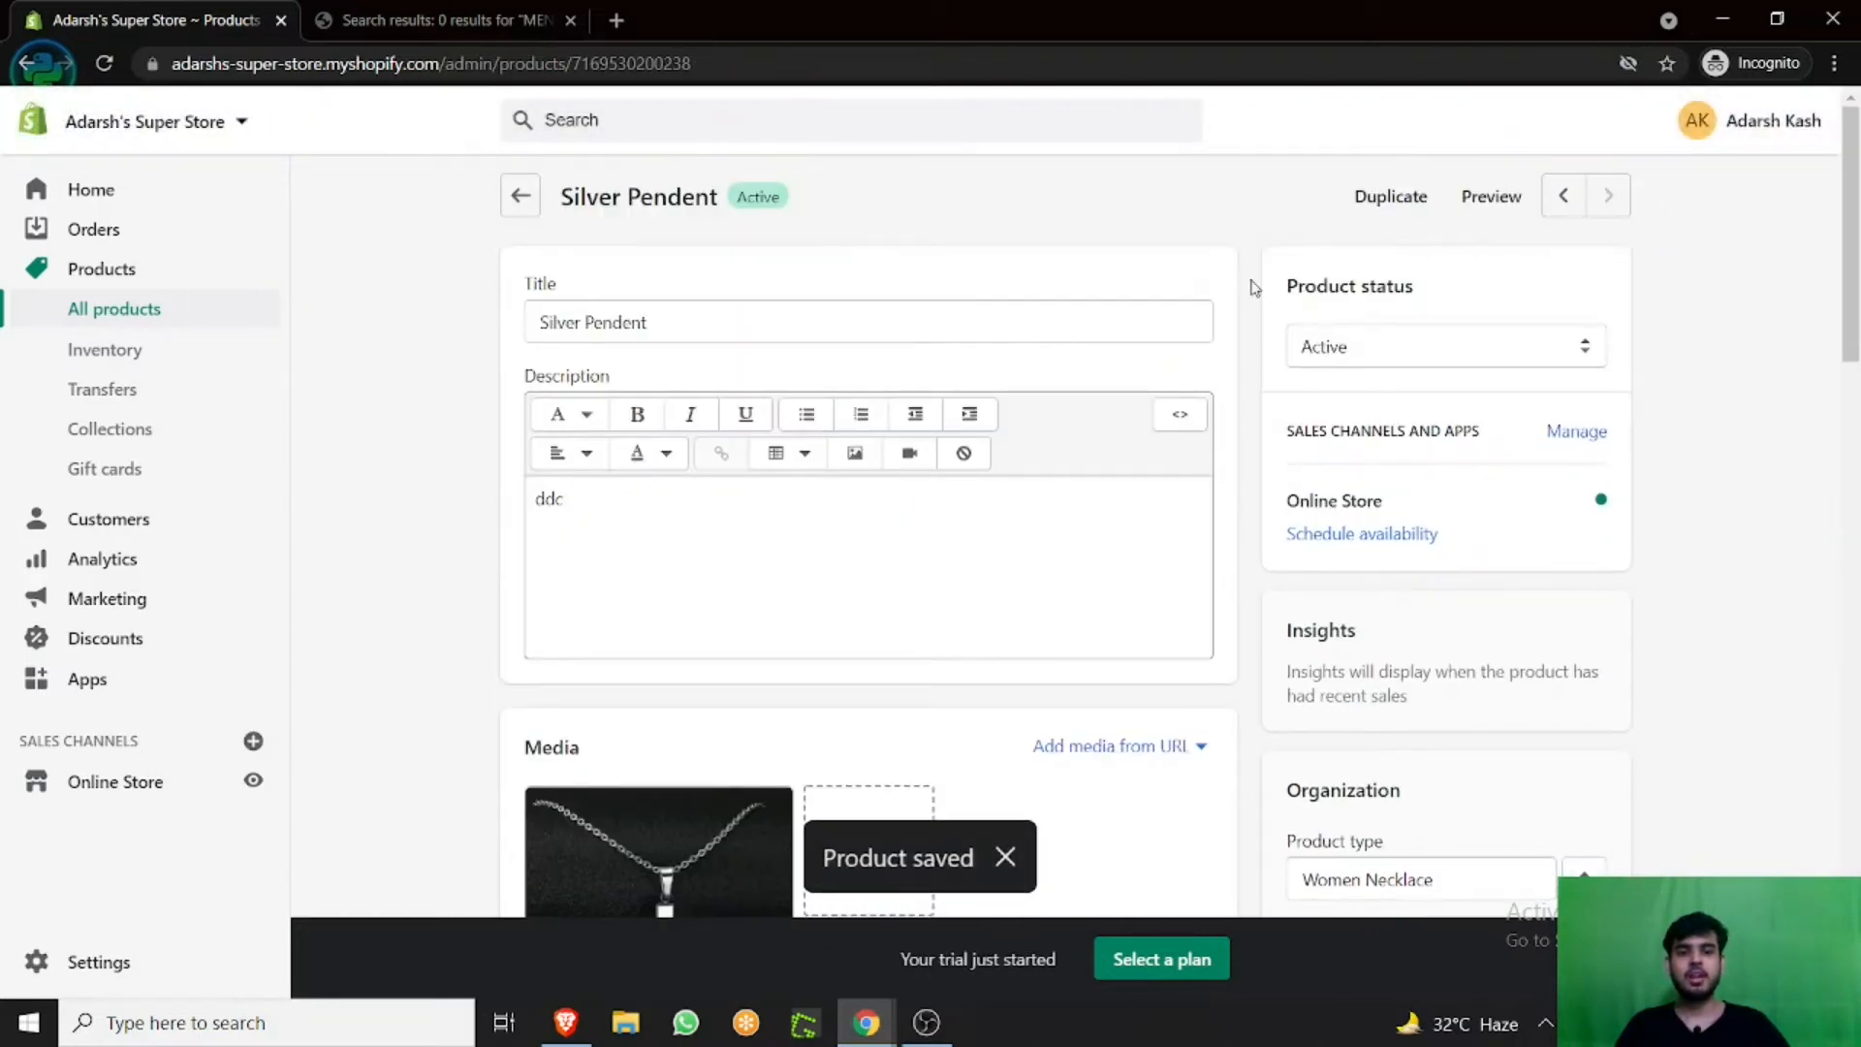
scroll(down, 3)
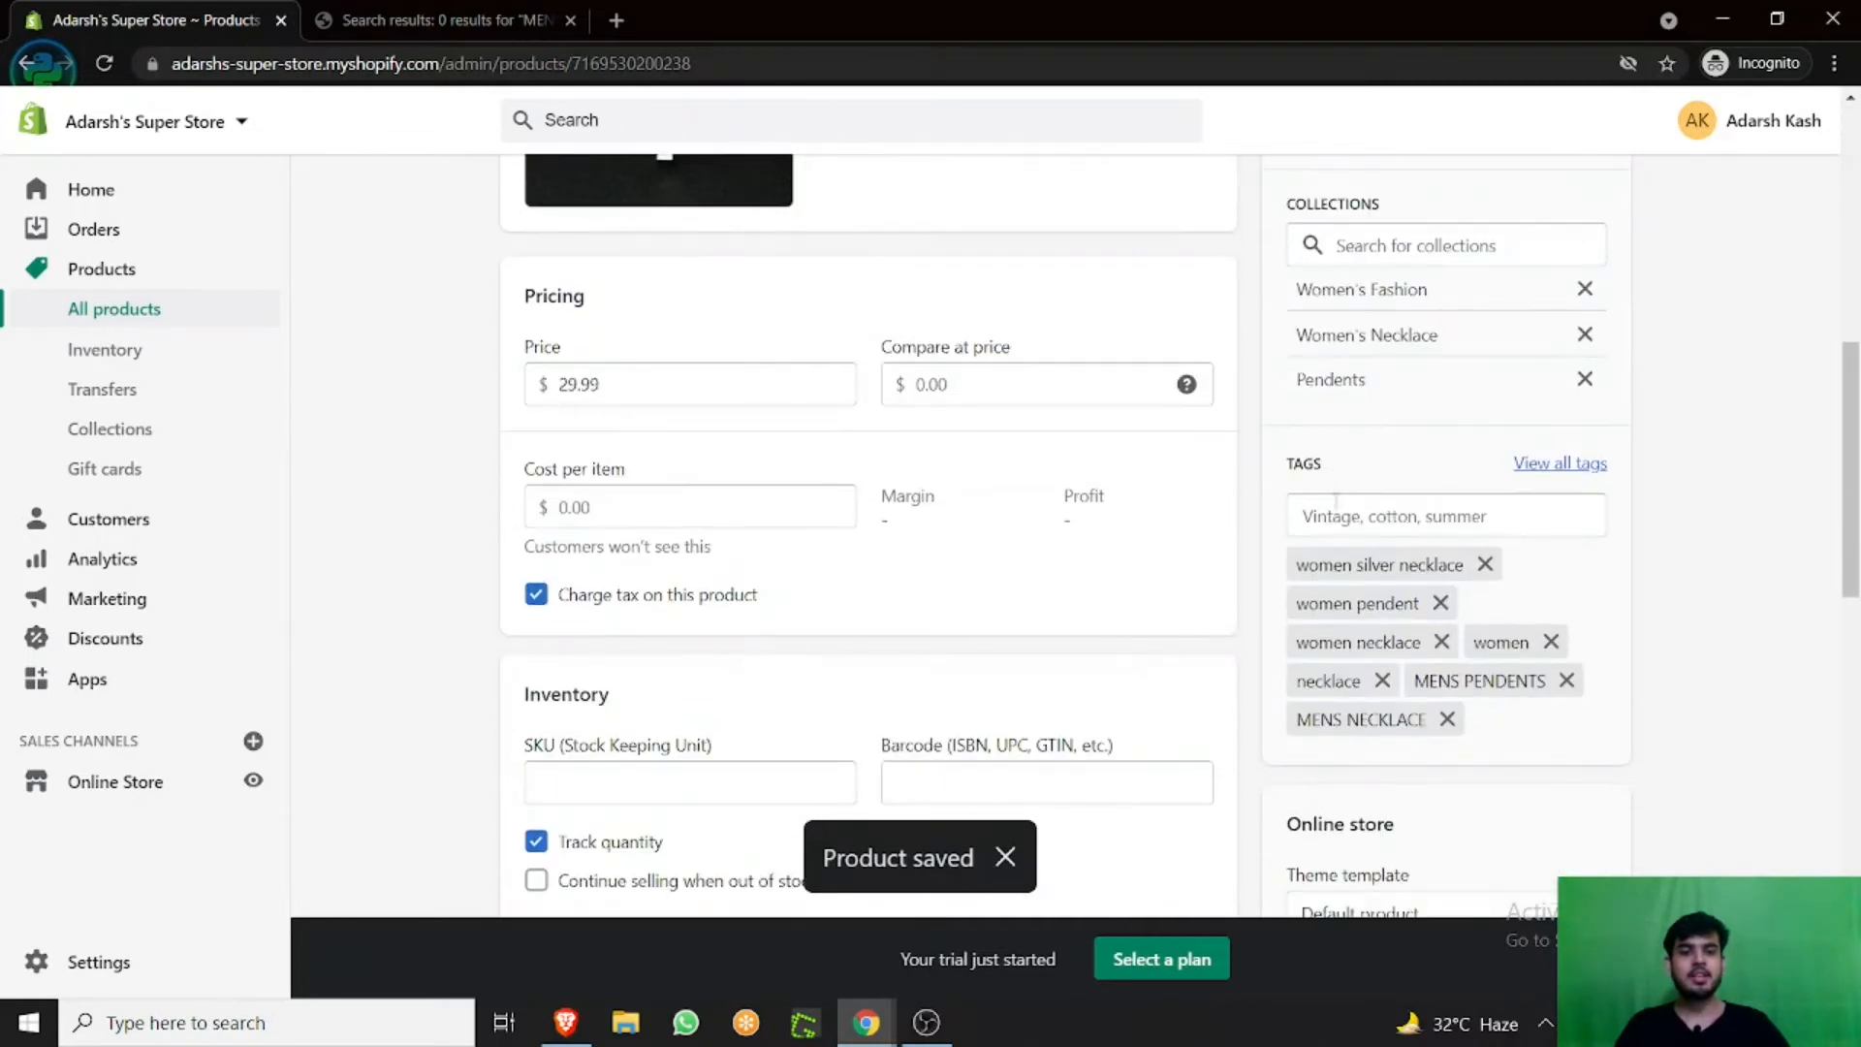
click(440, 19)
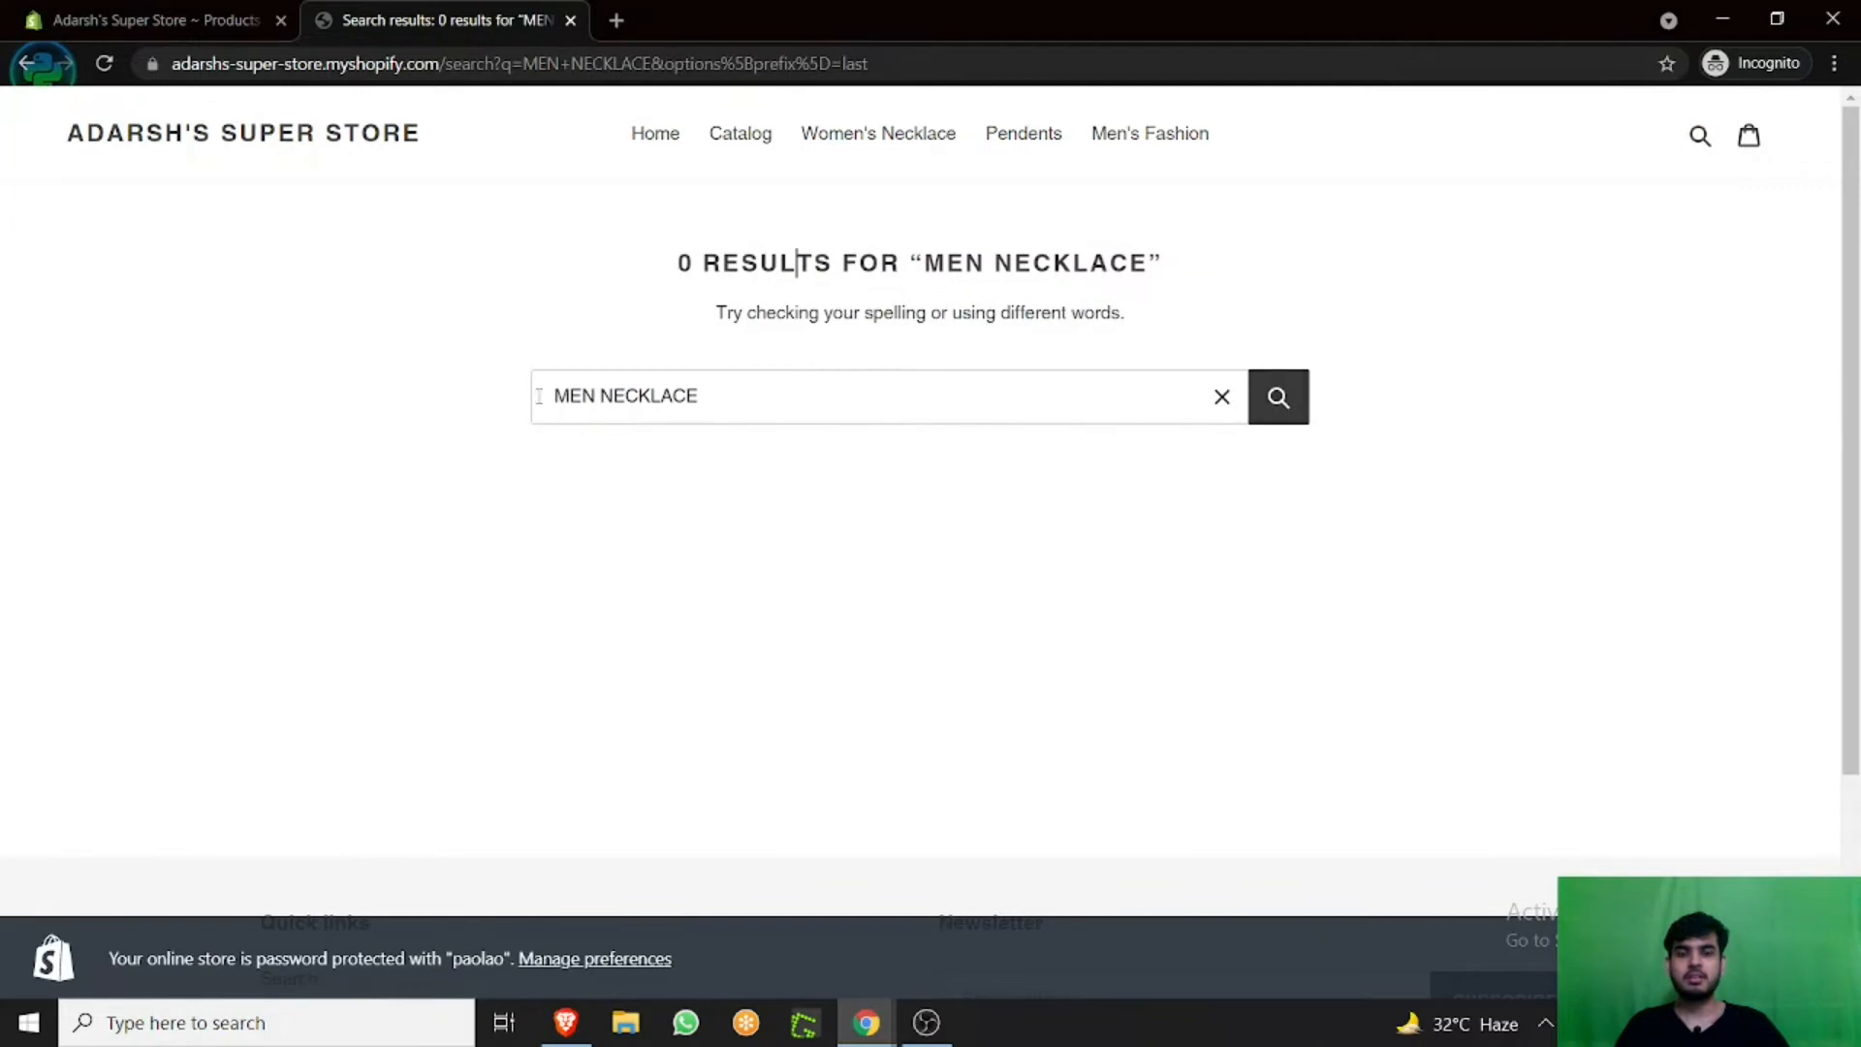
Search the storefront for MENS NECKLACE (0 results), then go to the store home page.
text(S)
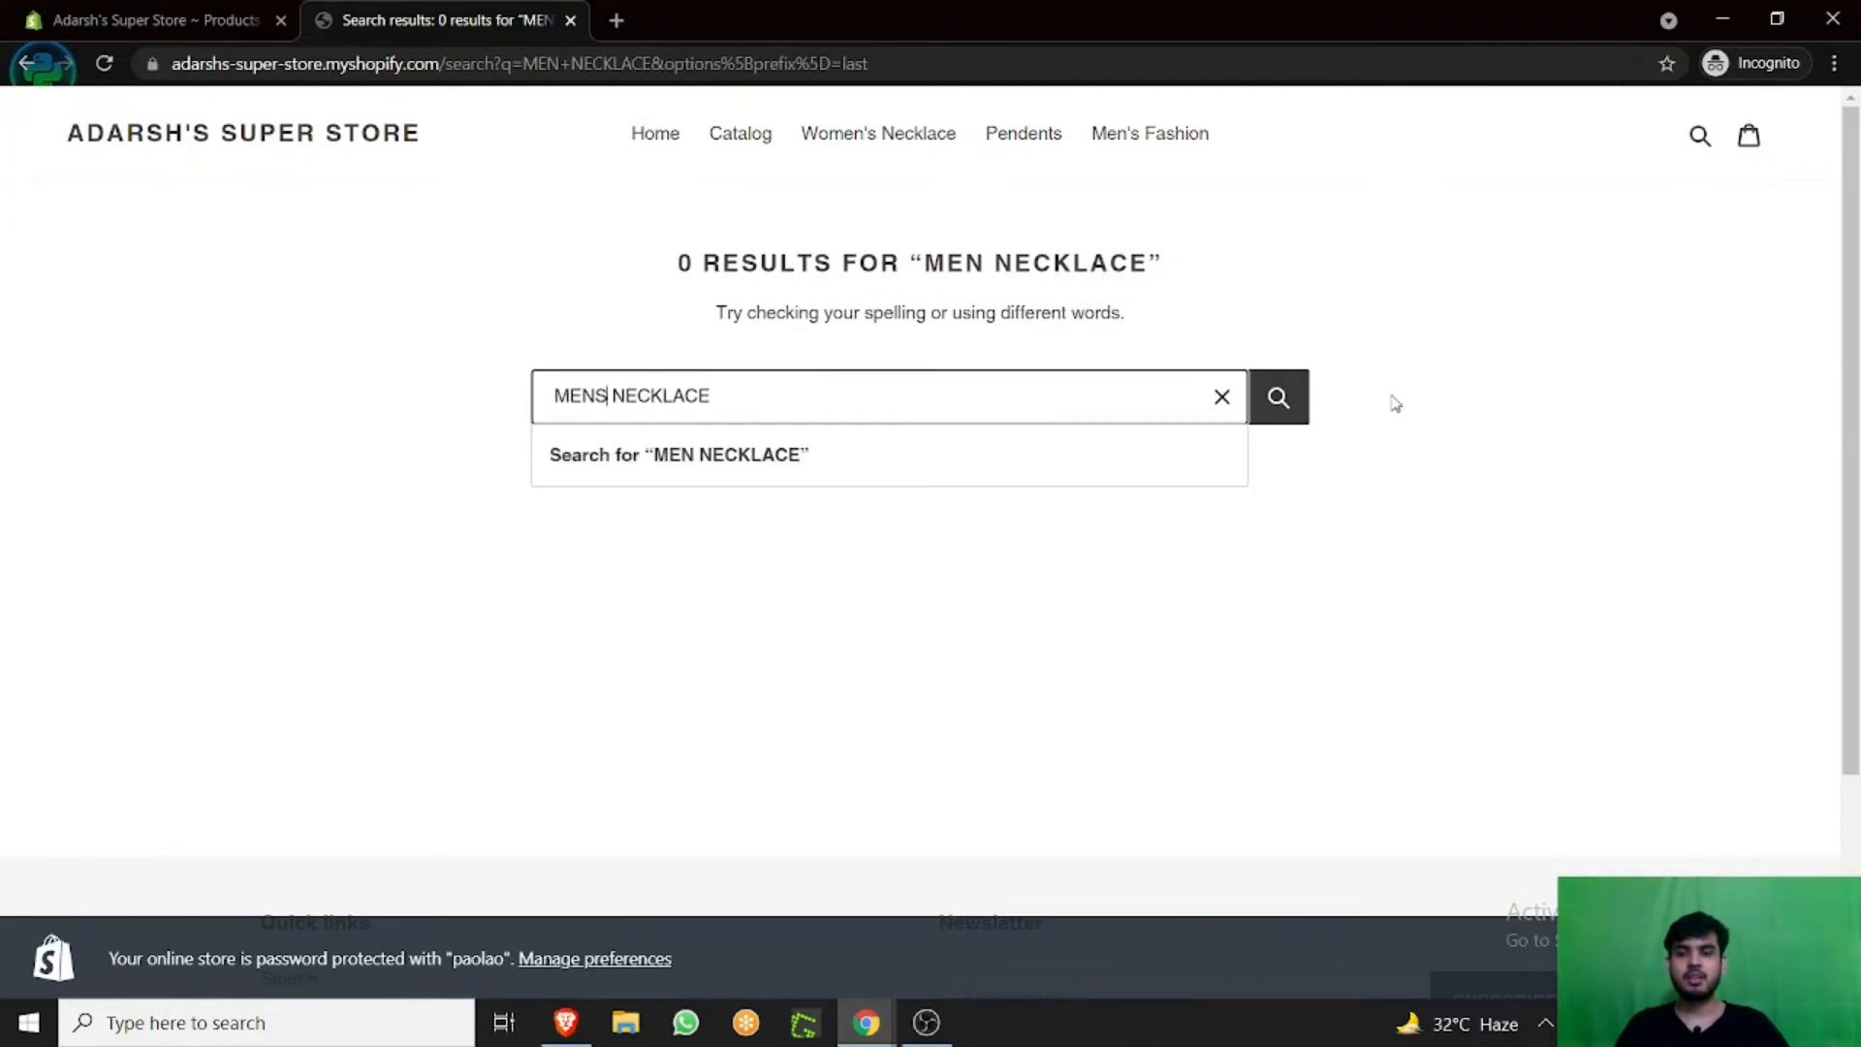
click(1278, 395)
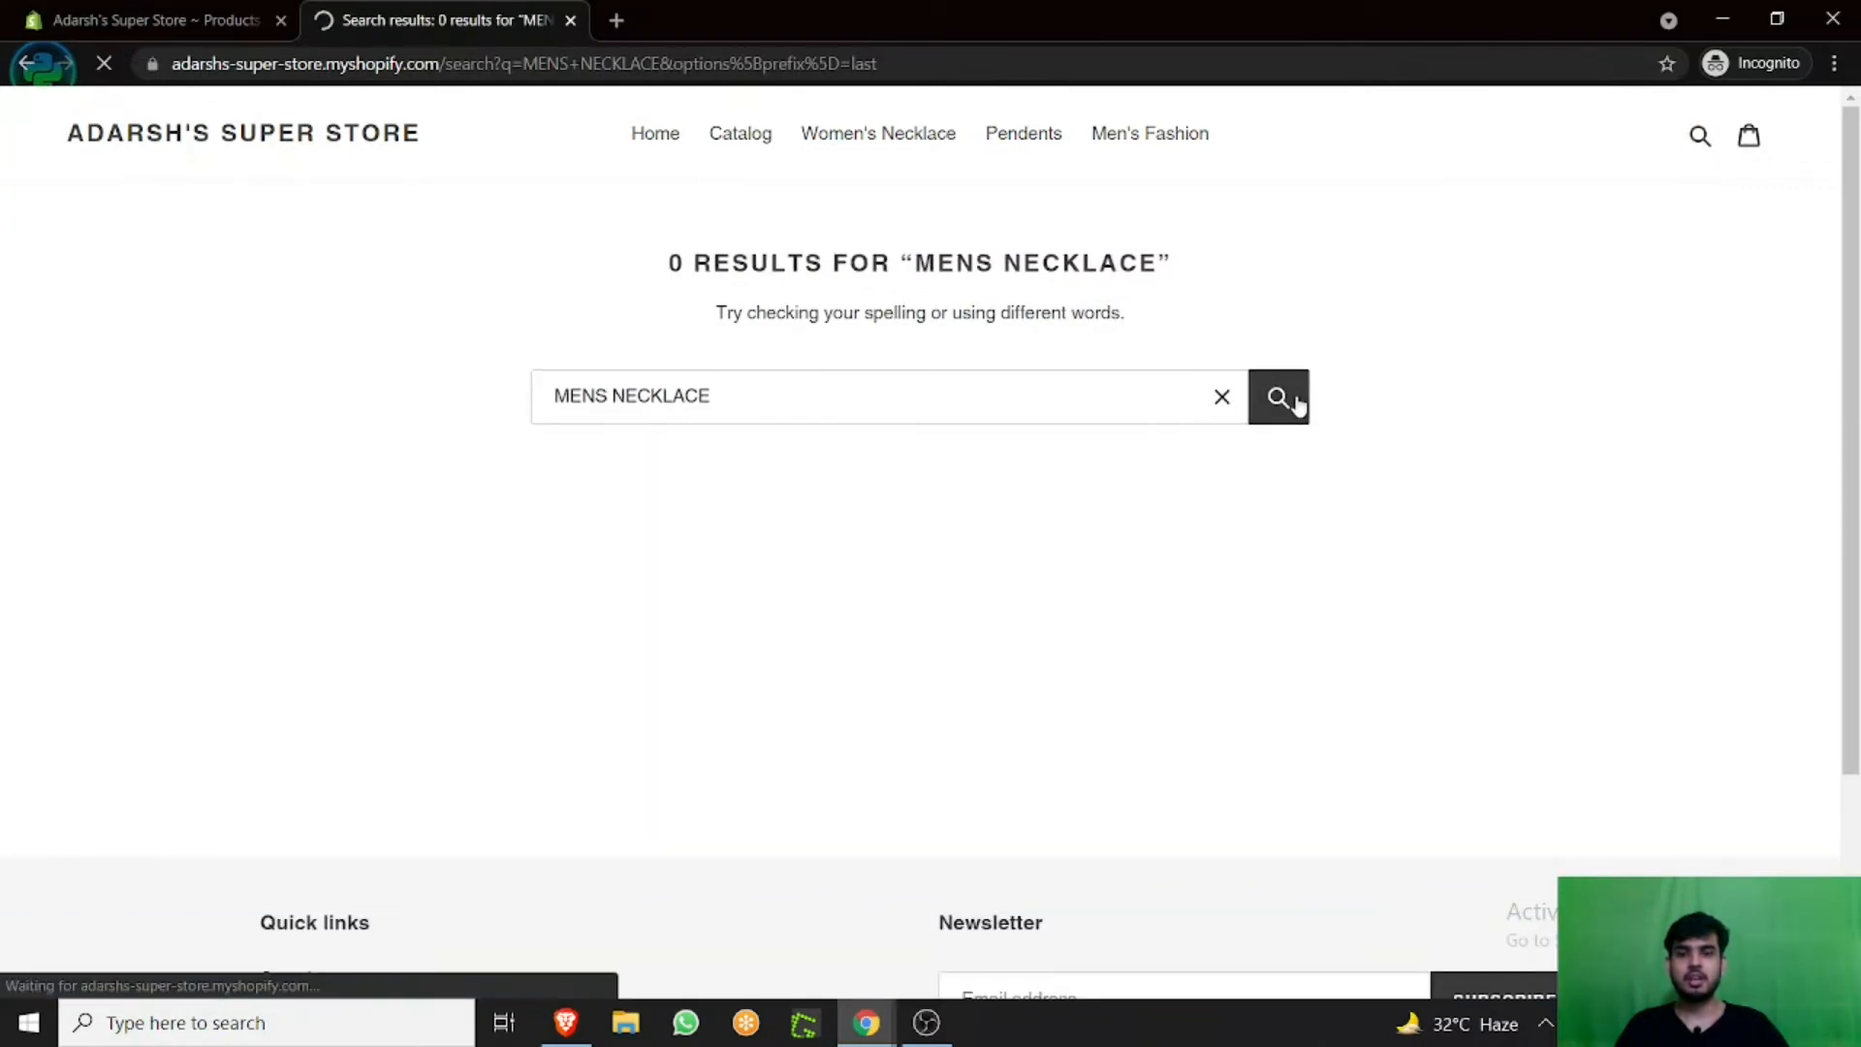
click(1277, 395)
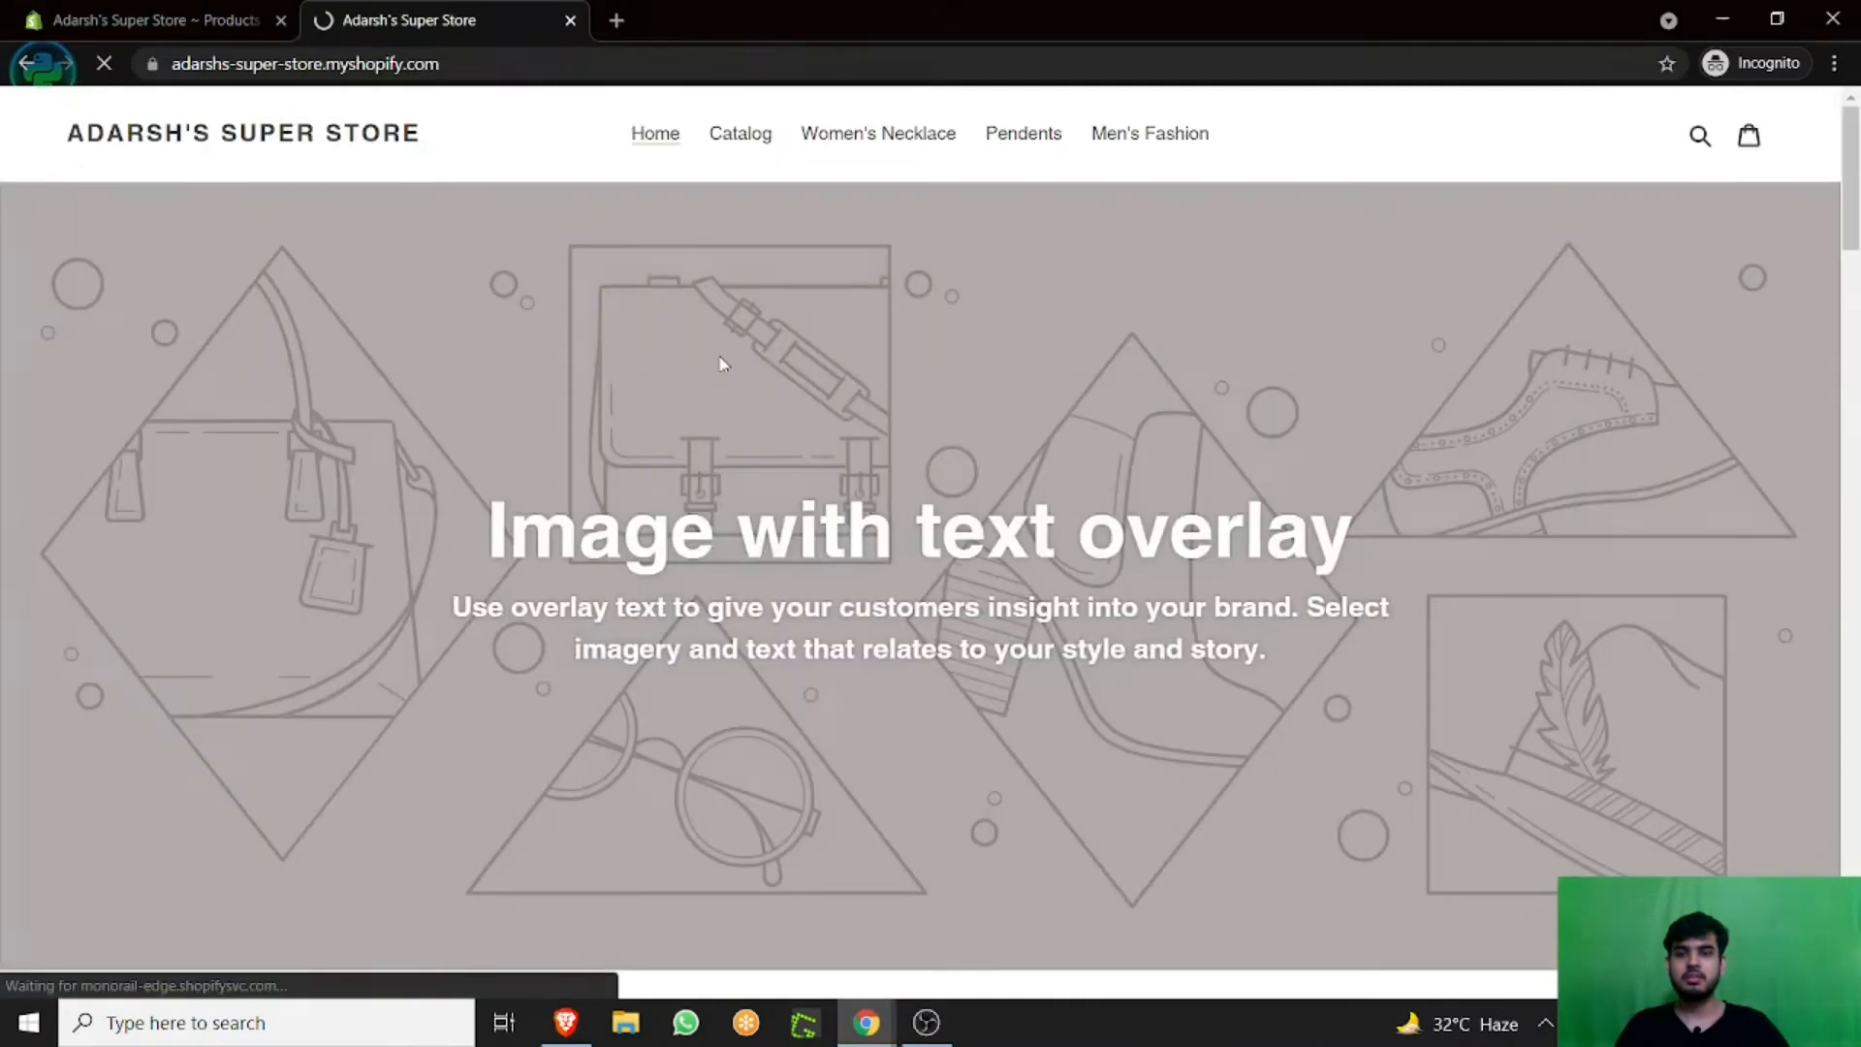
Search the storefront for MENS, returning the Silver Pendent.
click(1700, 134)
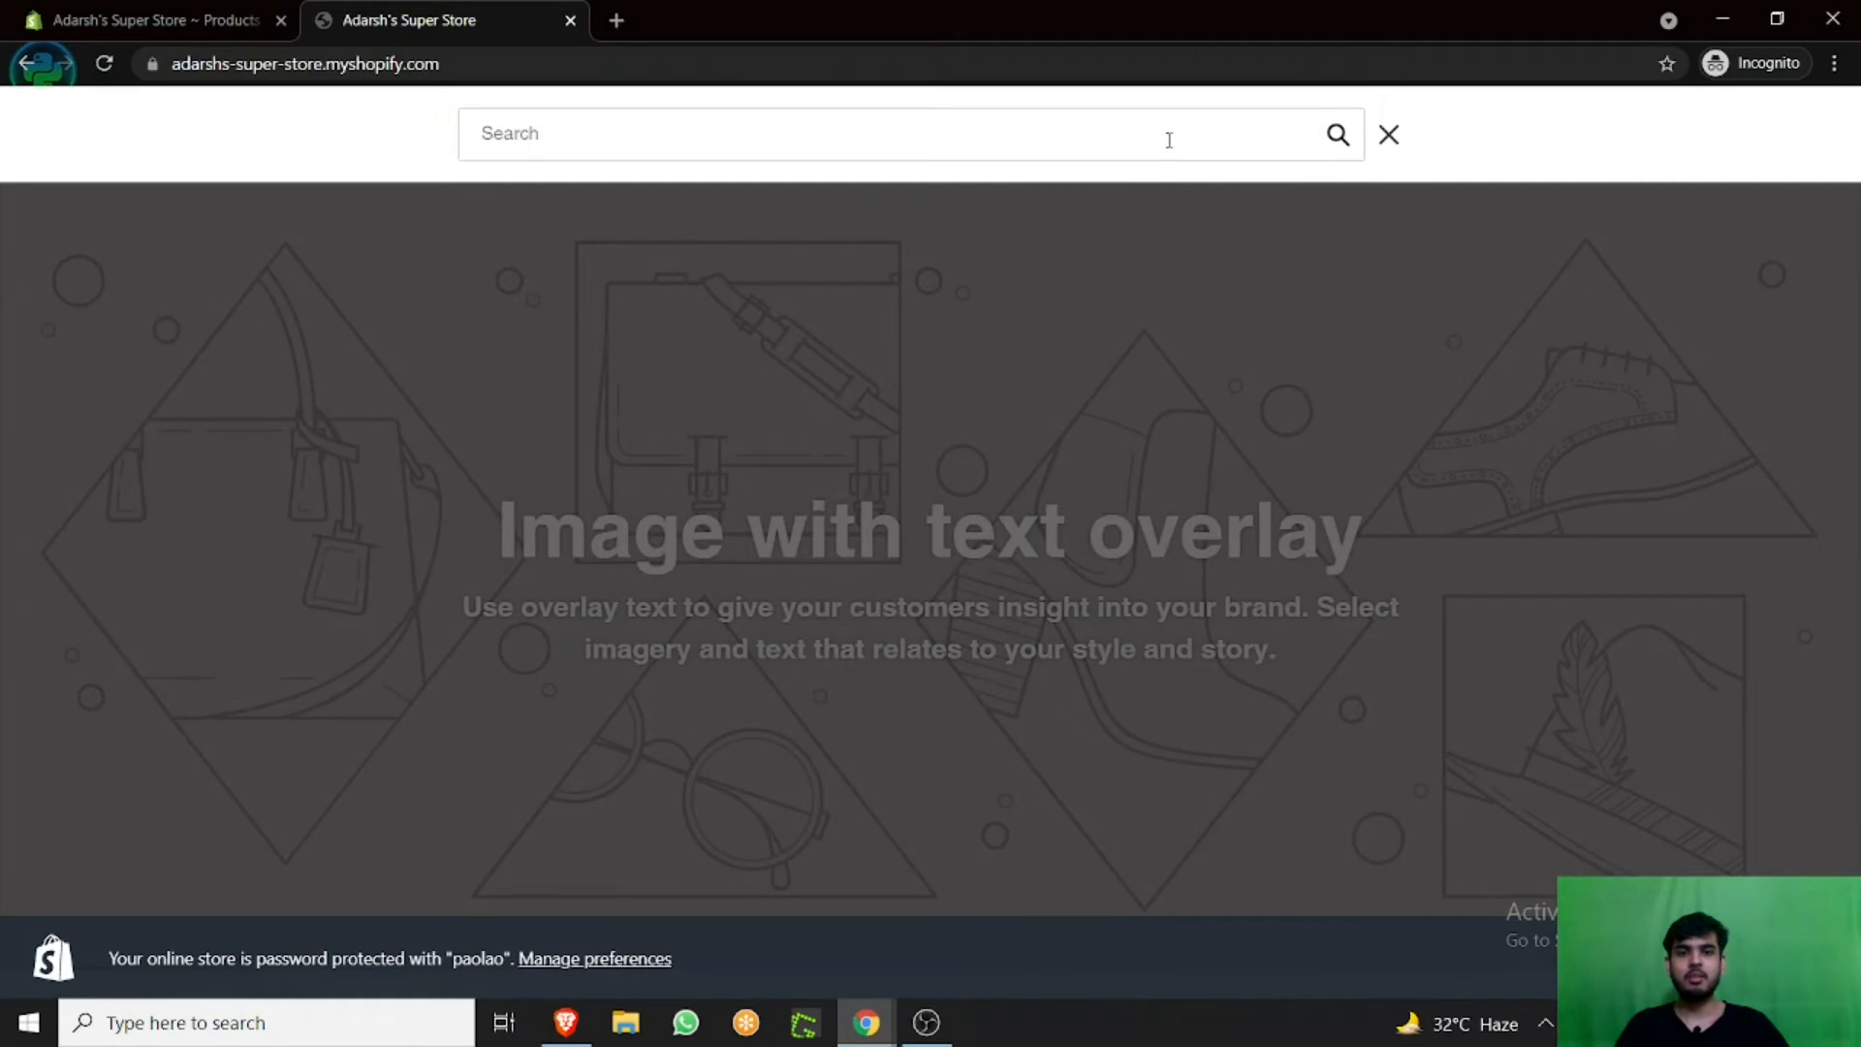
text(ME)
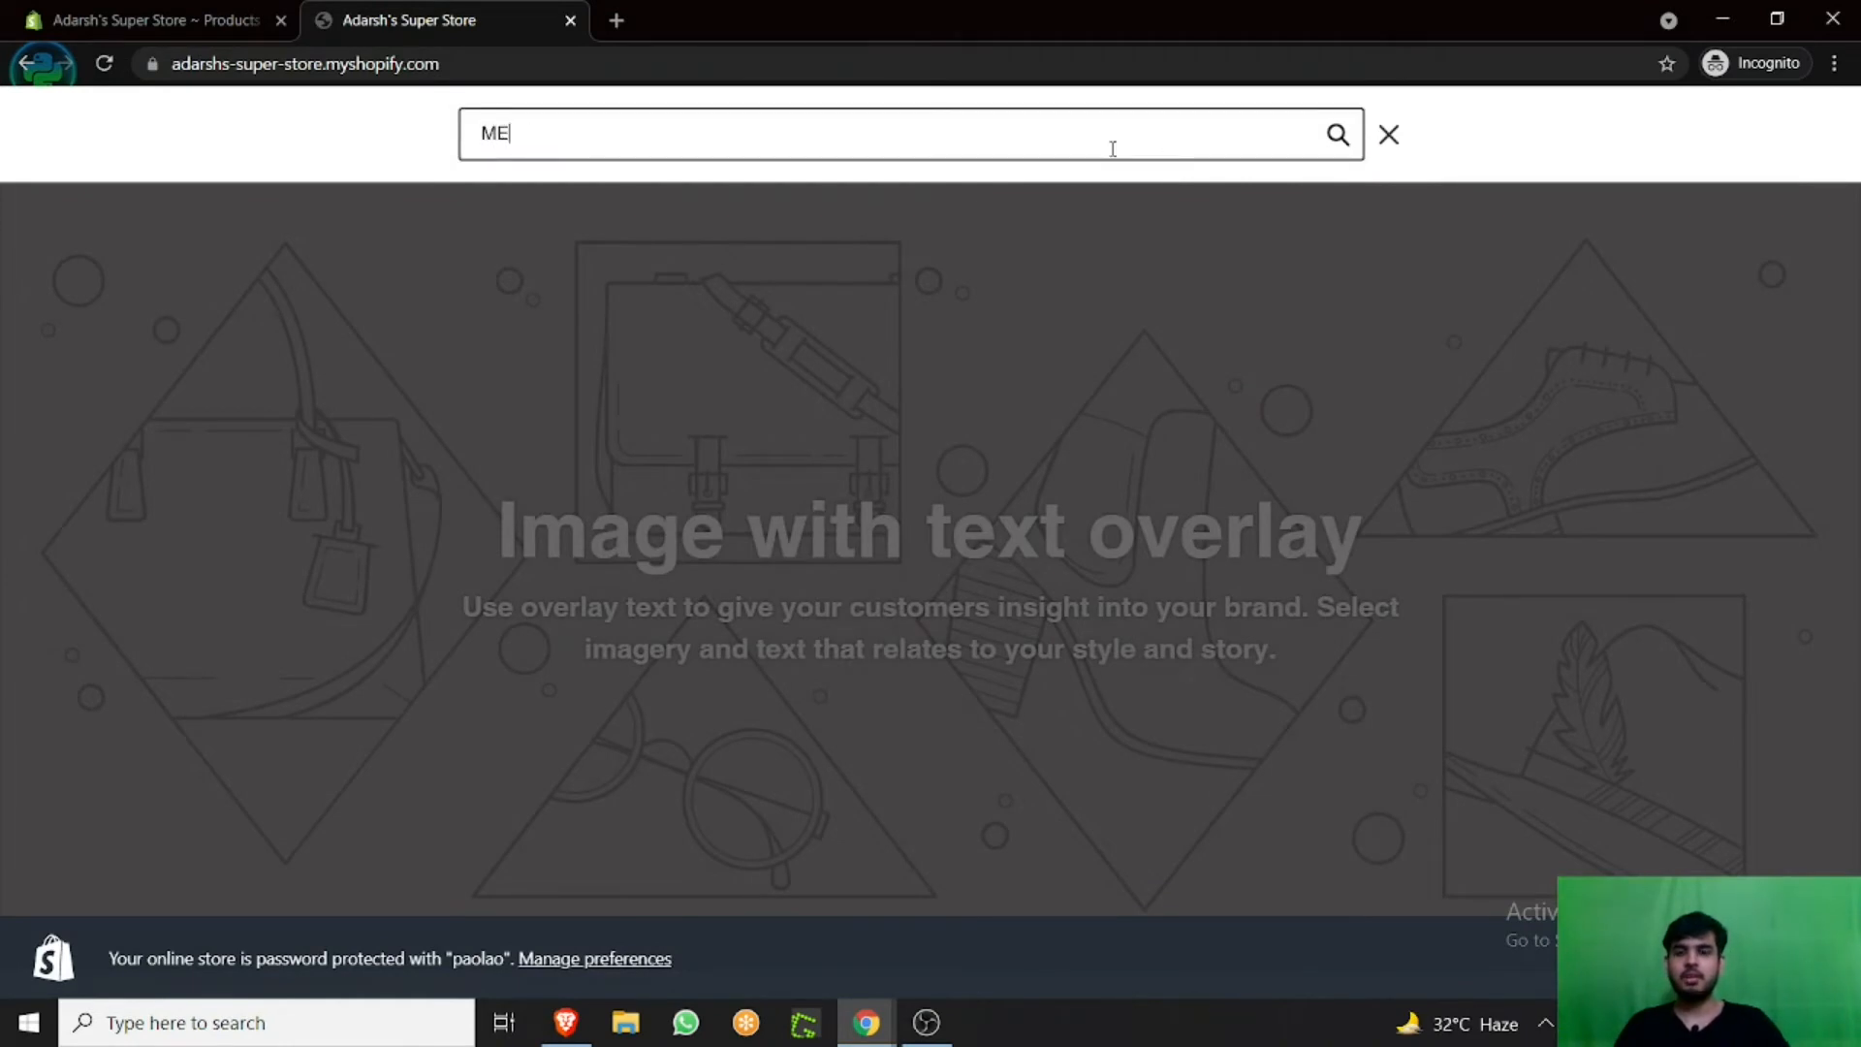
text(NS)
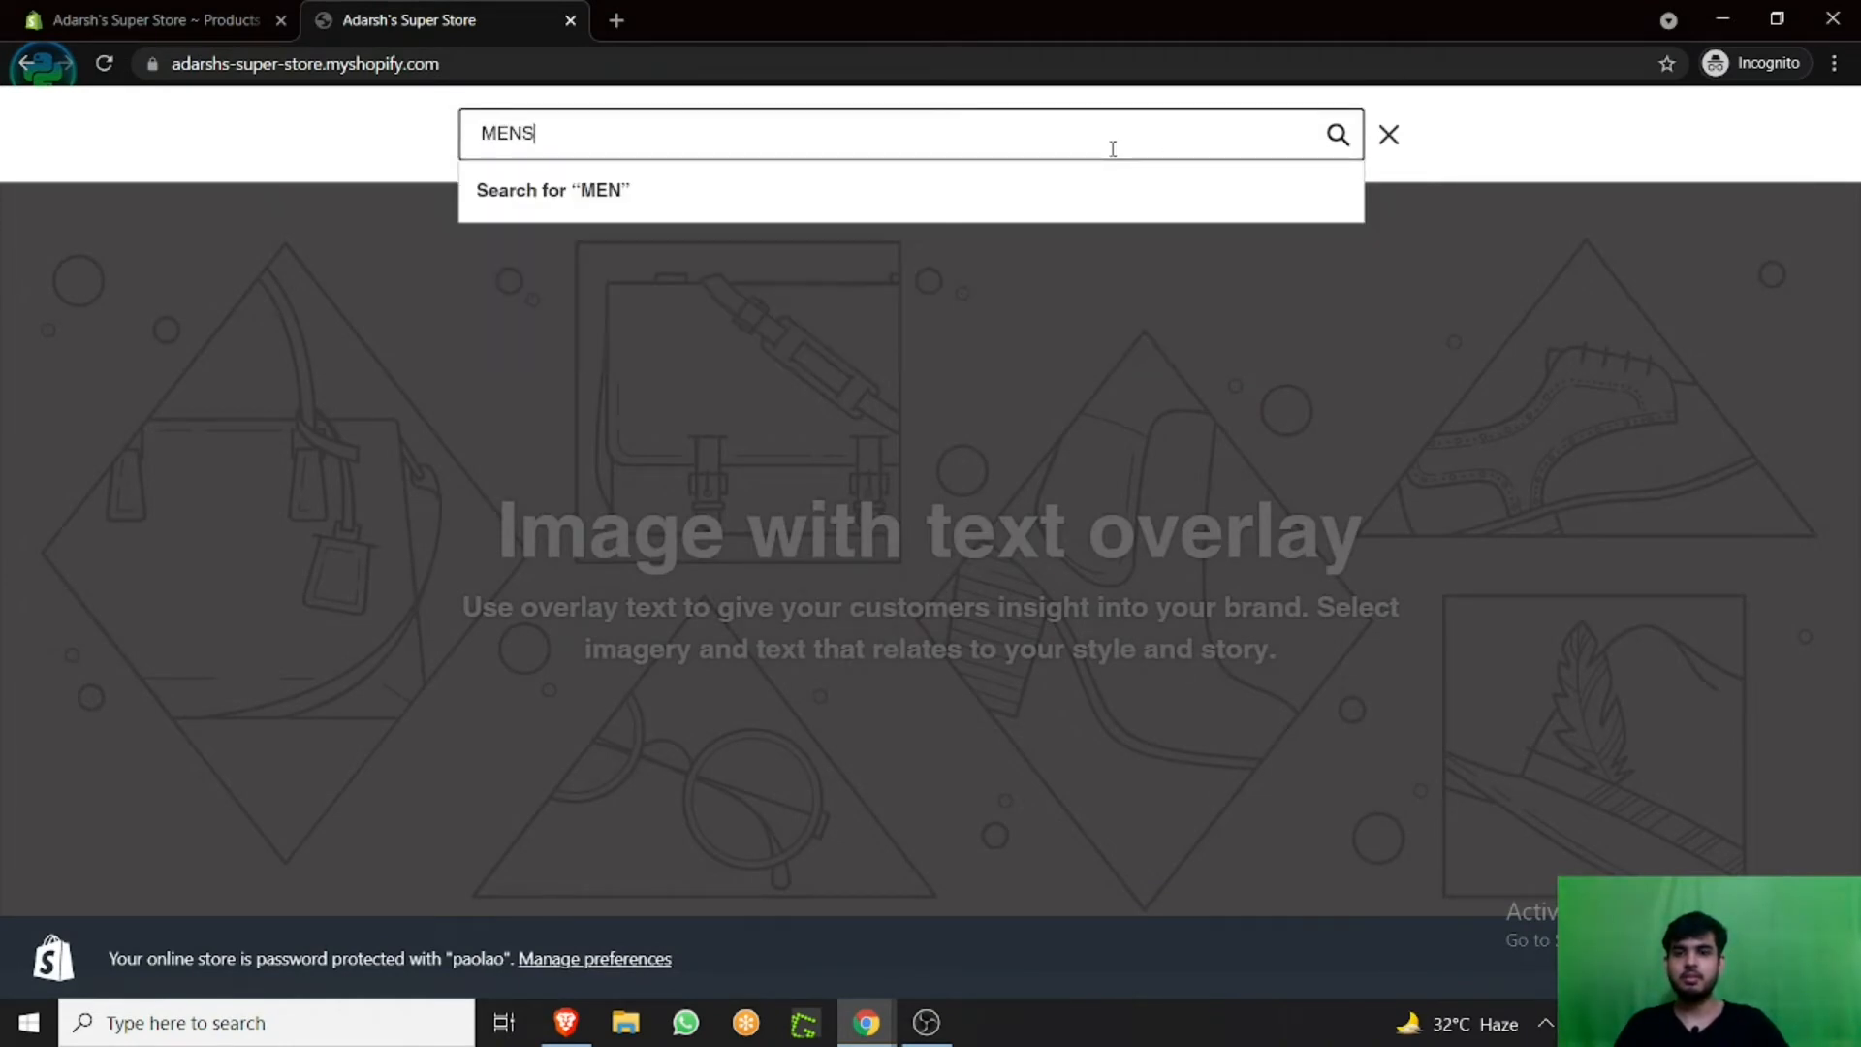
text(S)
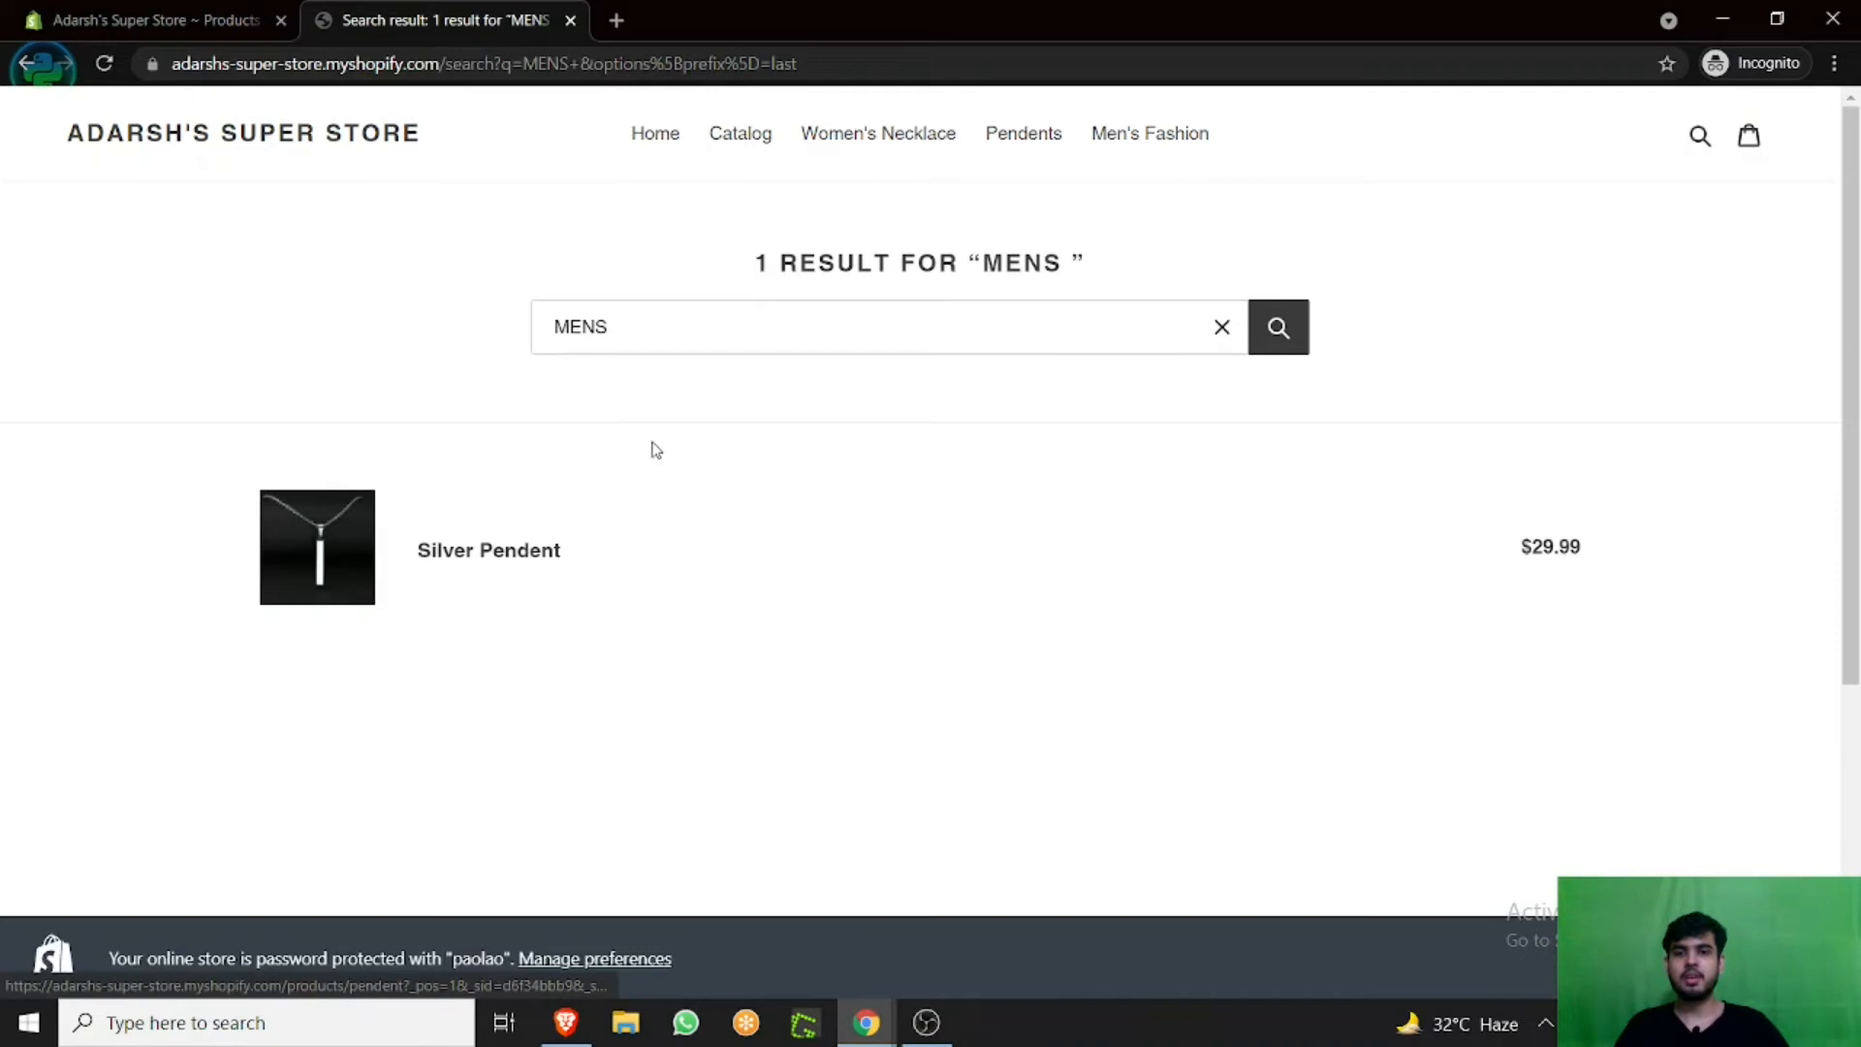
Extend the query to MENS PENDENT, showing Silver Pendent, then return to the admin page.
click(884, 326)
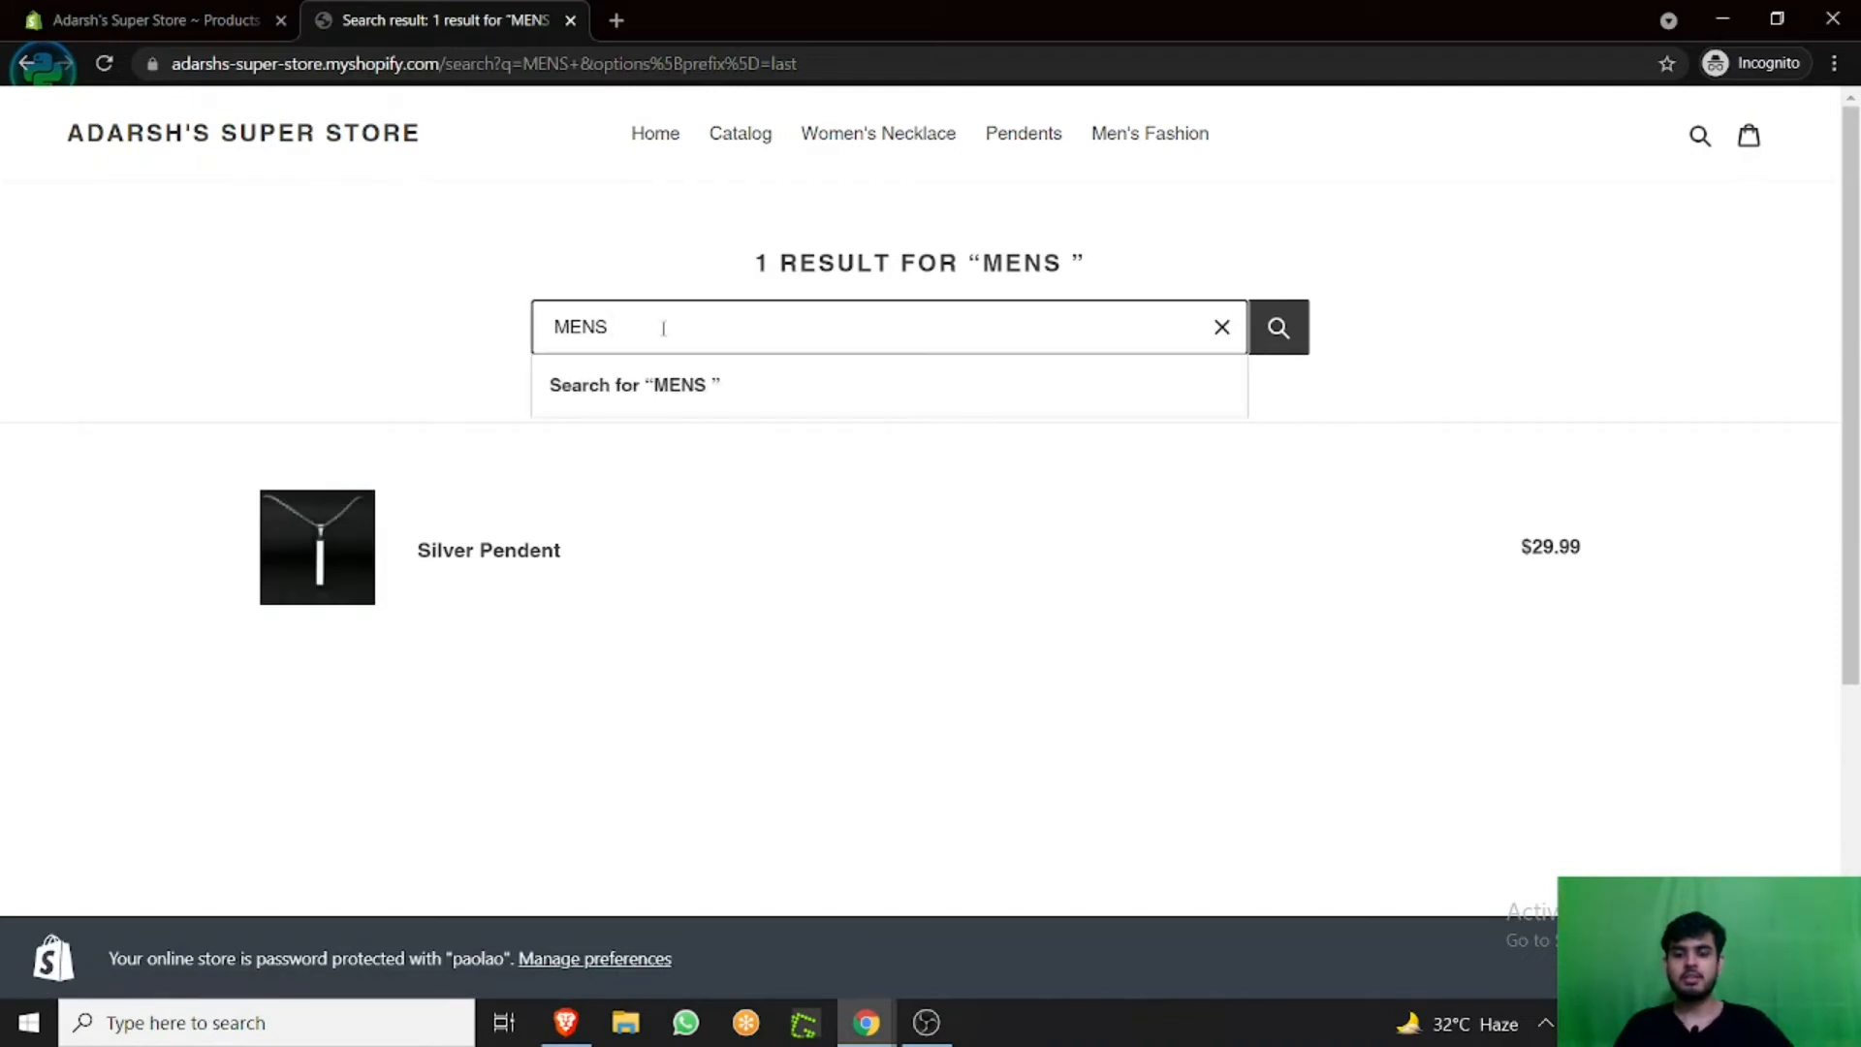
text(PENDE)
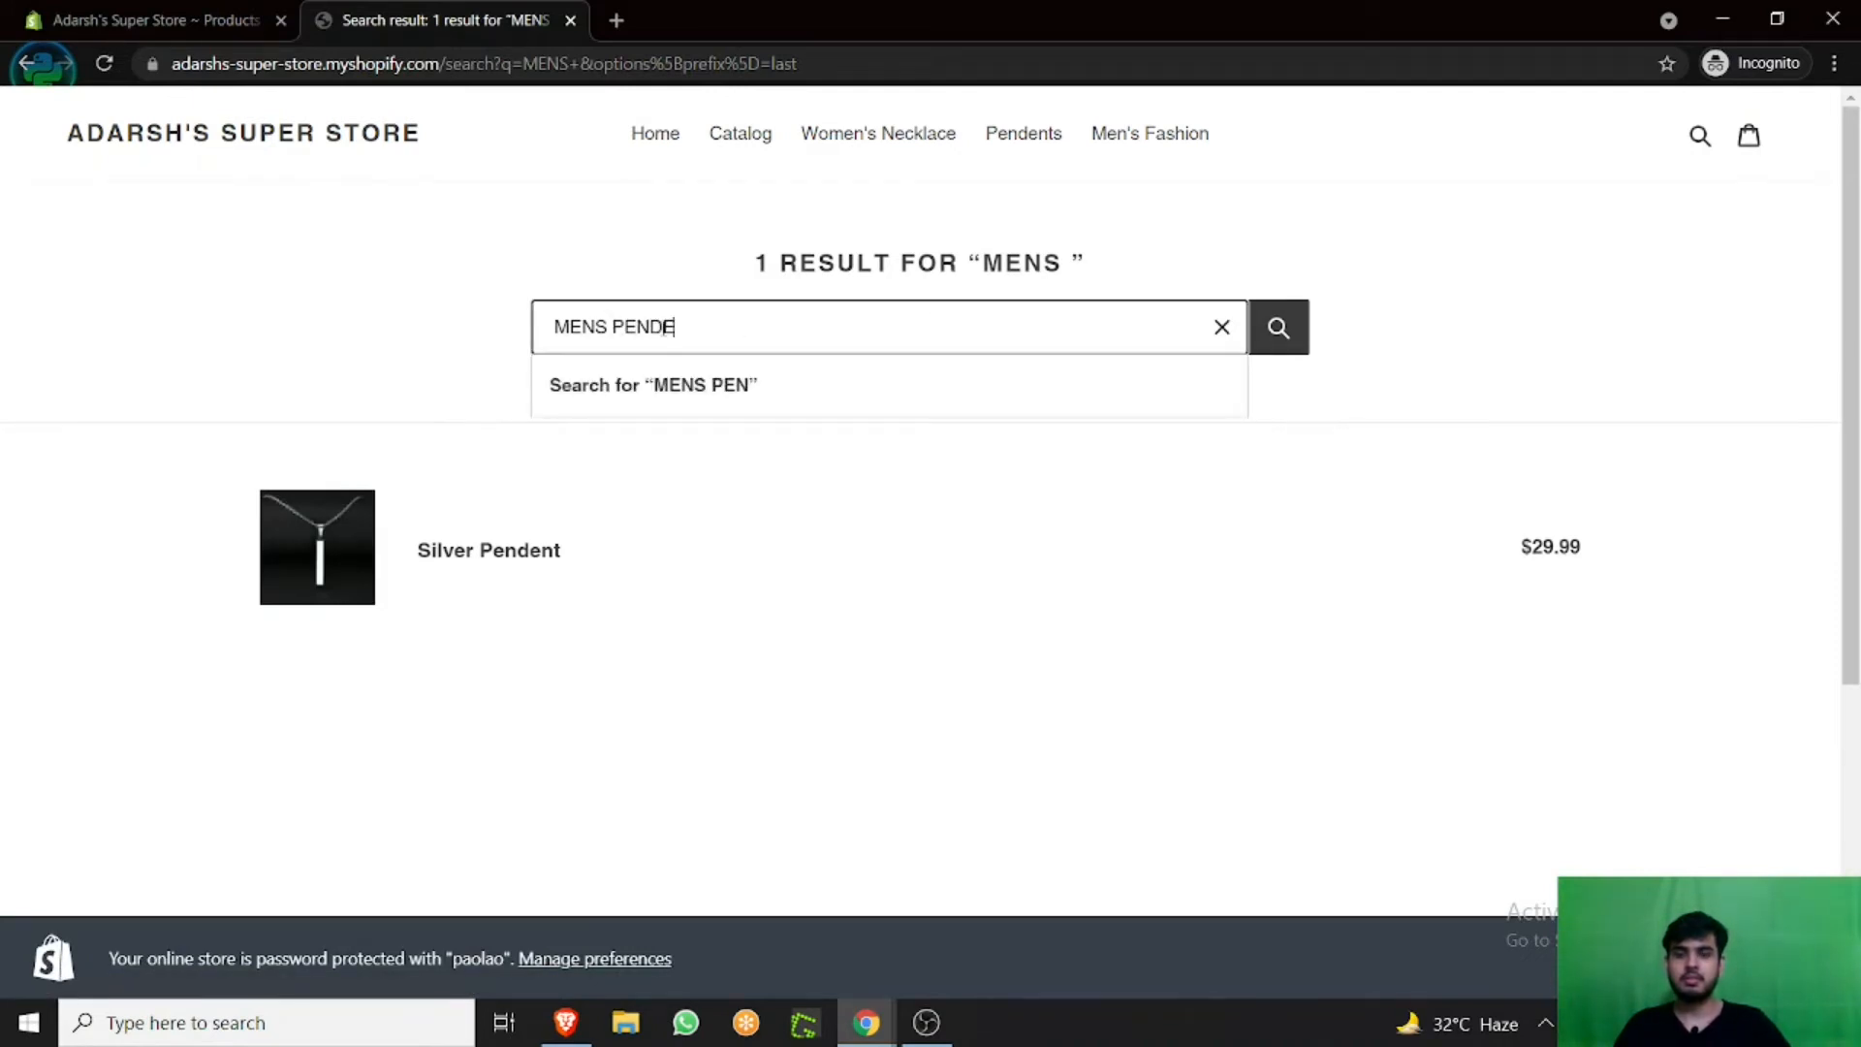
text(NT)
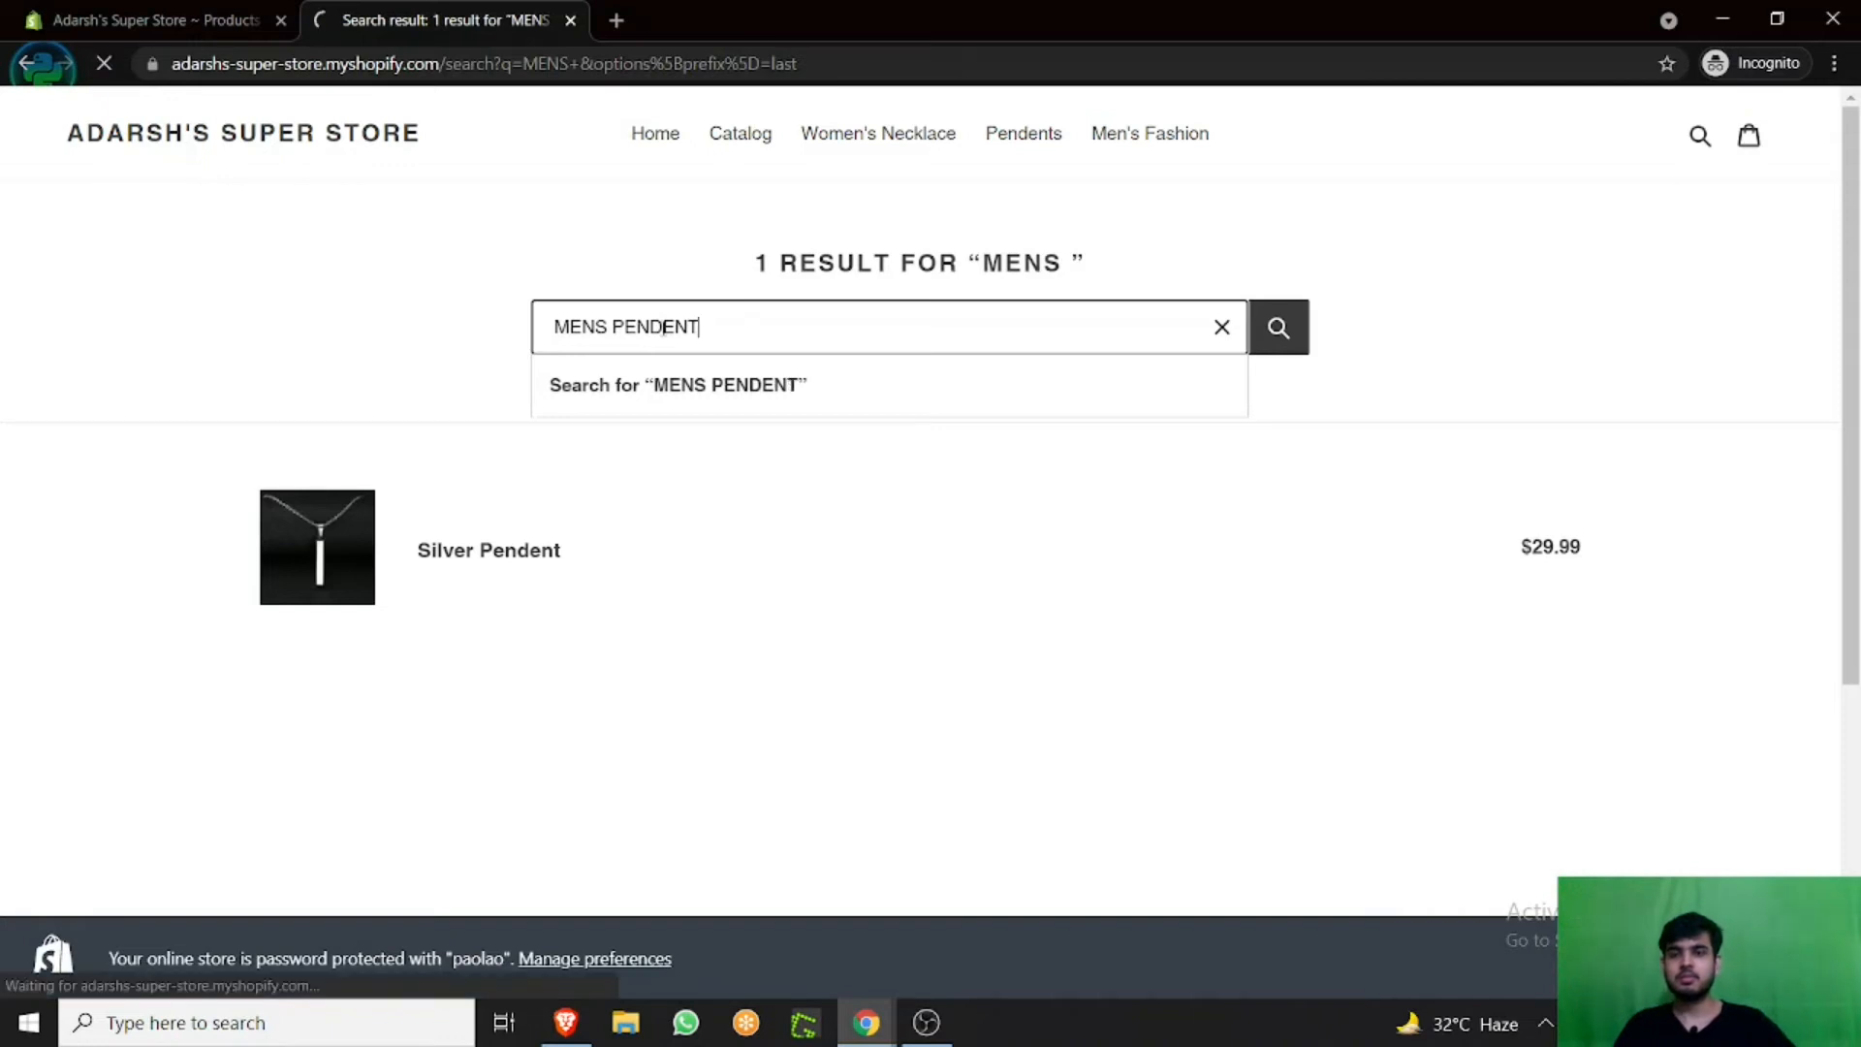
click(1277, 326)
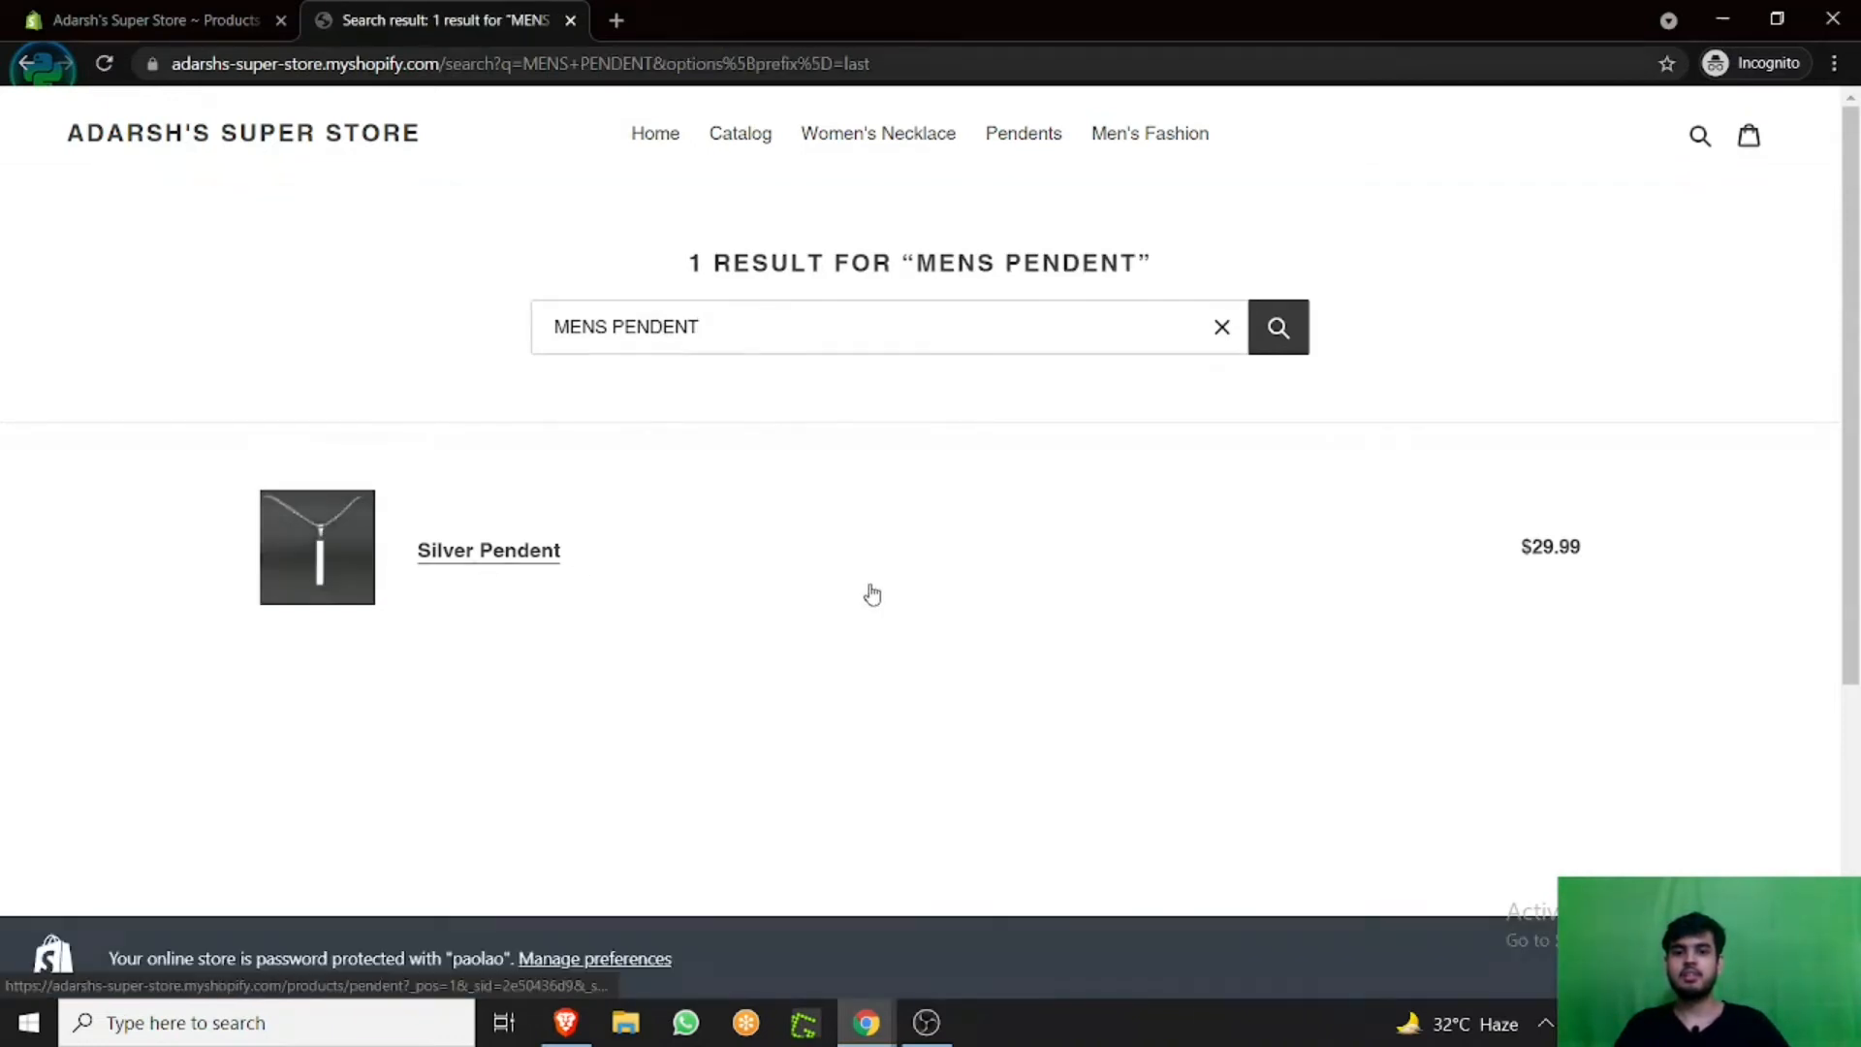
click(886, 326)
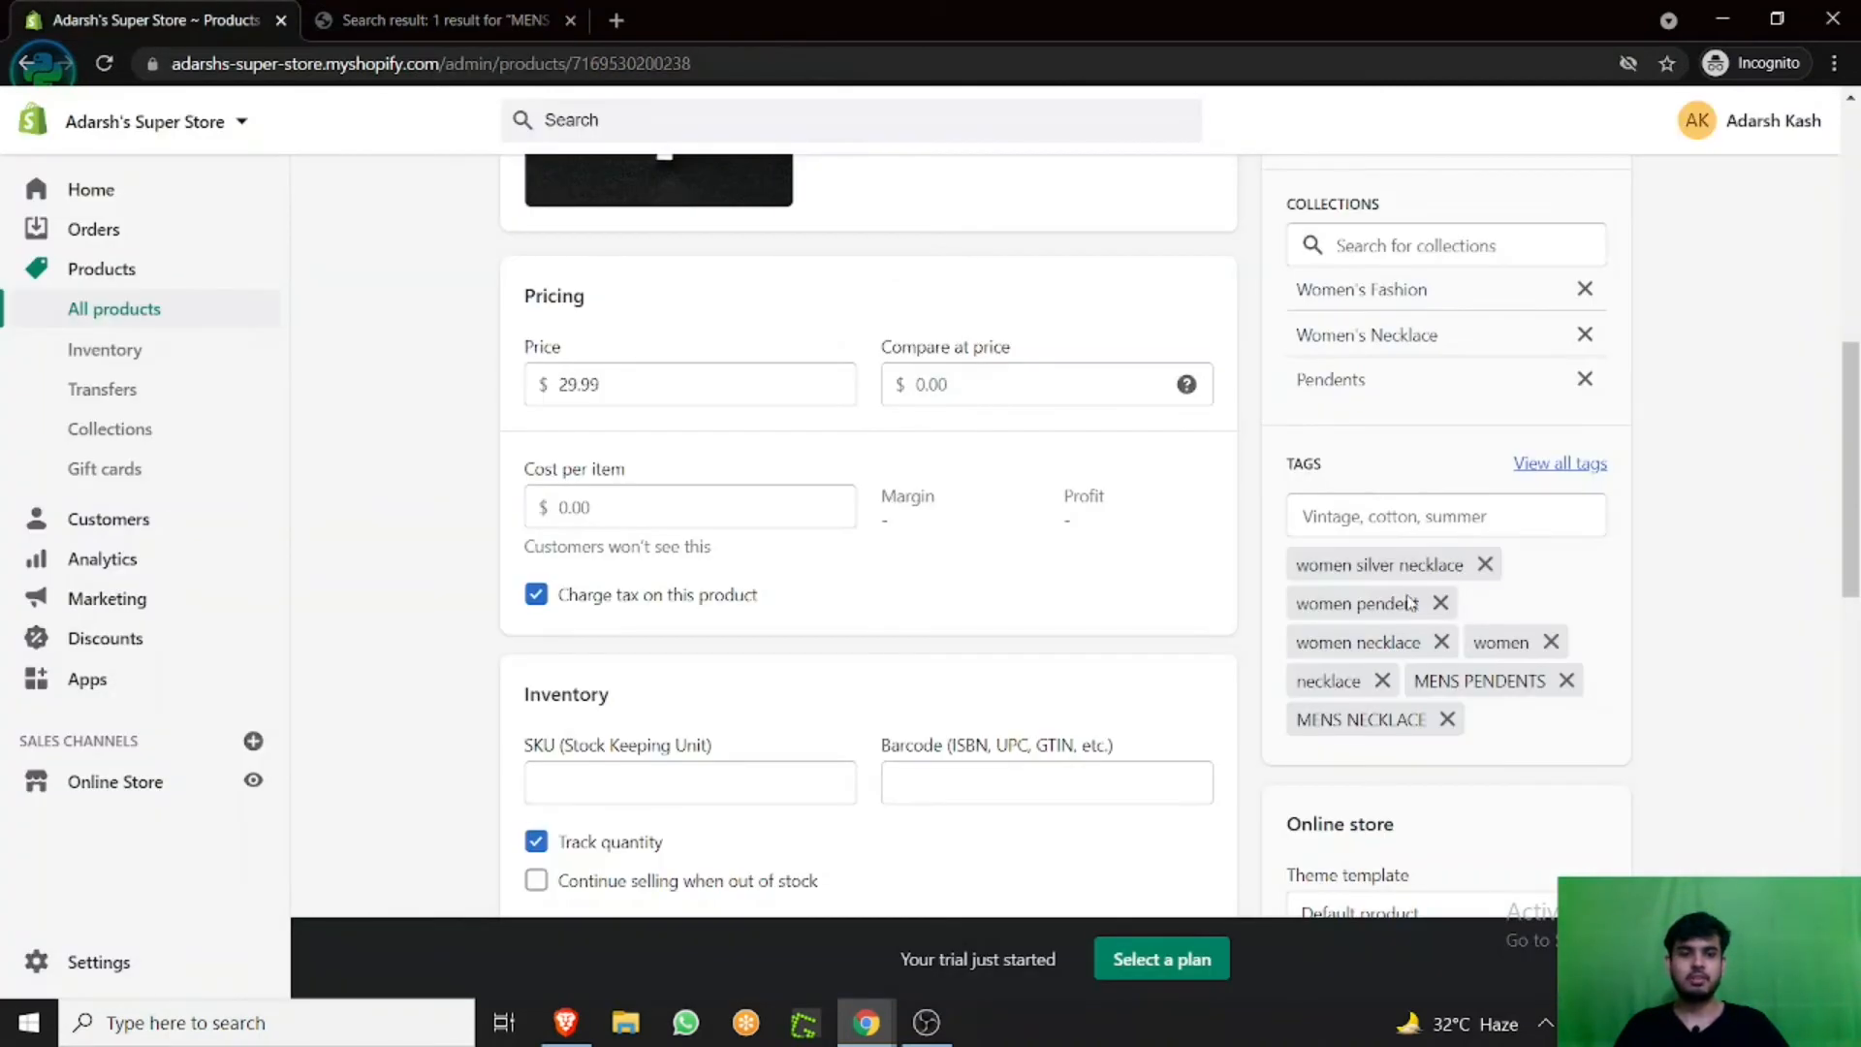
Remove both MENS tags from Silver Pendent, save, and return to the storefront results.
click(1566, 680)
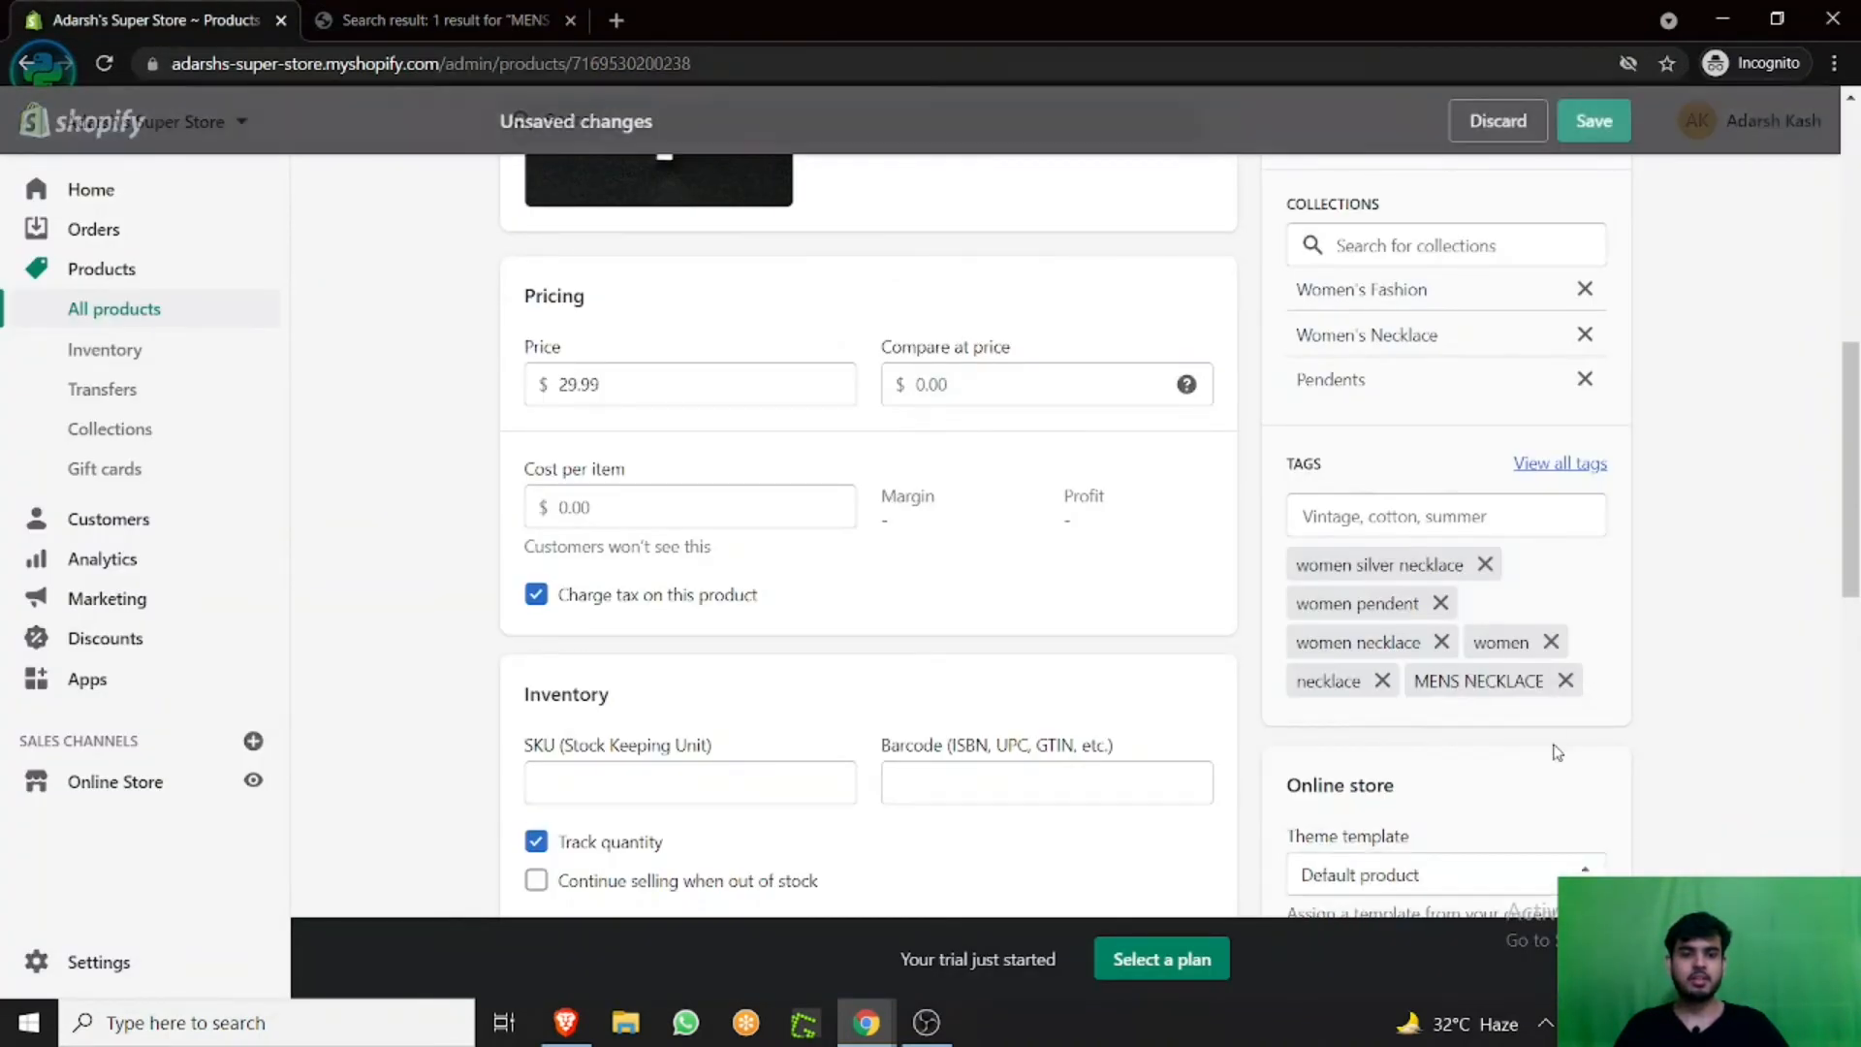
click(1564, 680)
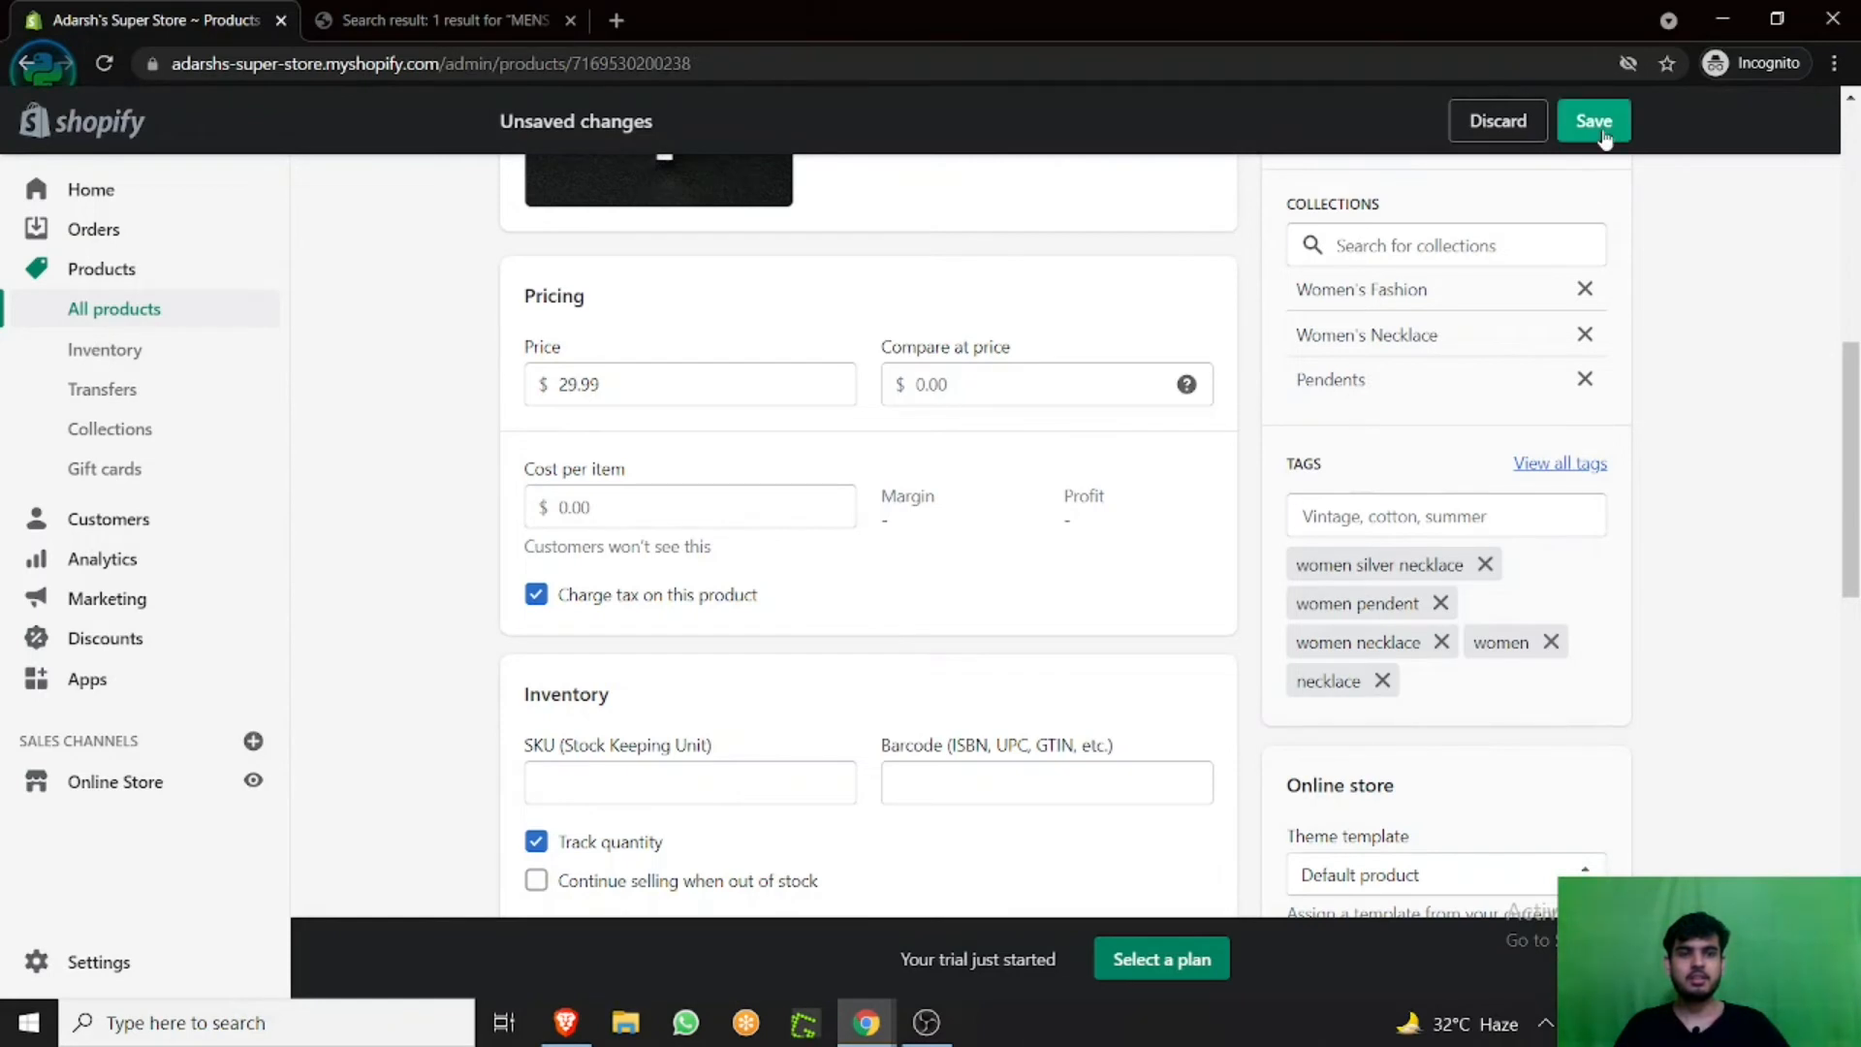
click(1594, 120)
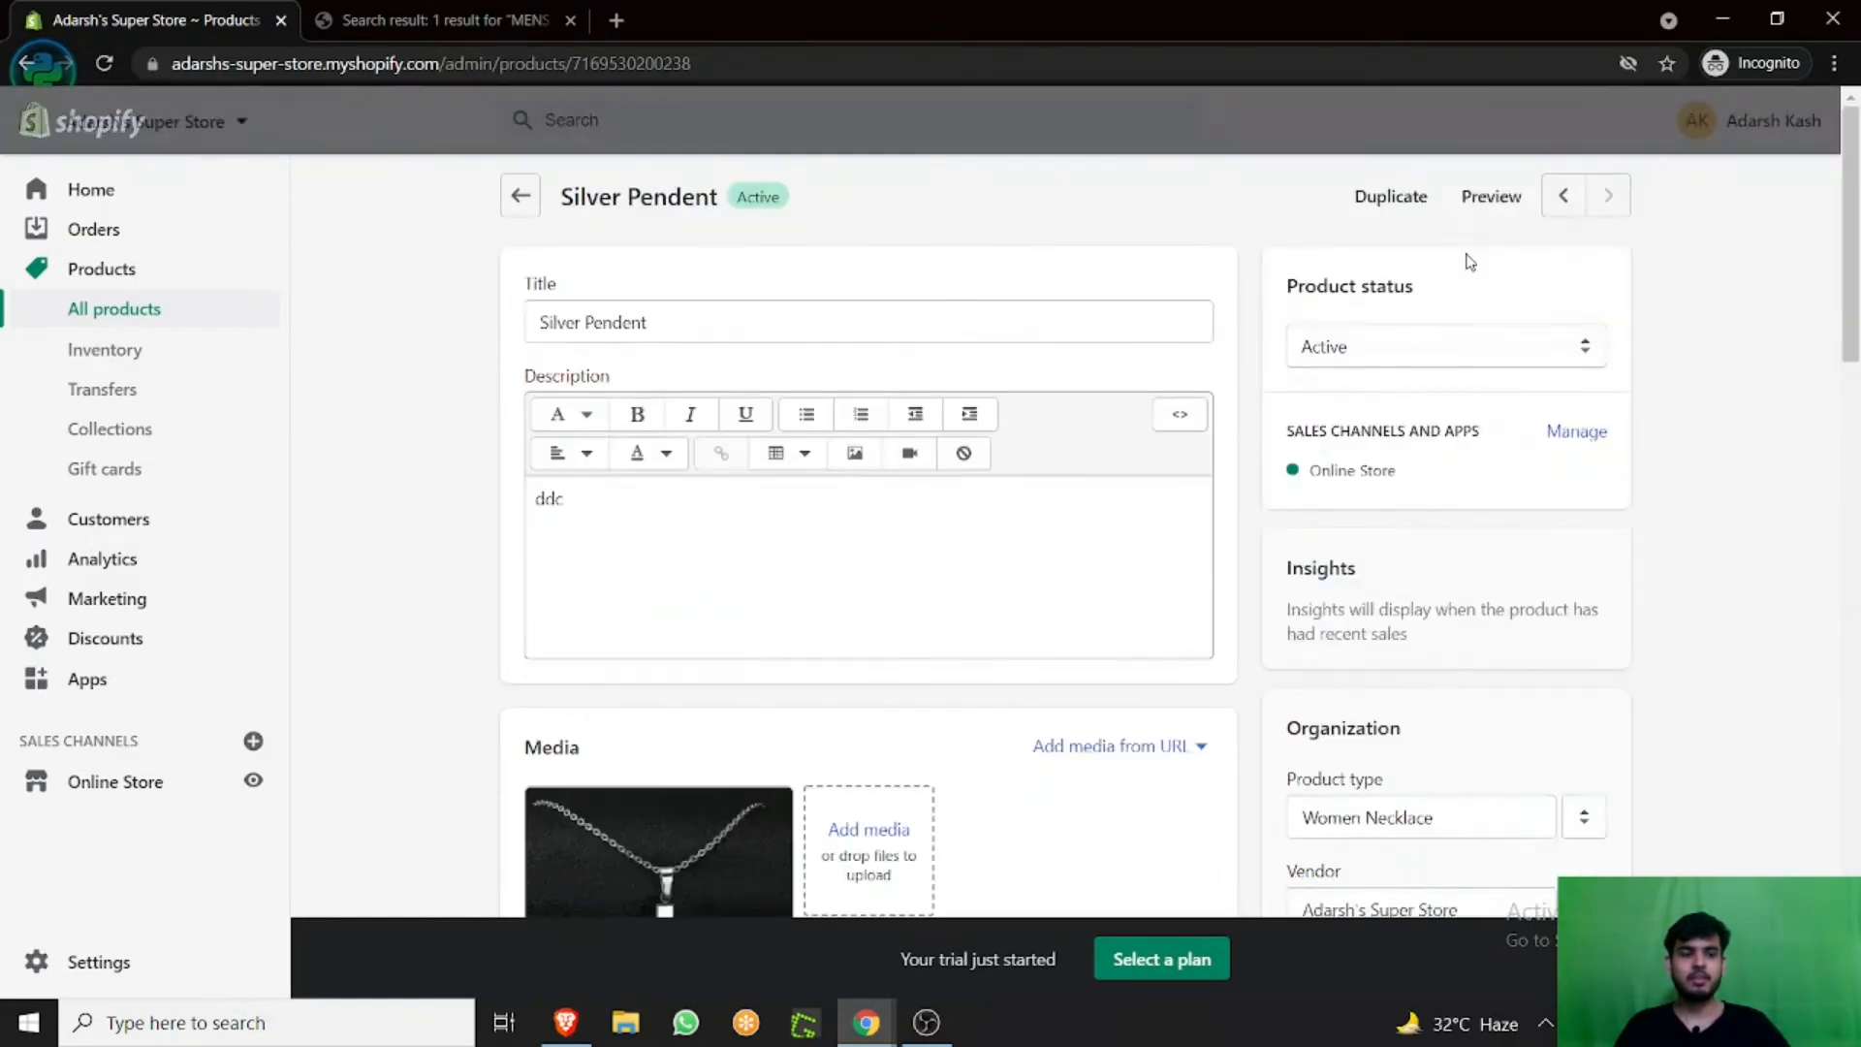
click(440, 19)
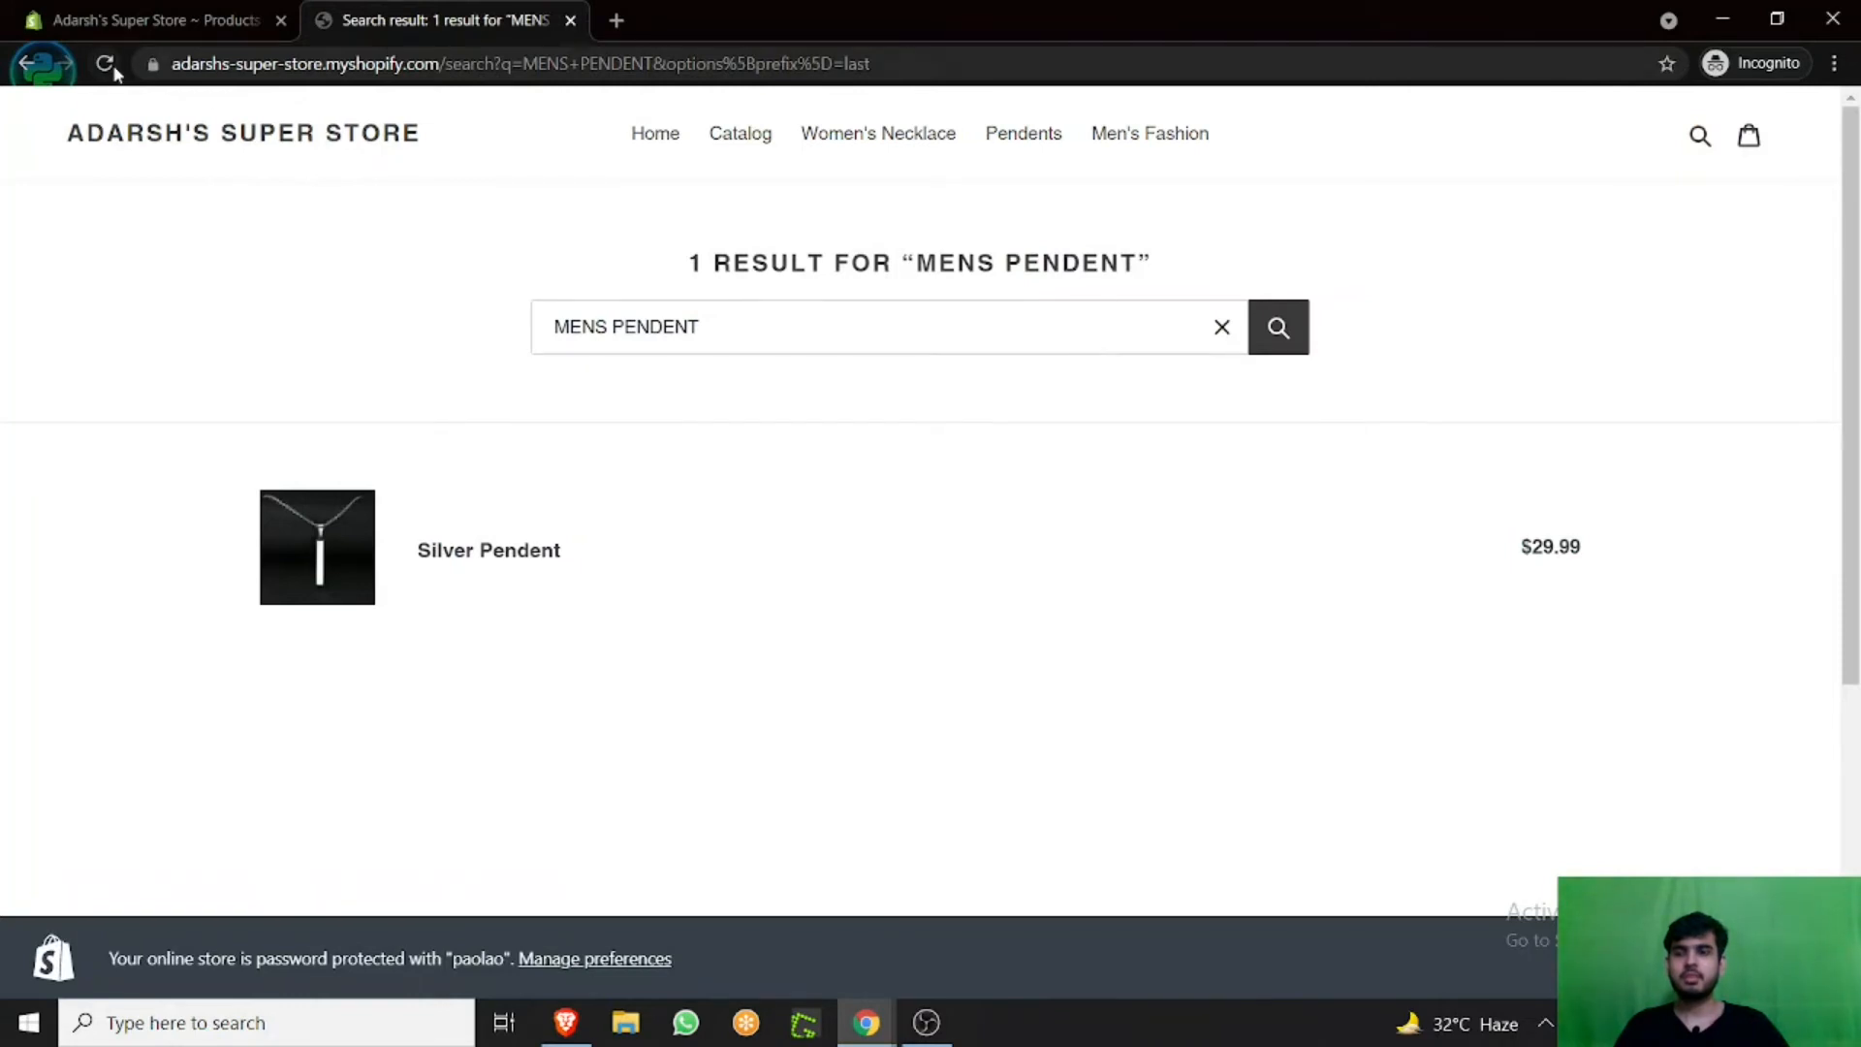
Reload the MENS PENDENT results, start a MENS search, then review Silver Pendent's tags in admin.
click(104, 64)
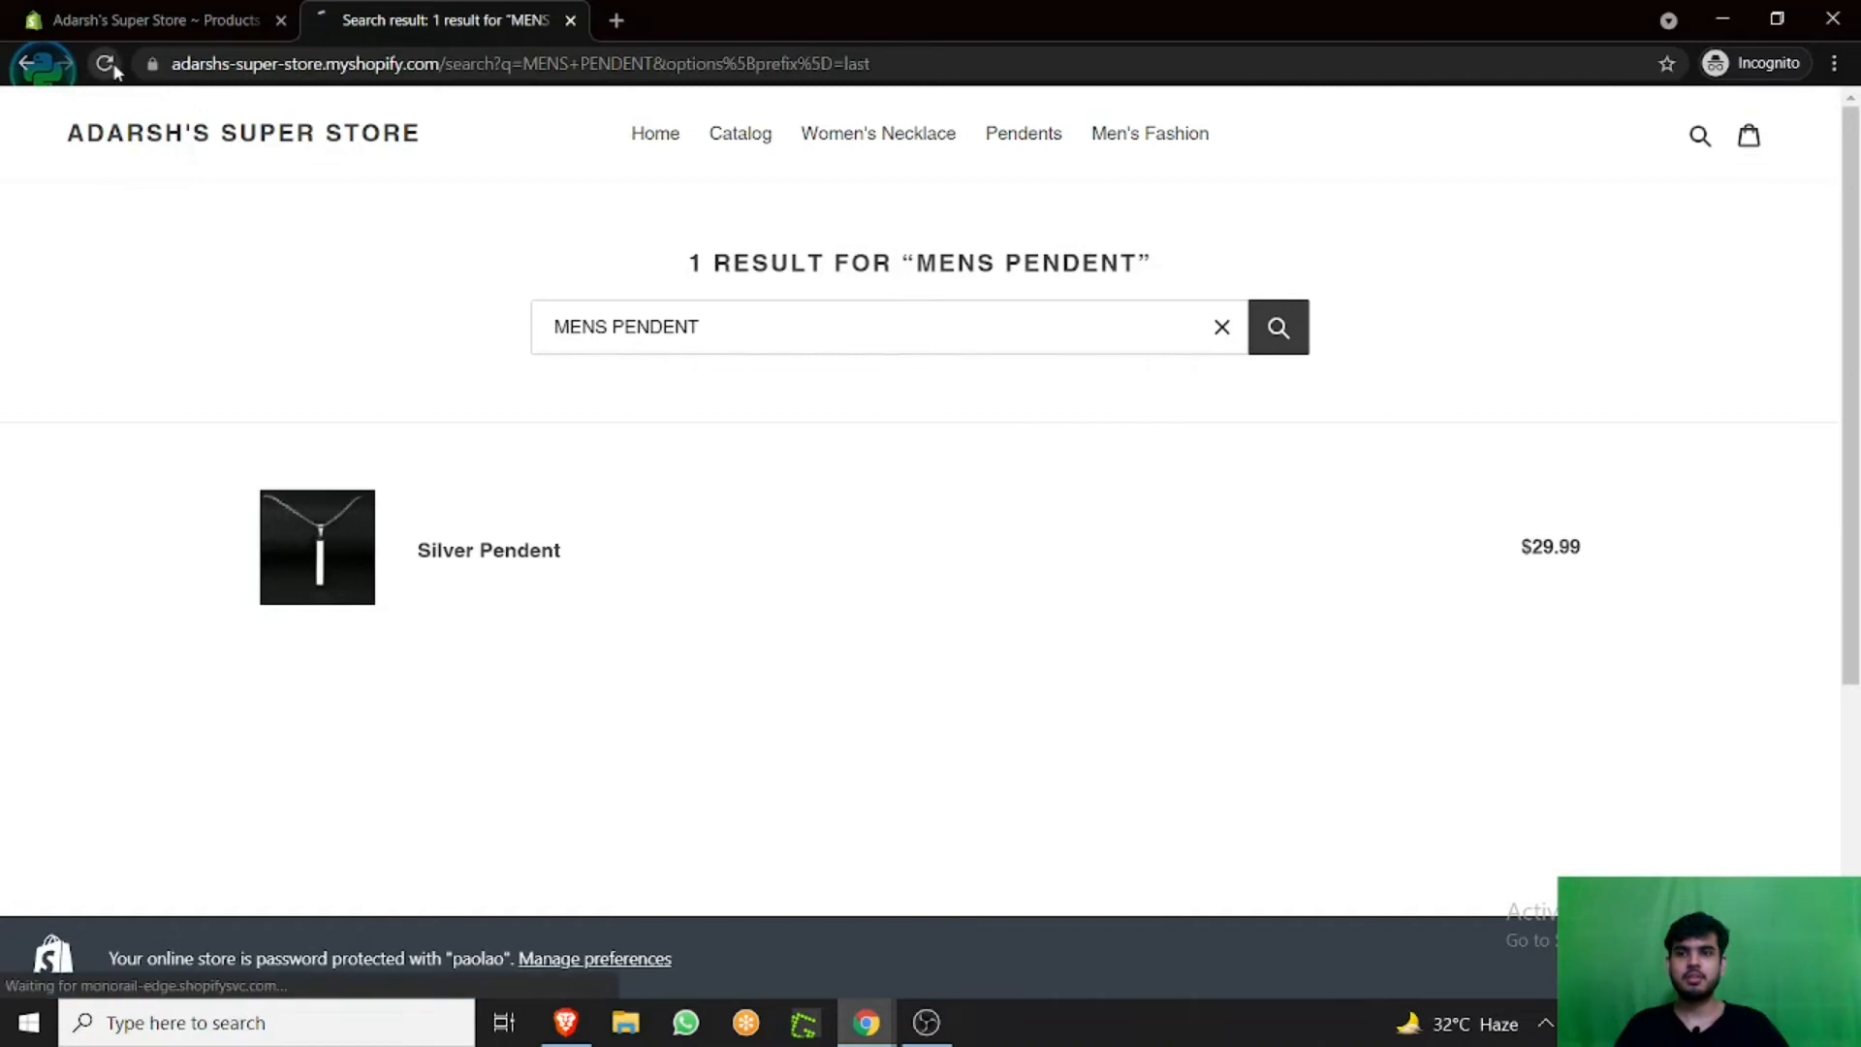
click(104, 62)
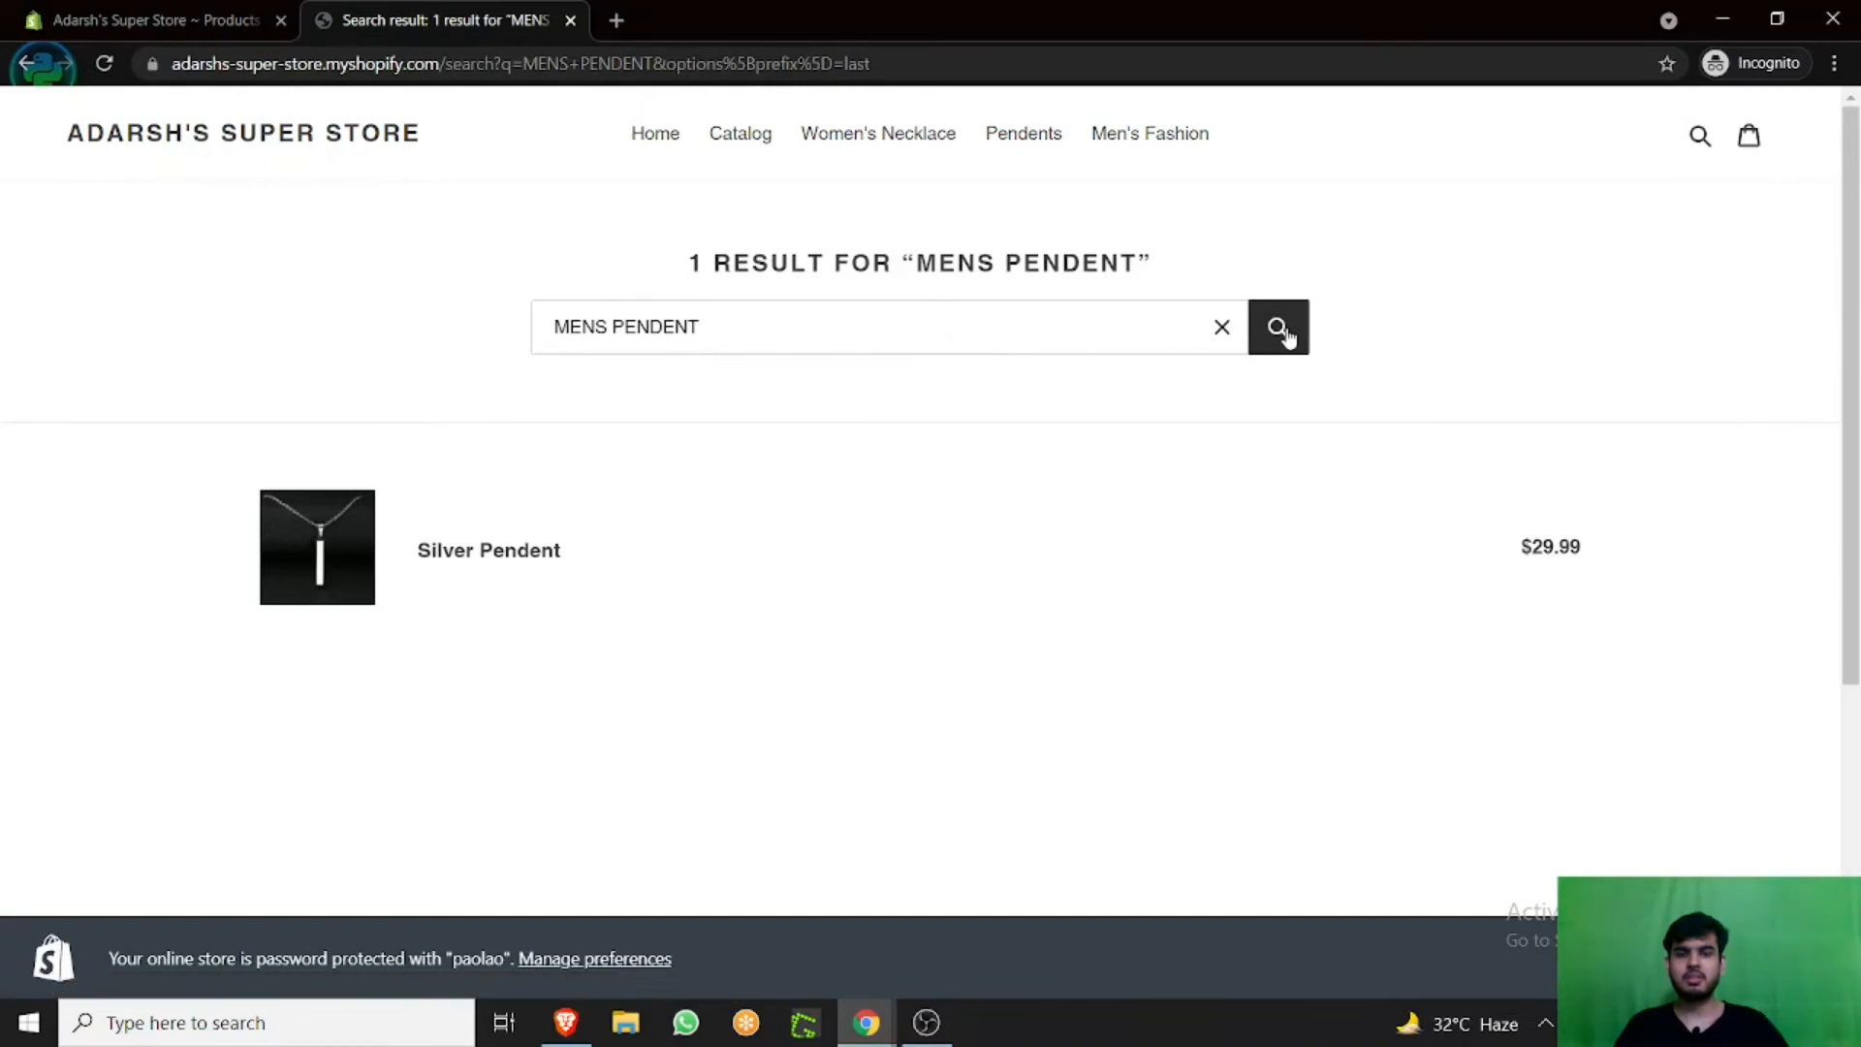
mouse_move(1298, 165)
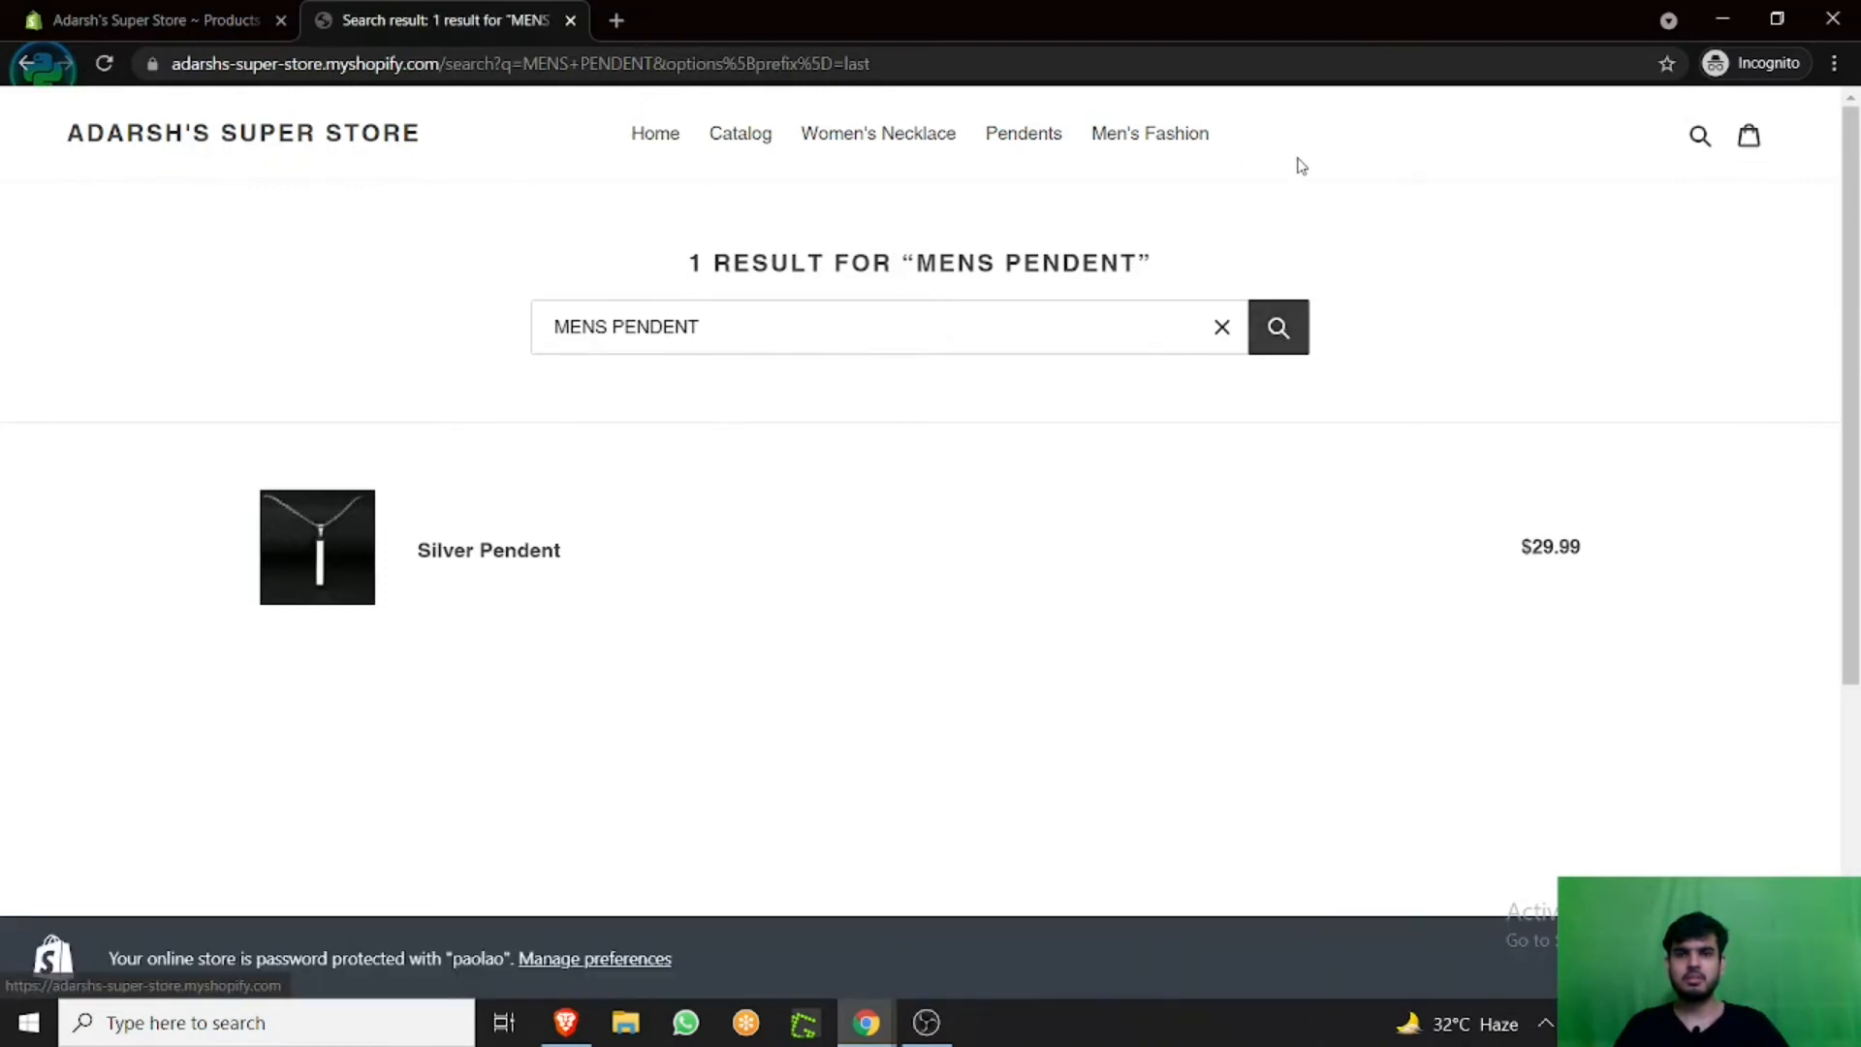
click(1700, 136)
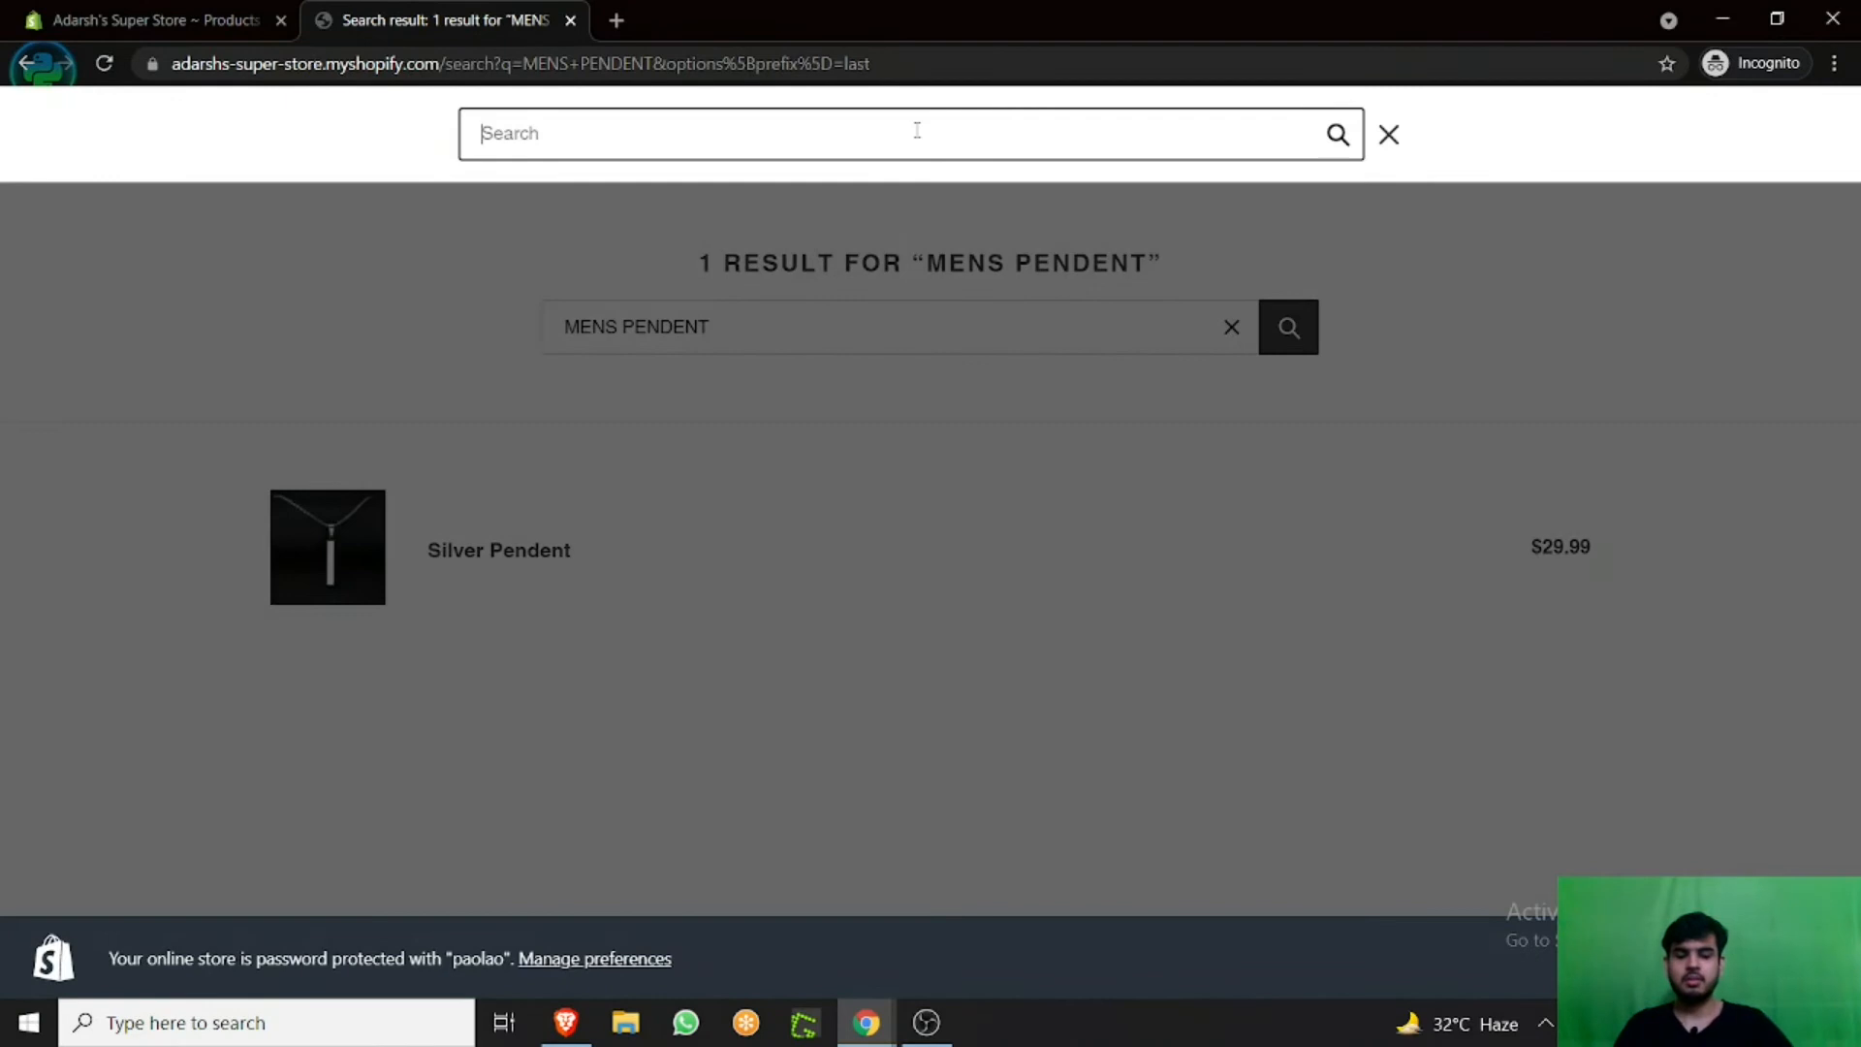
text(MENS)
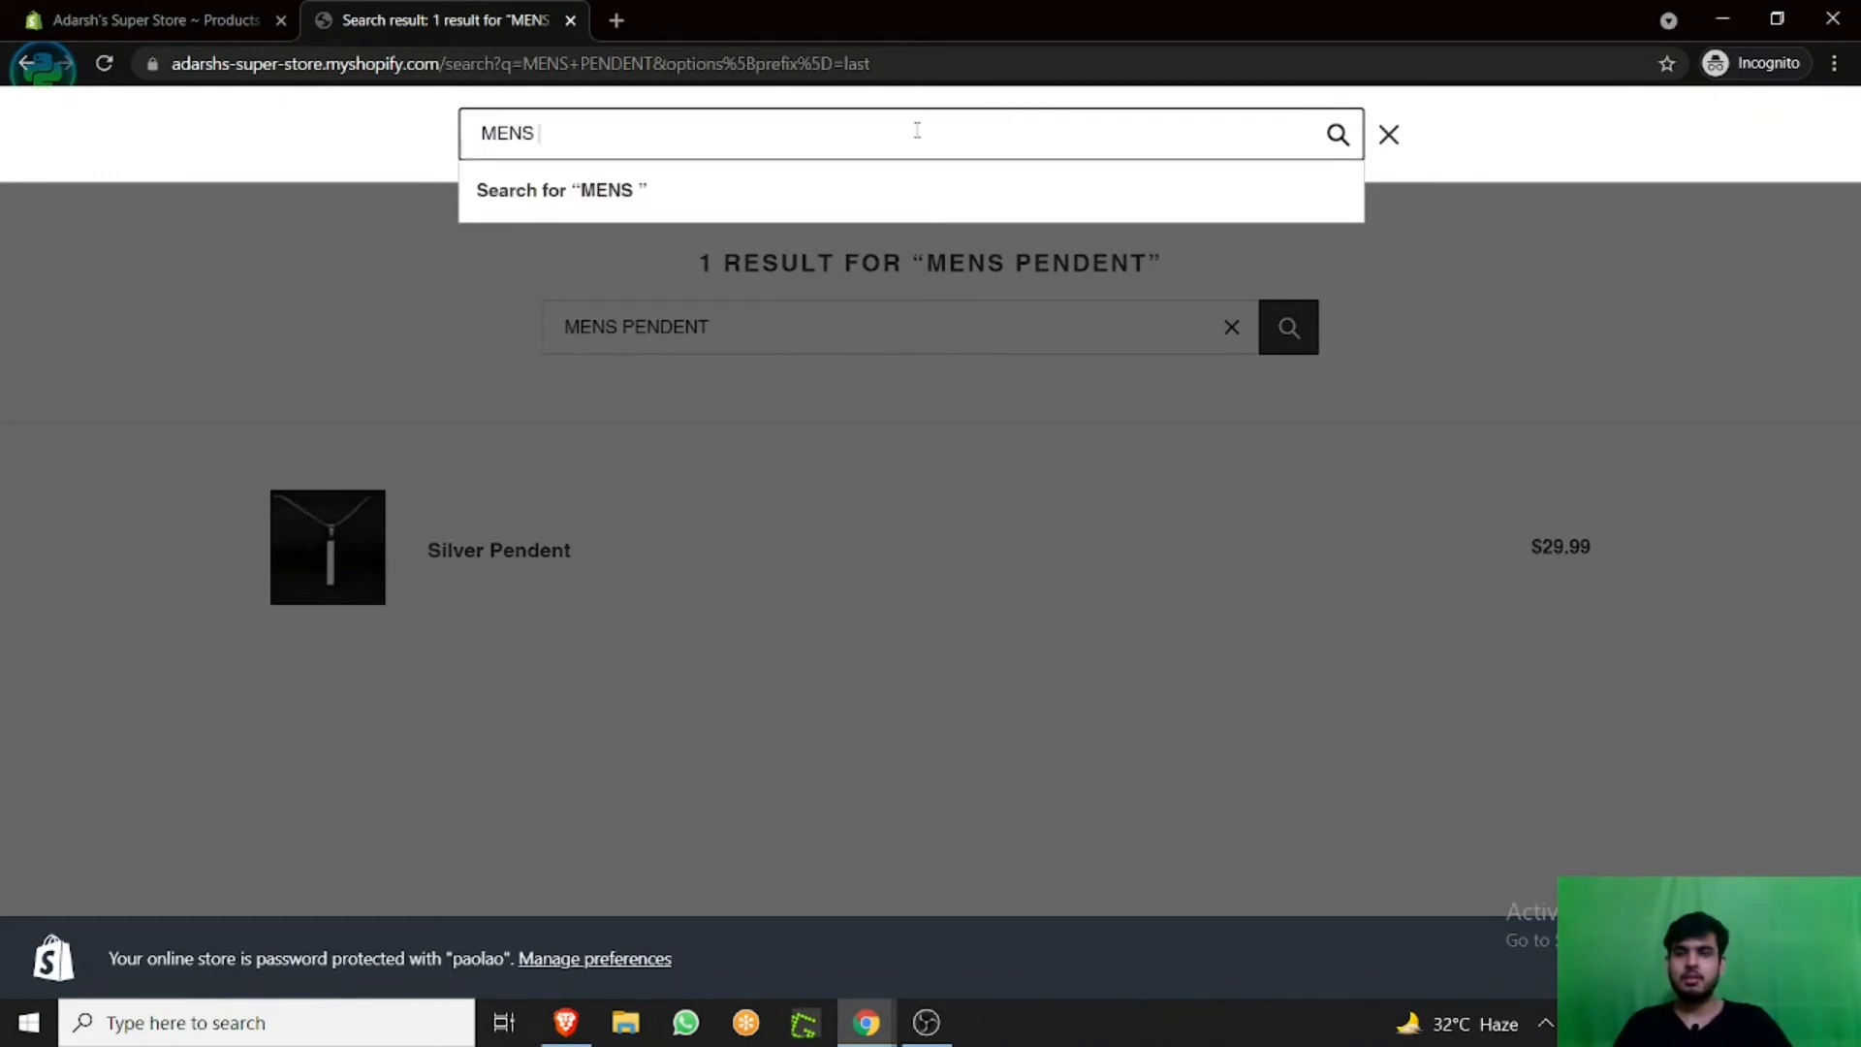
click(142, 19)
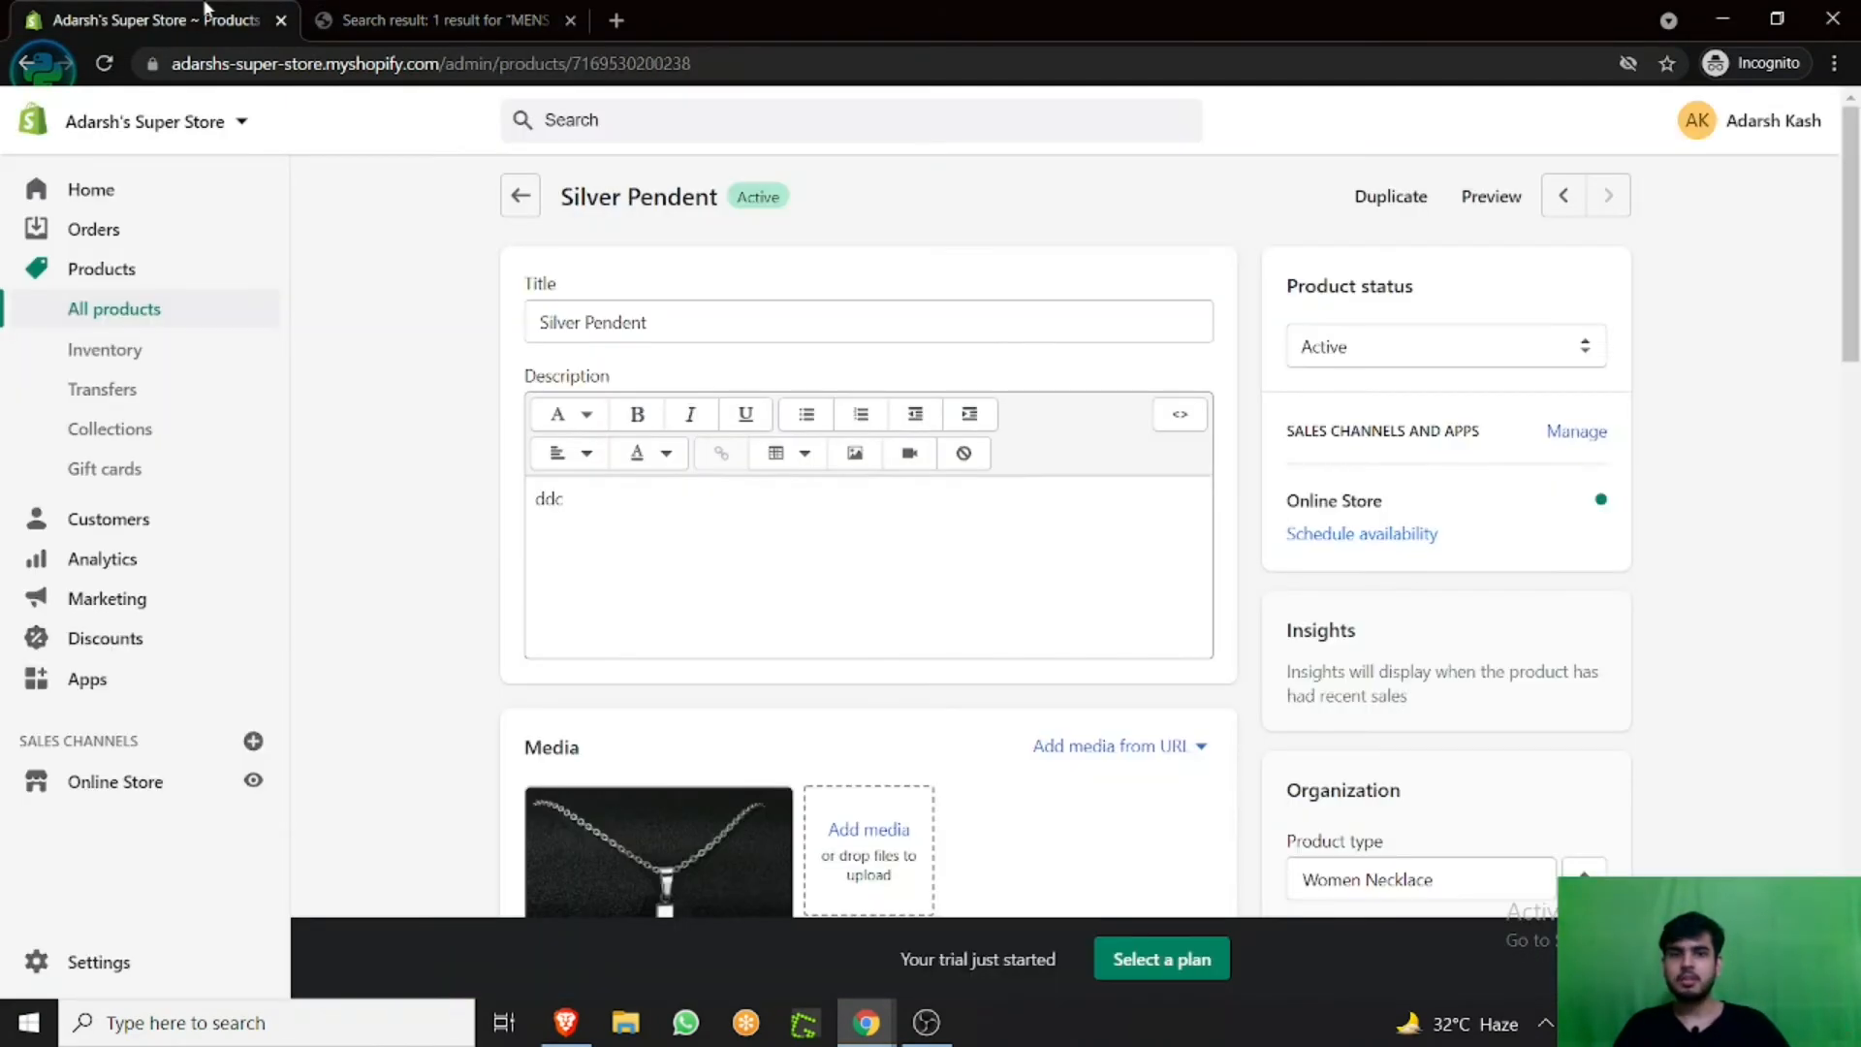
scroll(down, 3)
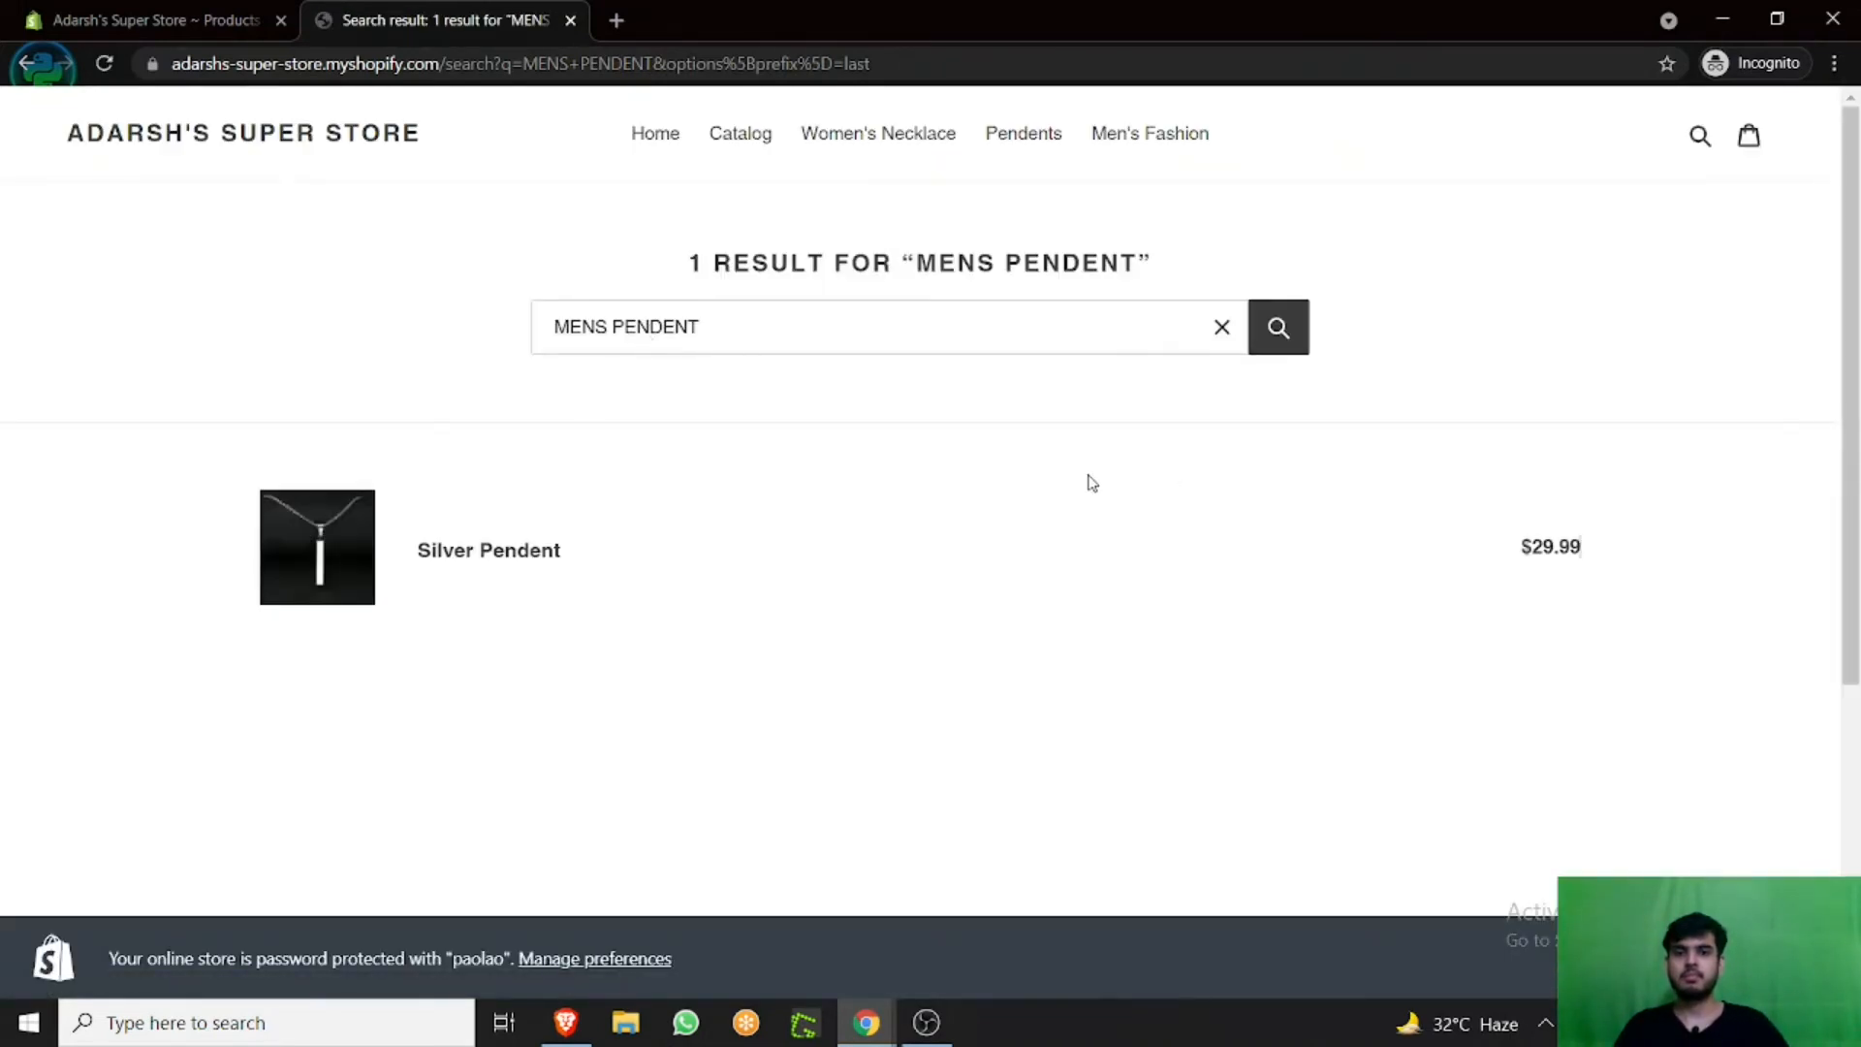
Rerun the storefront search for MENS PENDENT, now returning 0 results.
click(1219, 325)
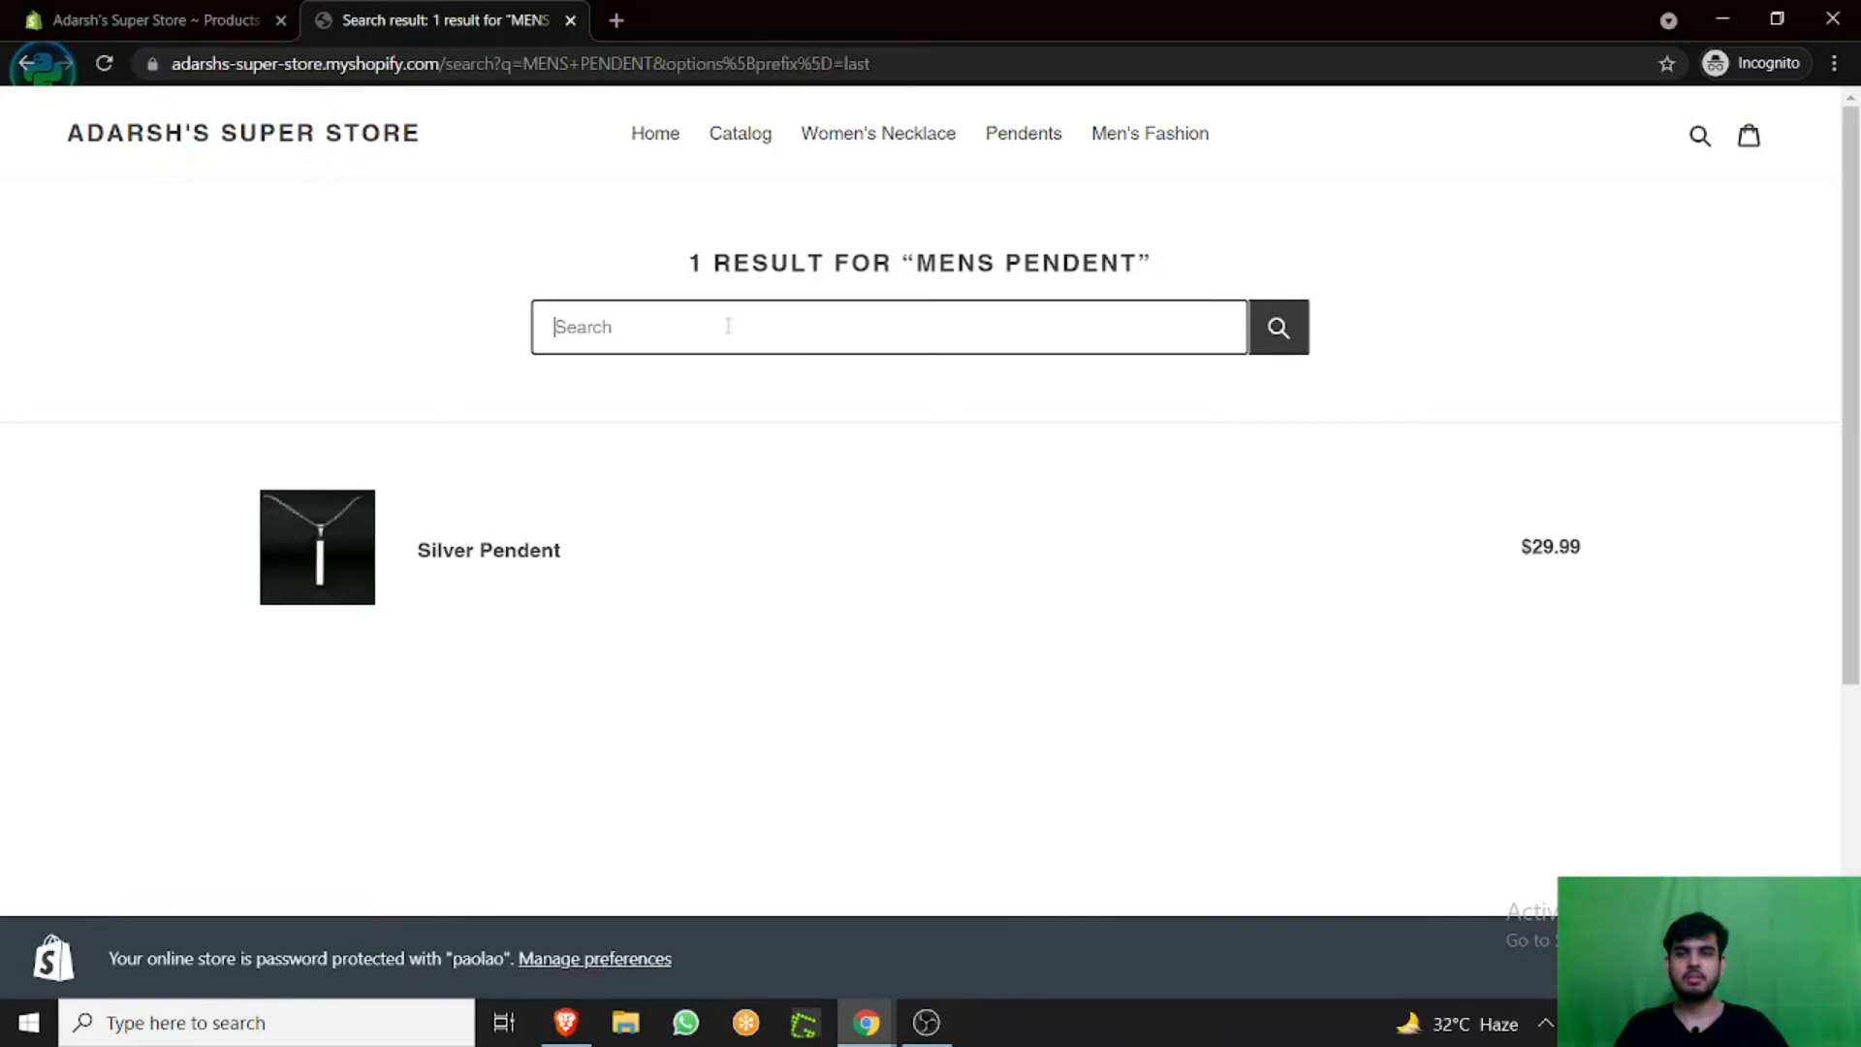
text(MENS)
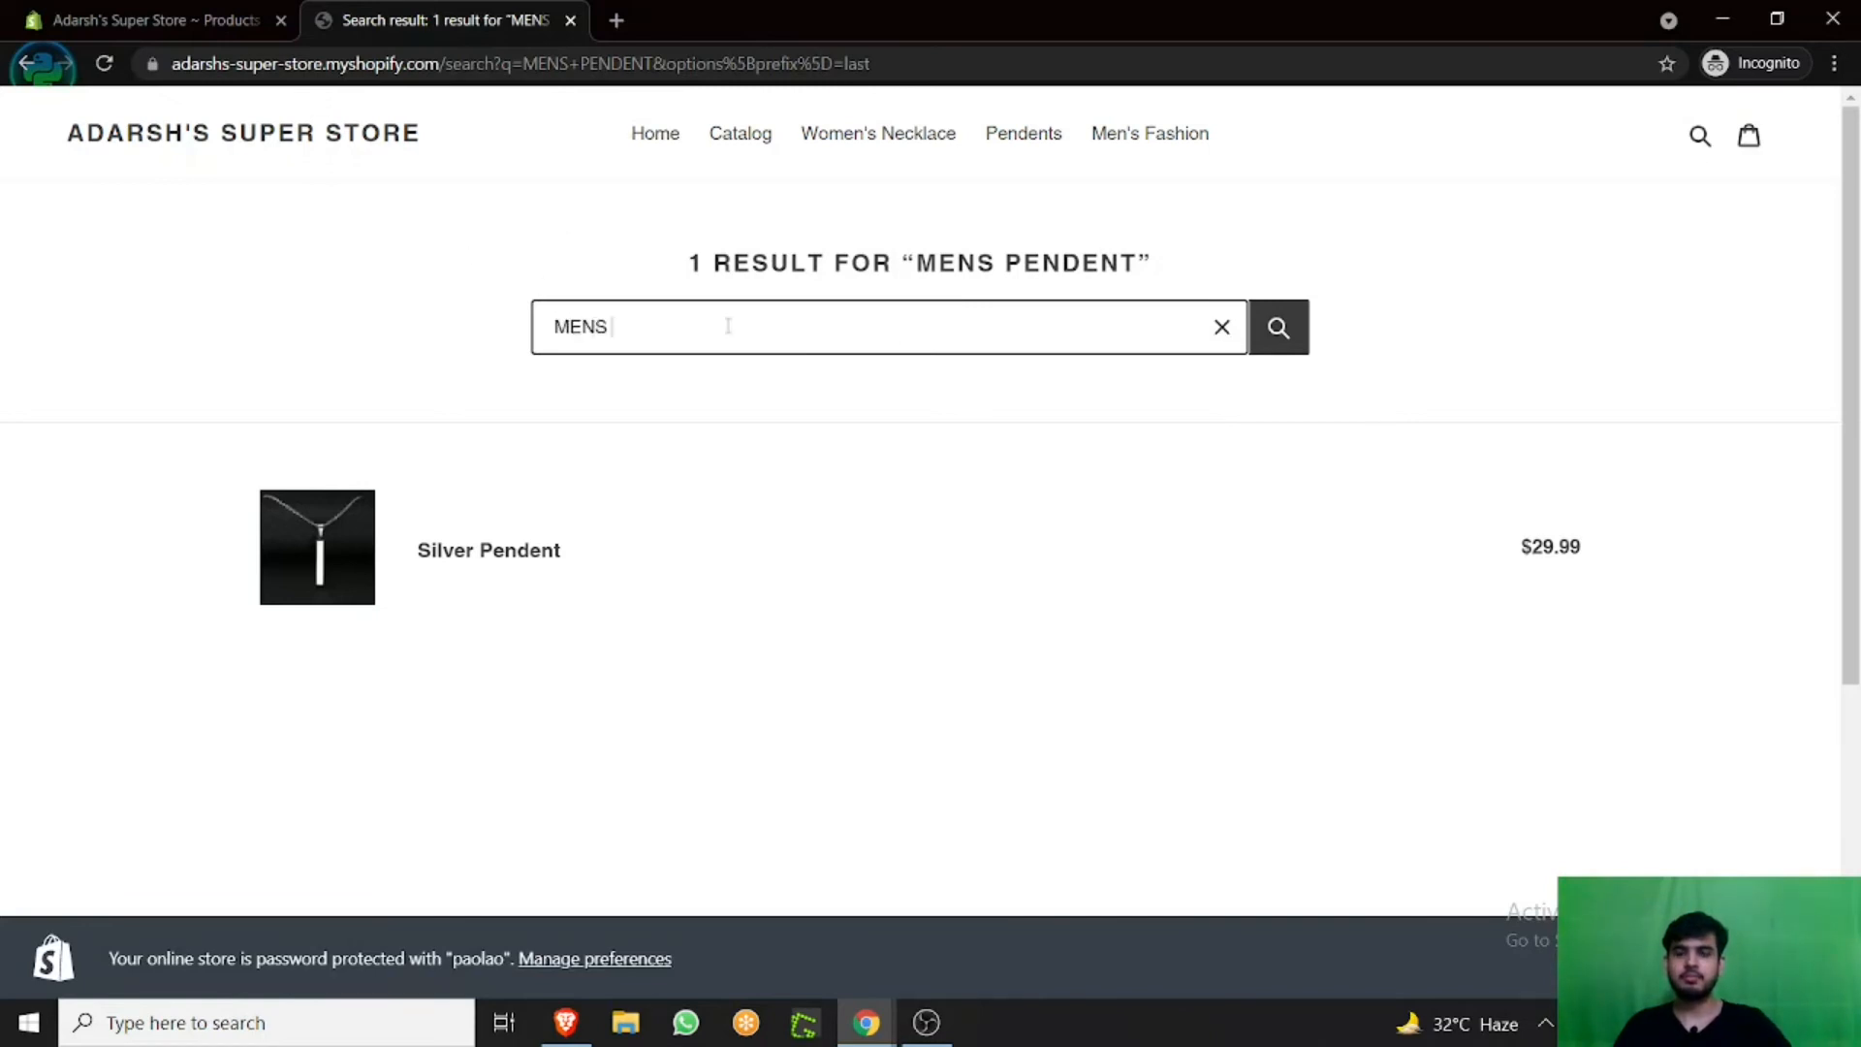
text(PENDENT)
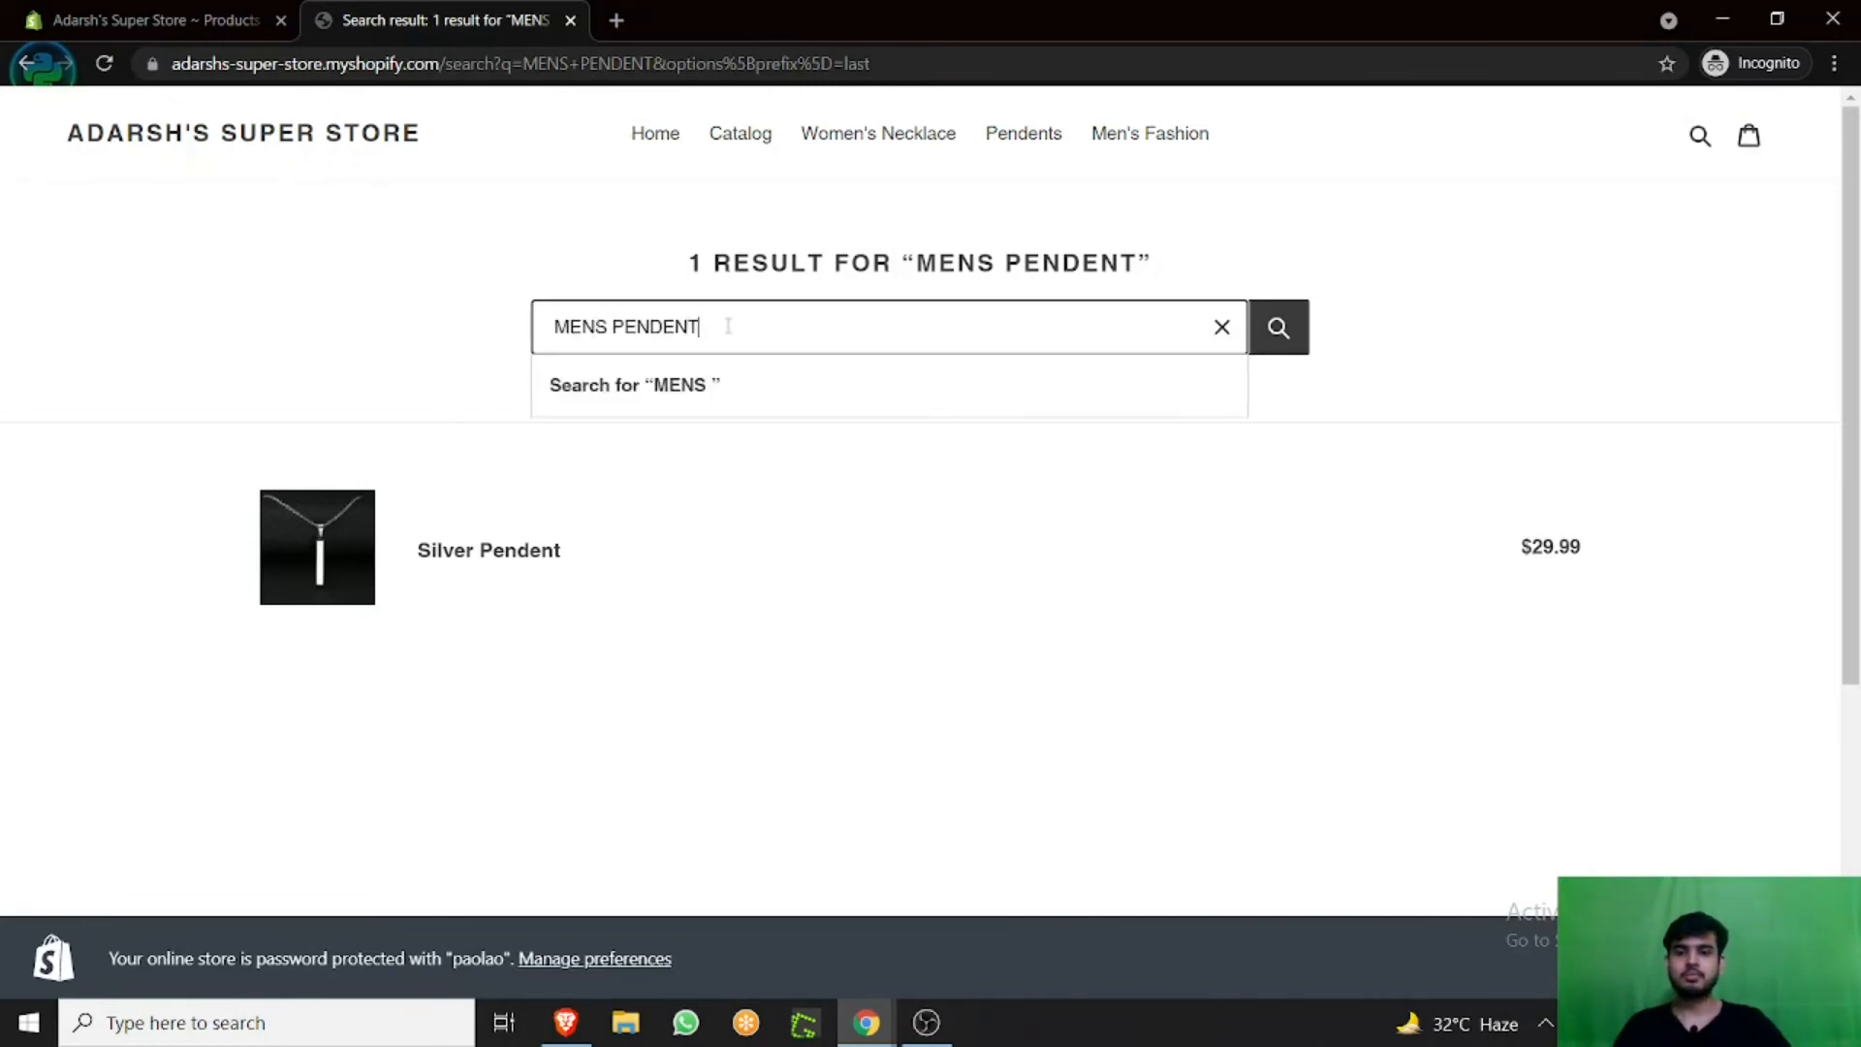
click(1277, 326)
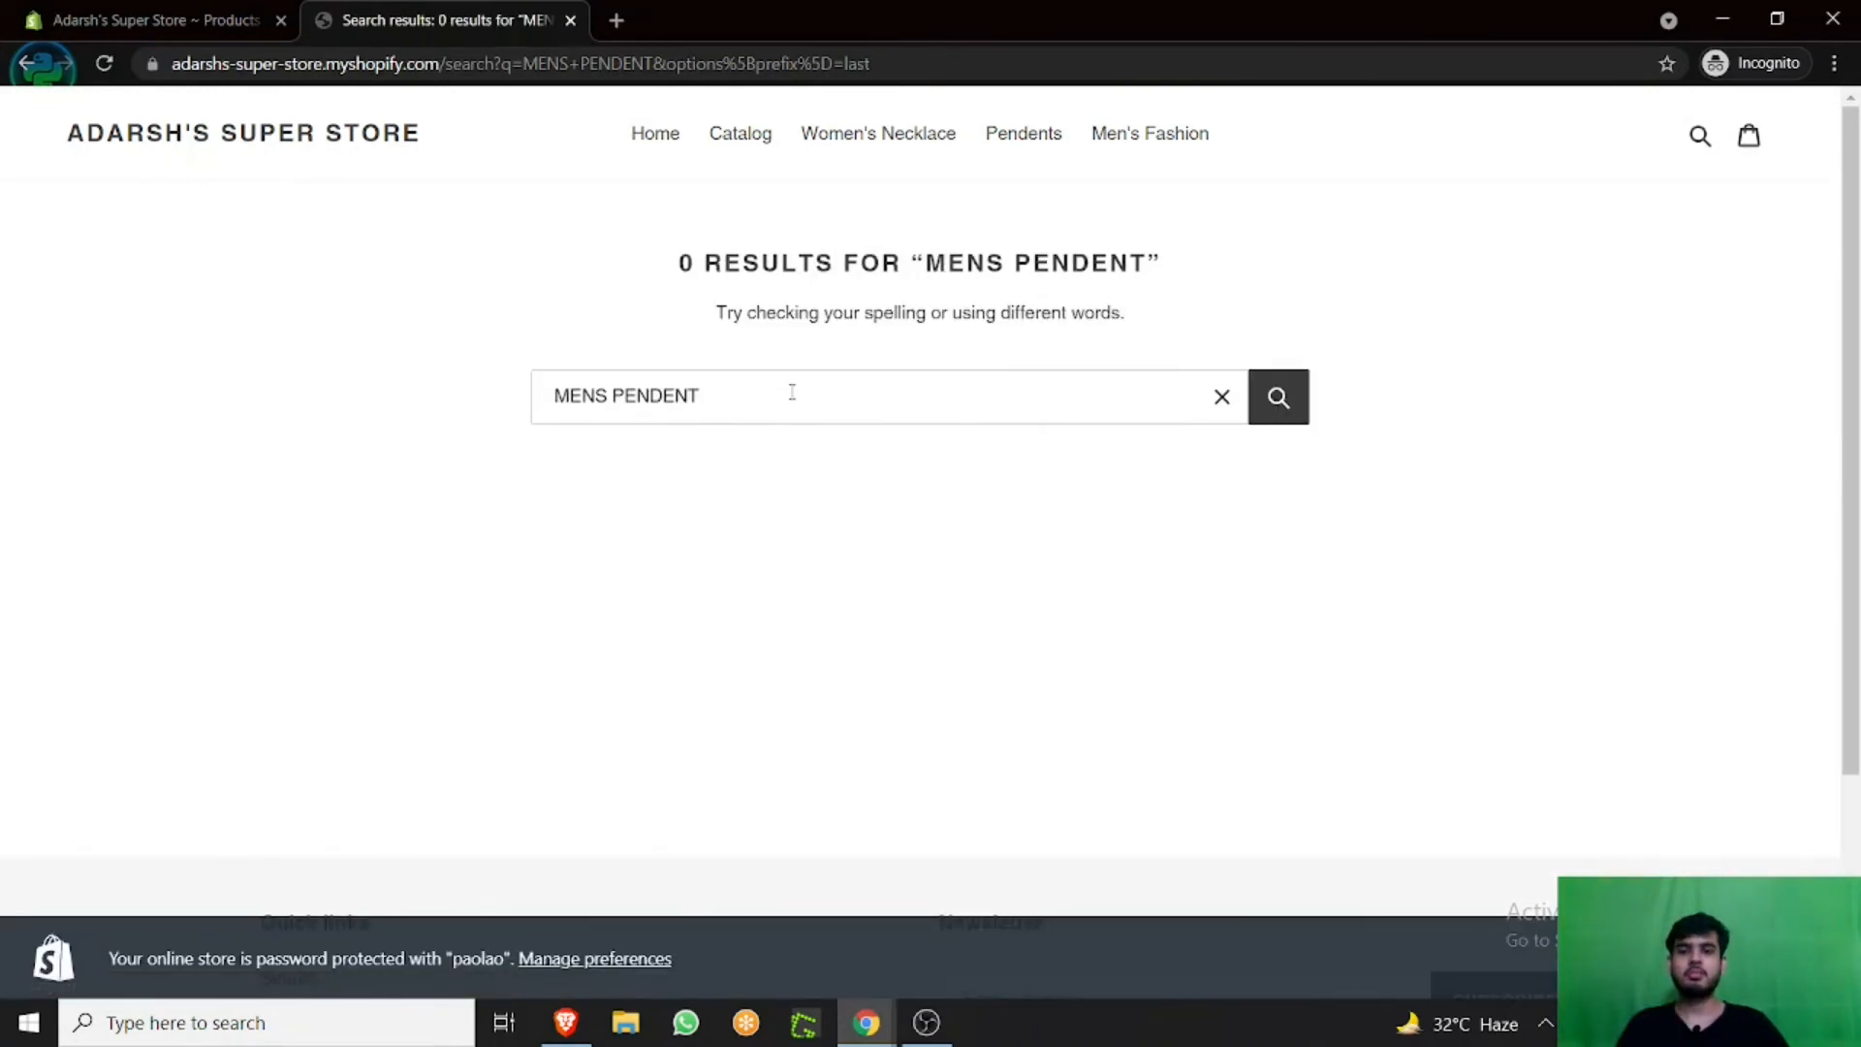
Confirm Silver Pendent's admin tags are women-only, then head back to the storefront home.
click(141, 19)
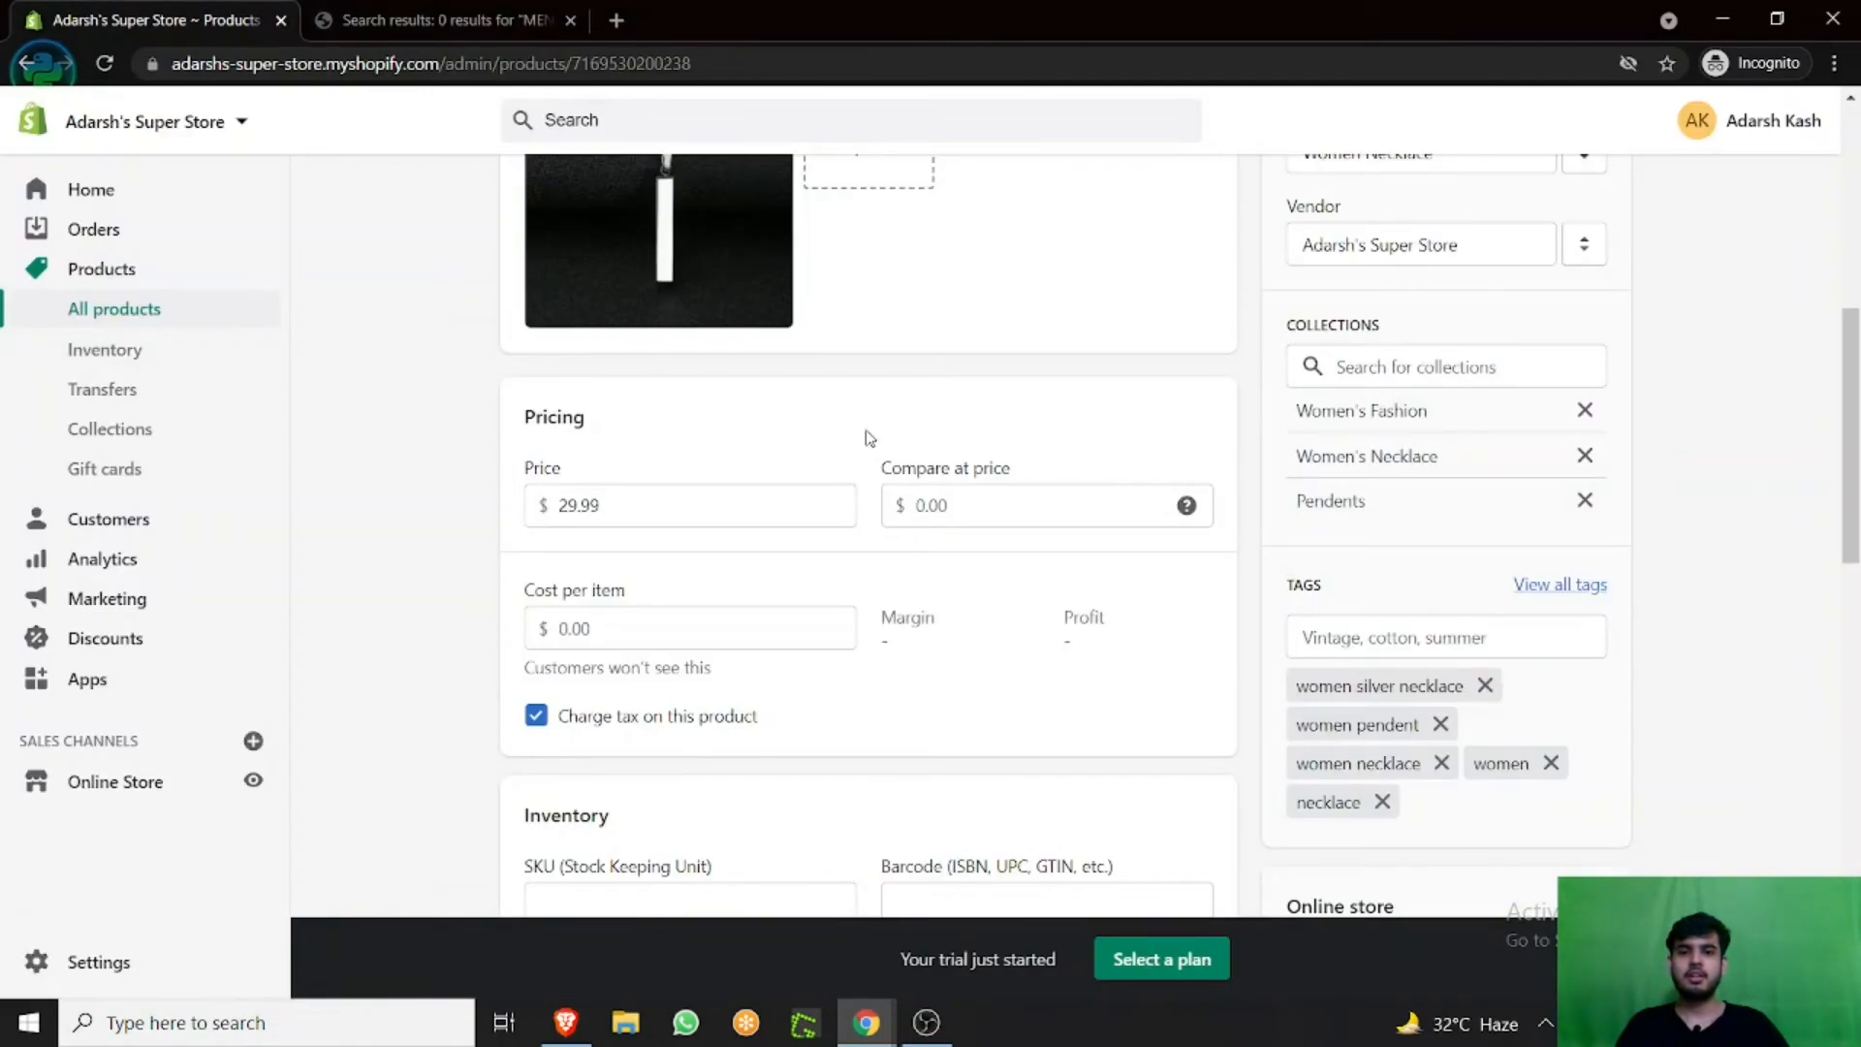
scroll(down, 3)
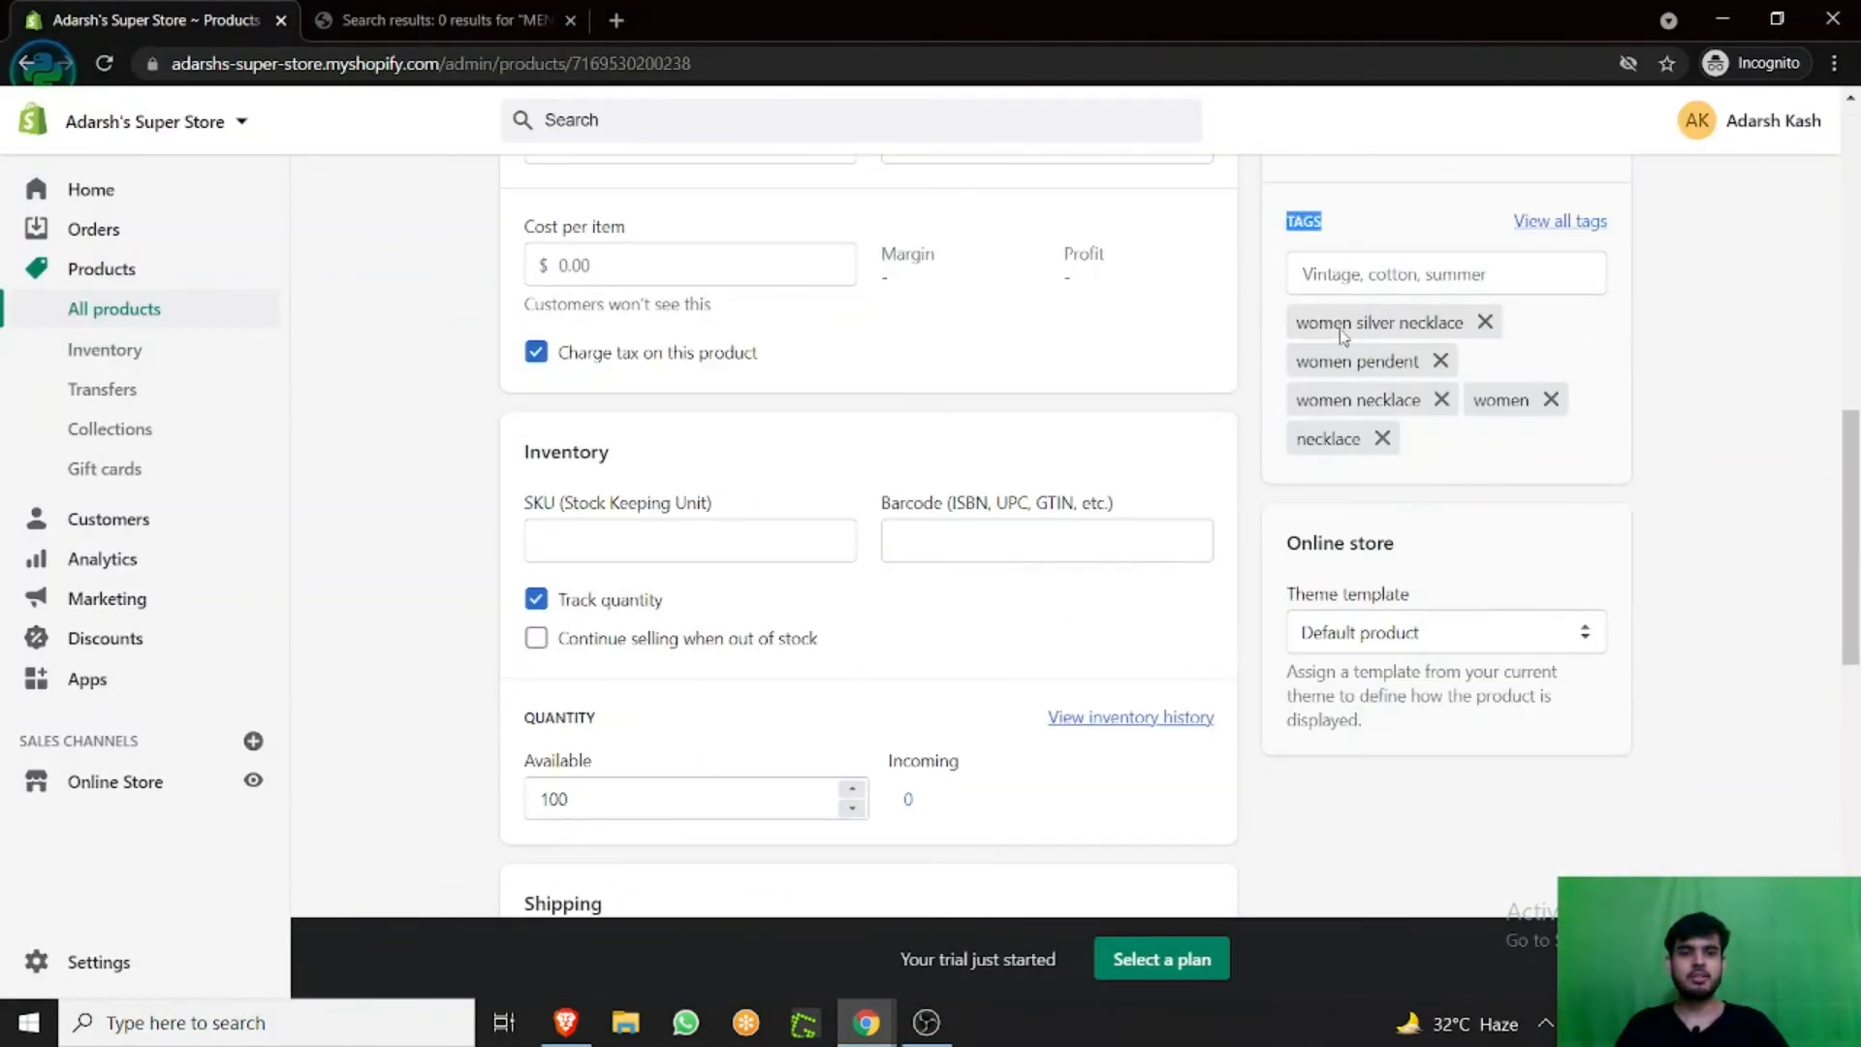
click(446, 20)
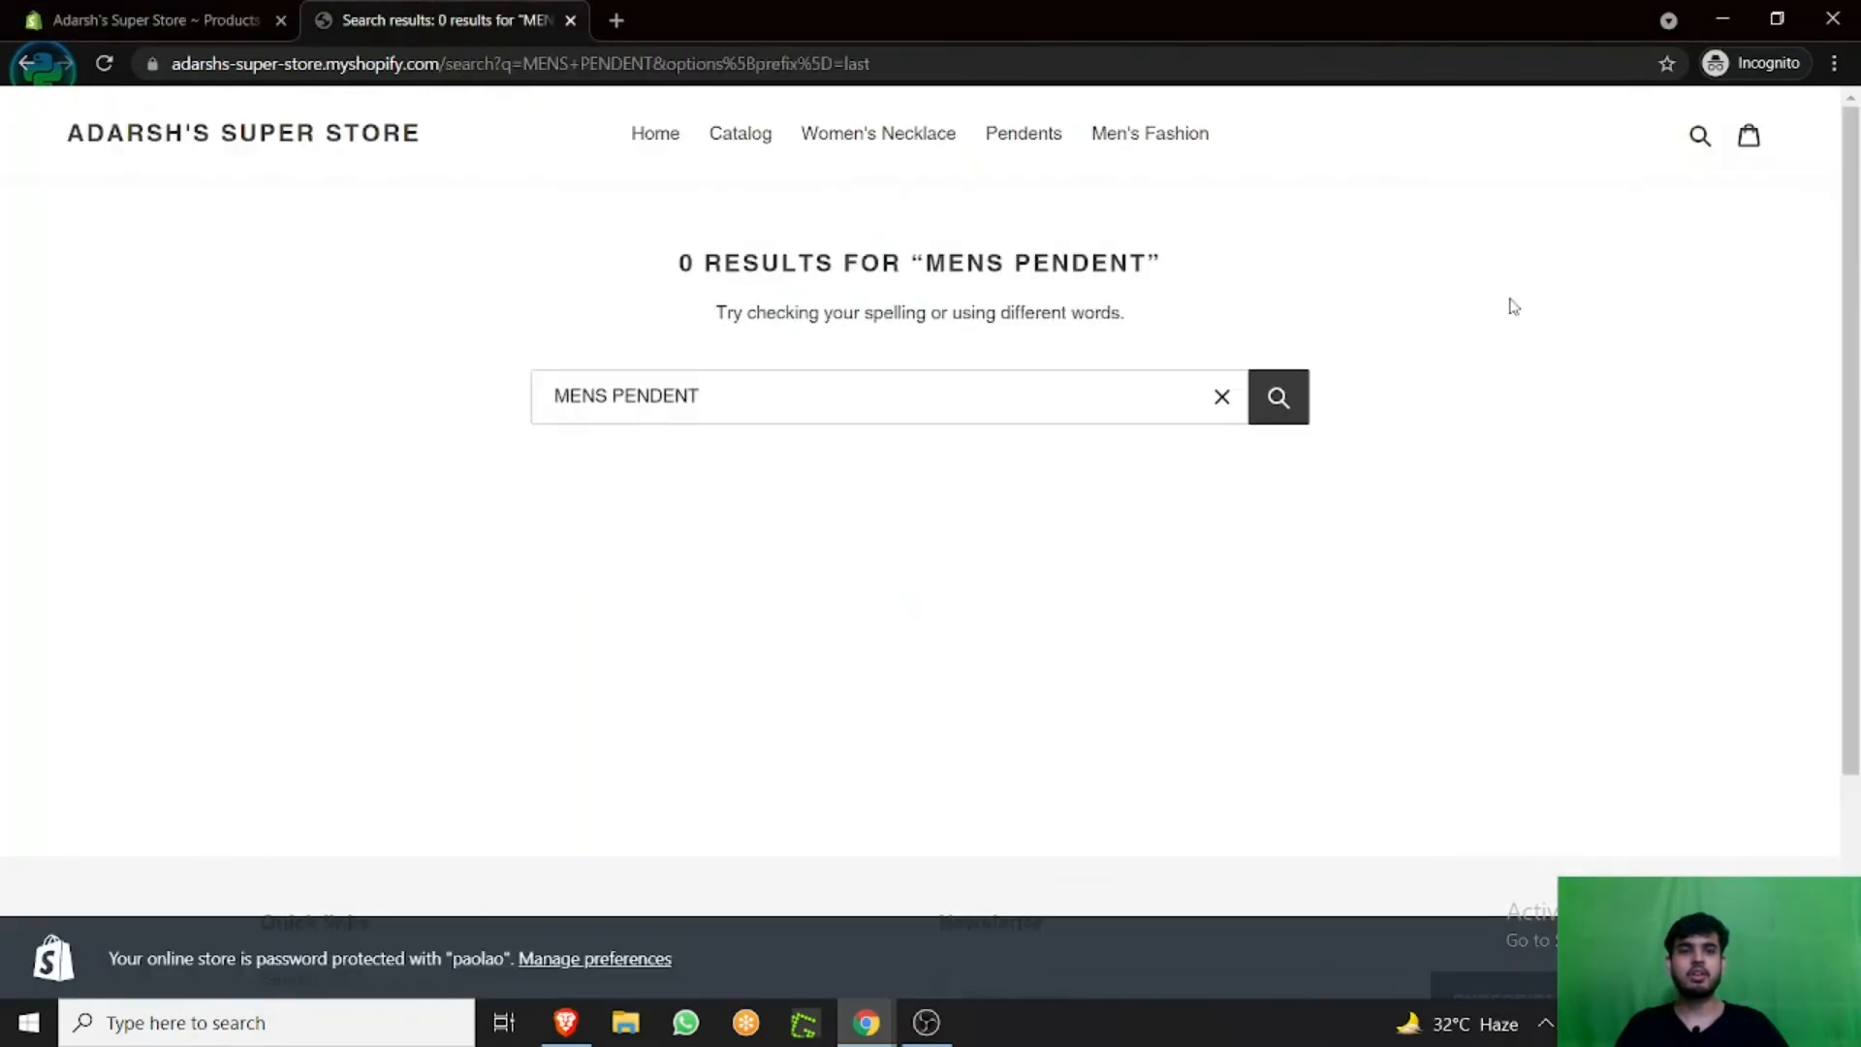
click(244, 132)
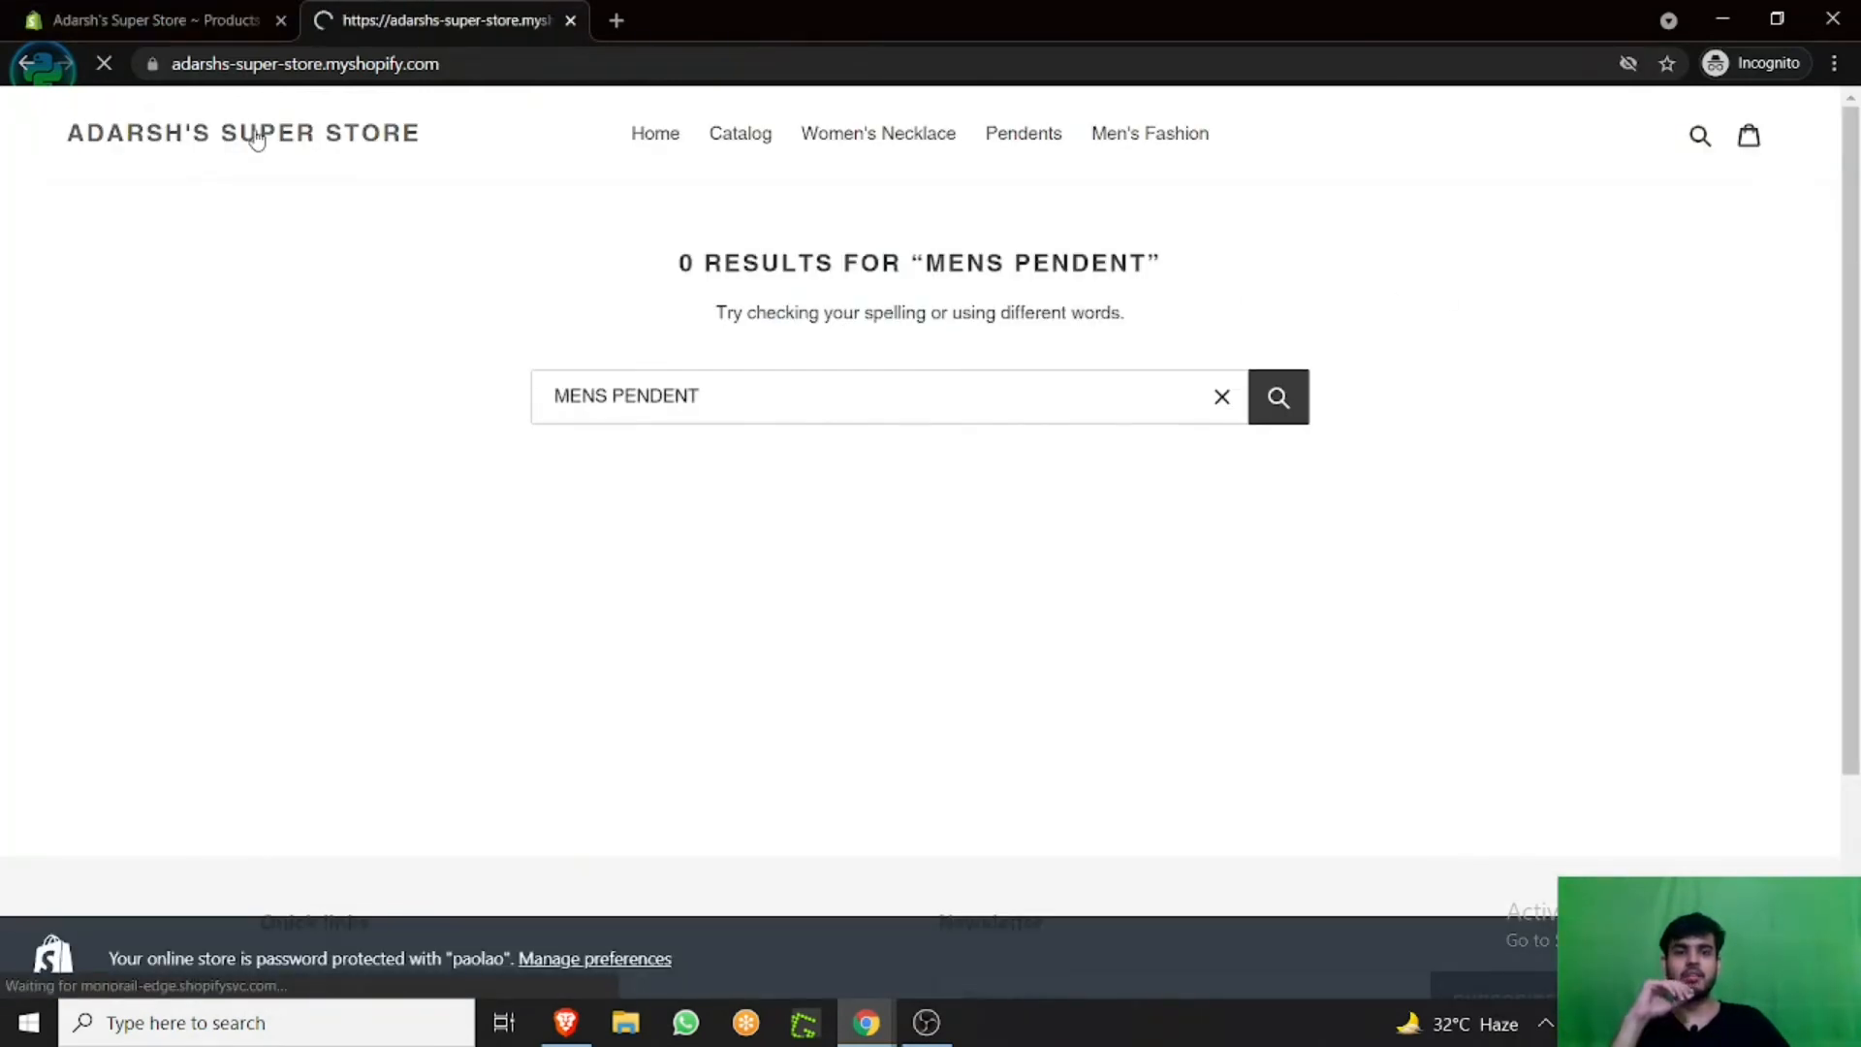
Load the storefront home page via the ADARSH'S SUPER STORE logo.
click(653, 133)
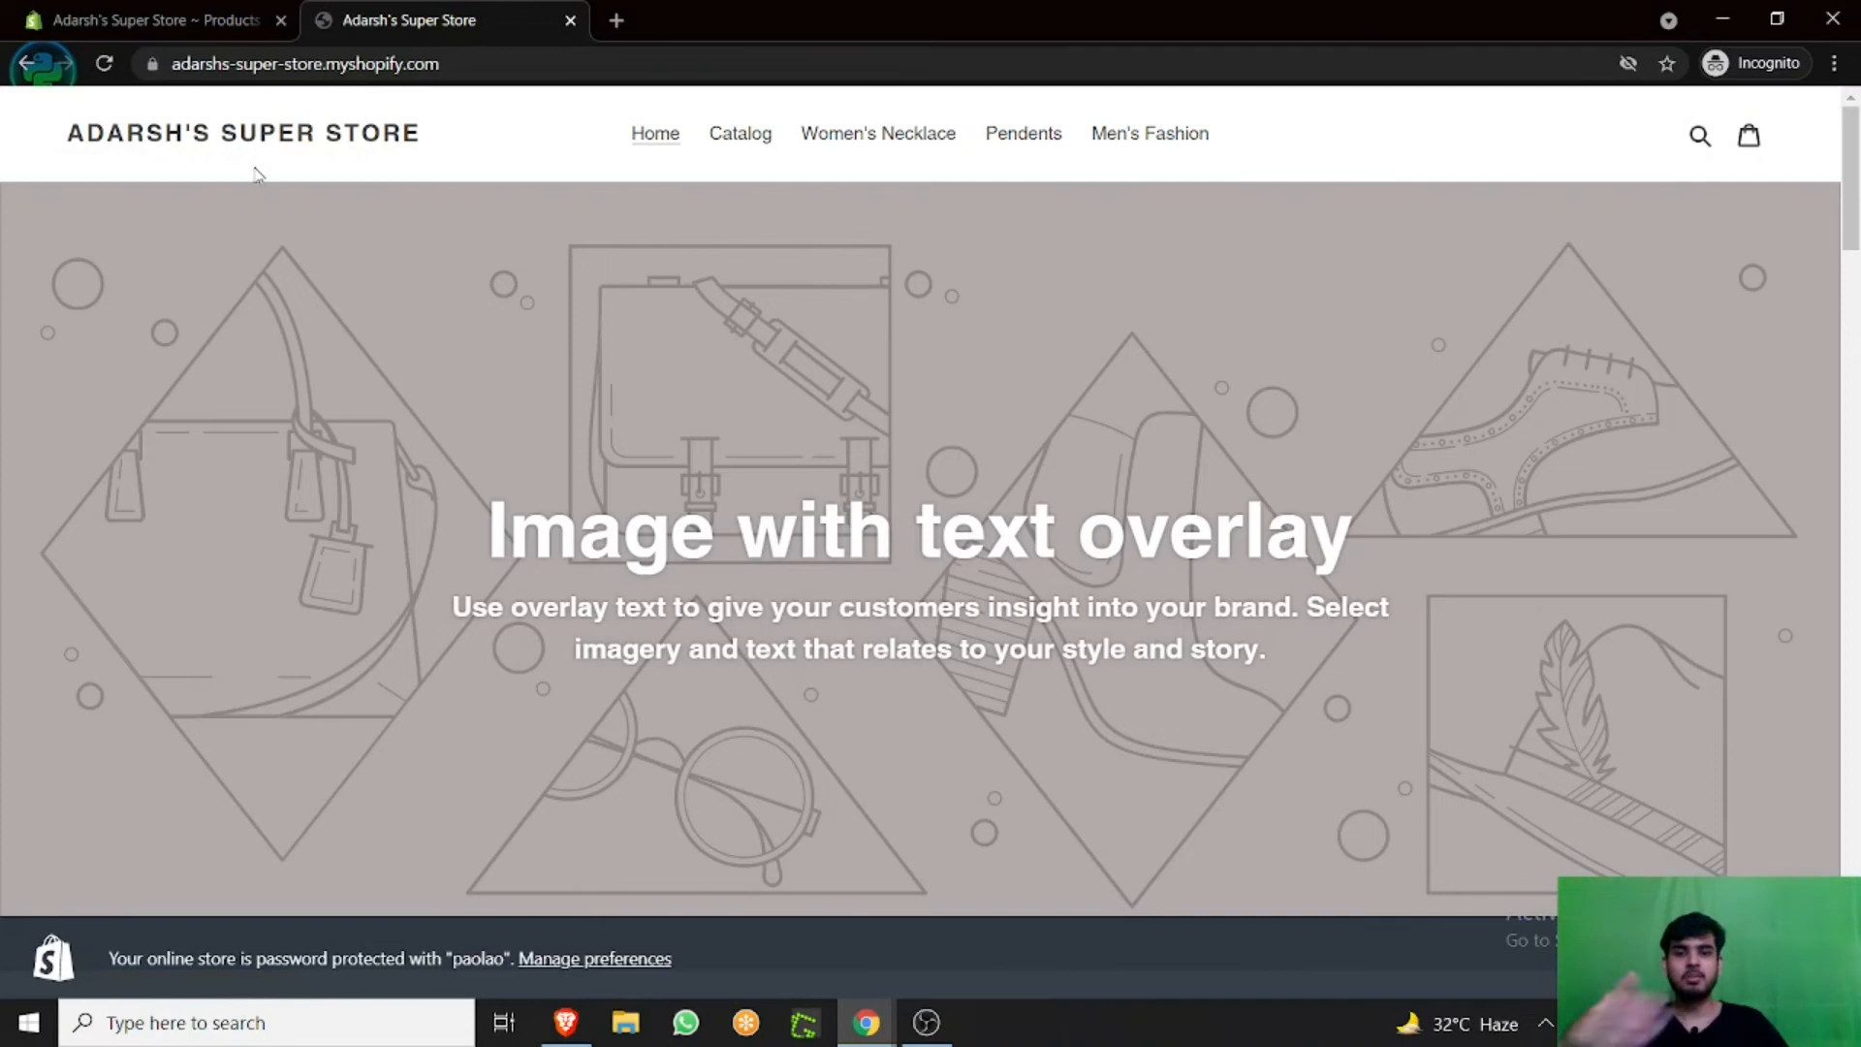
mouse_move(258, 184)
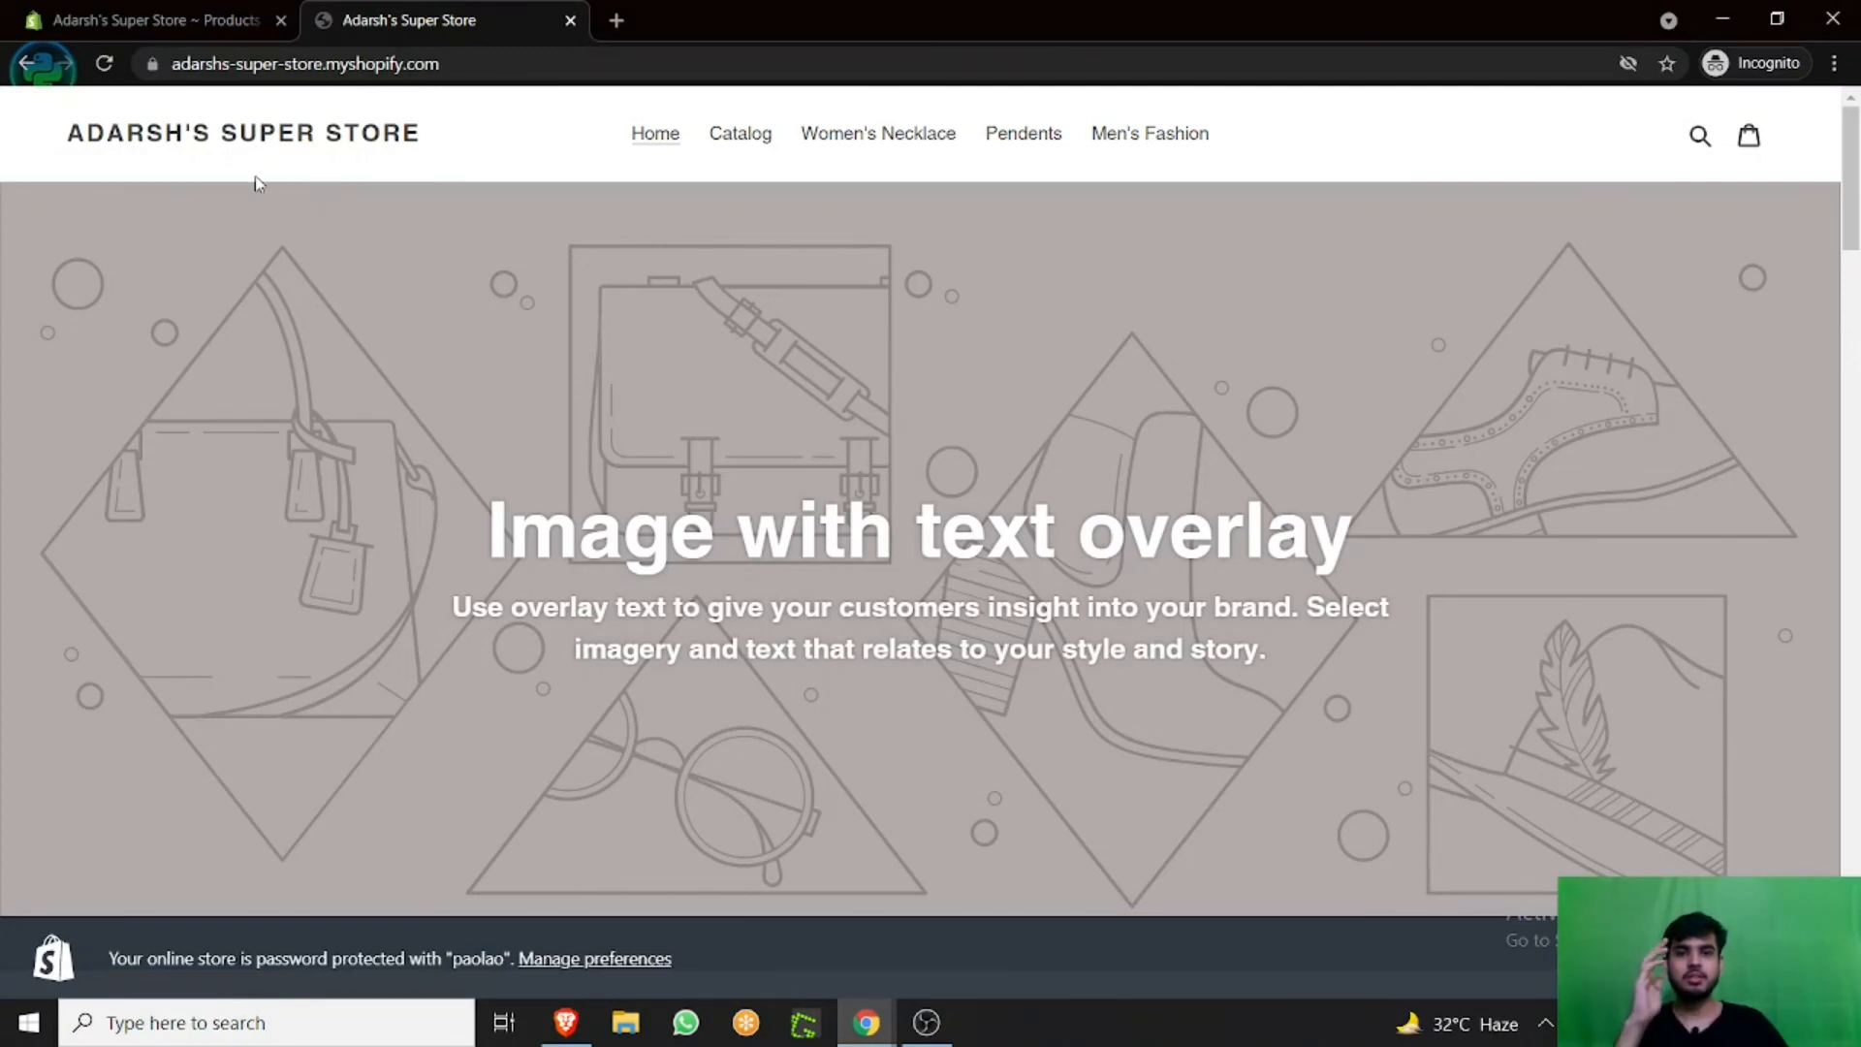
mouse_move(1378, 277)
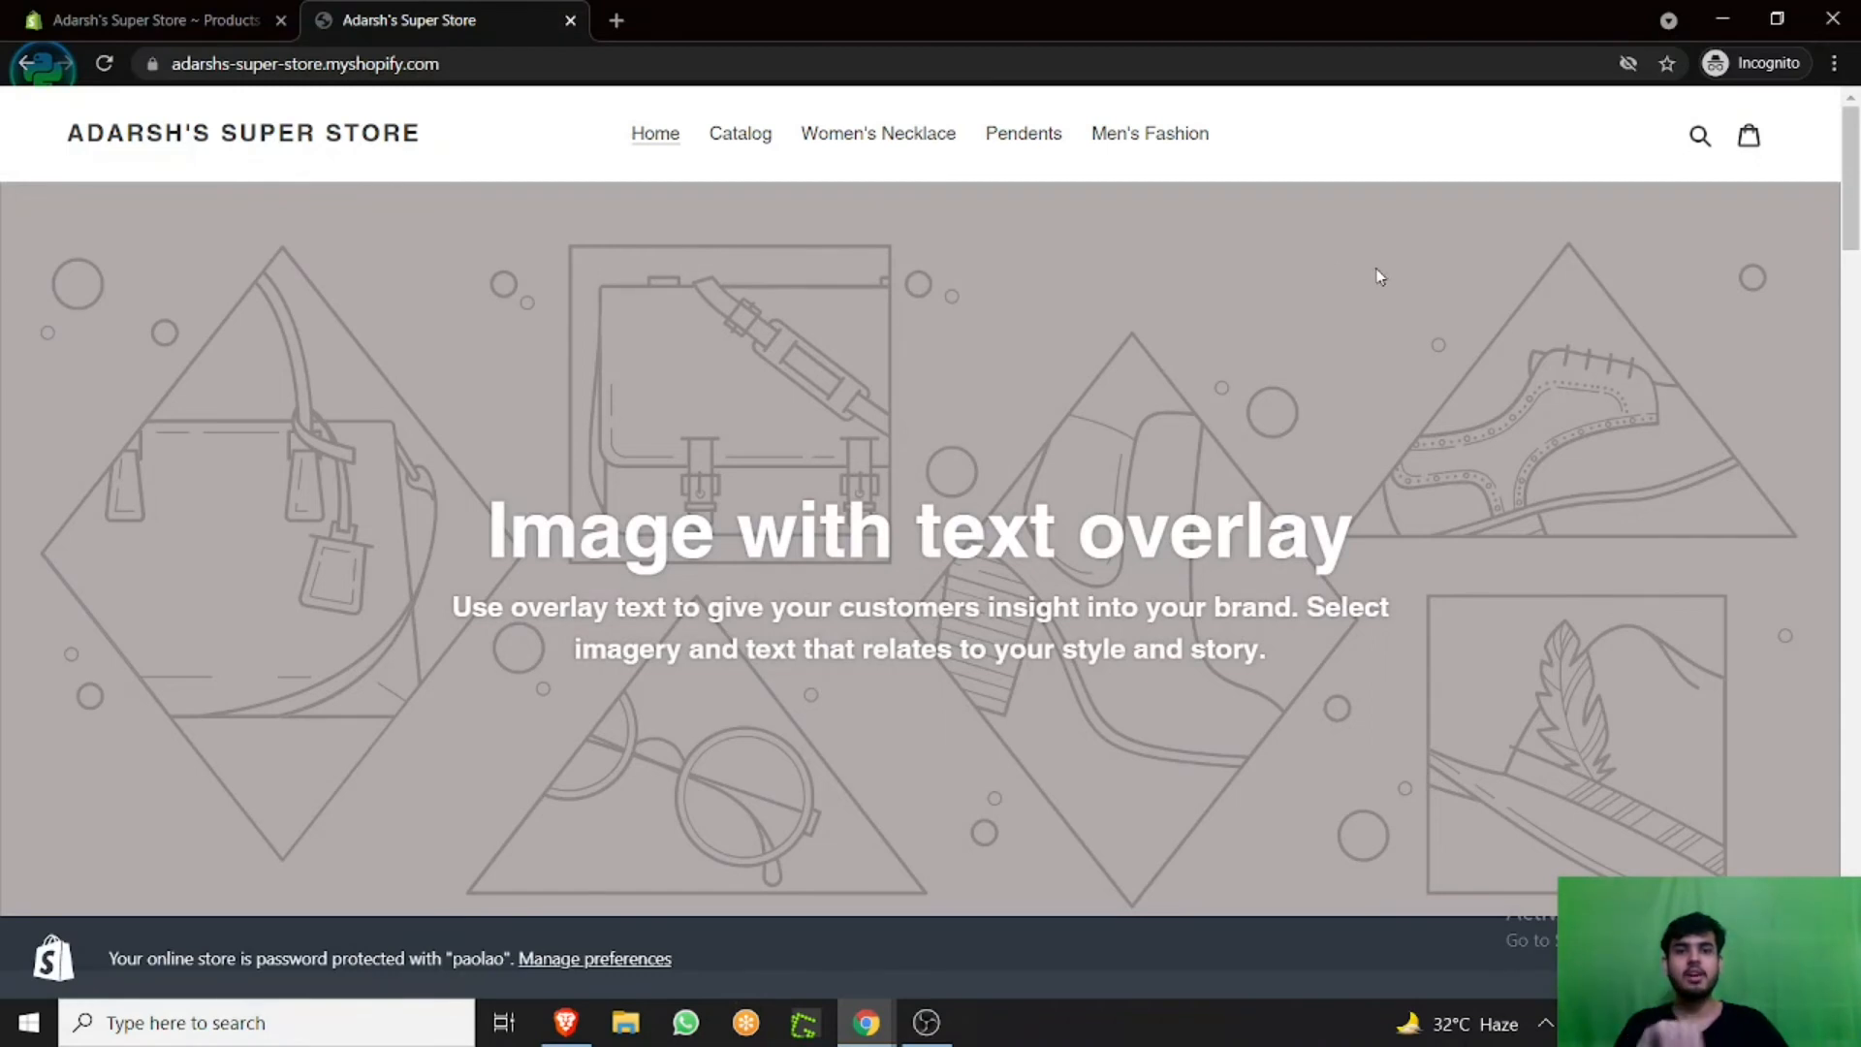
mouse_move(1361, 279)
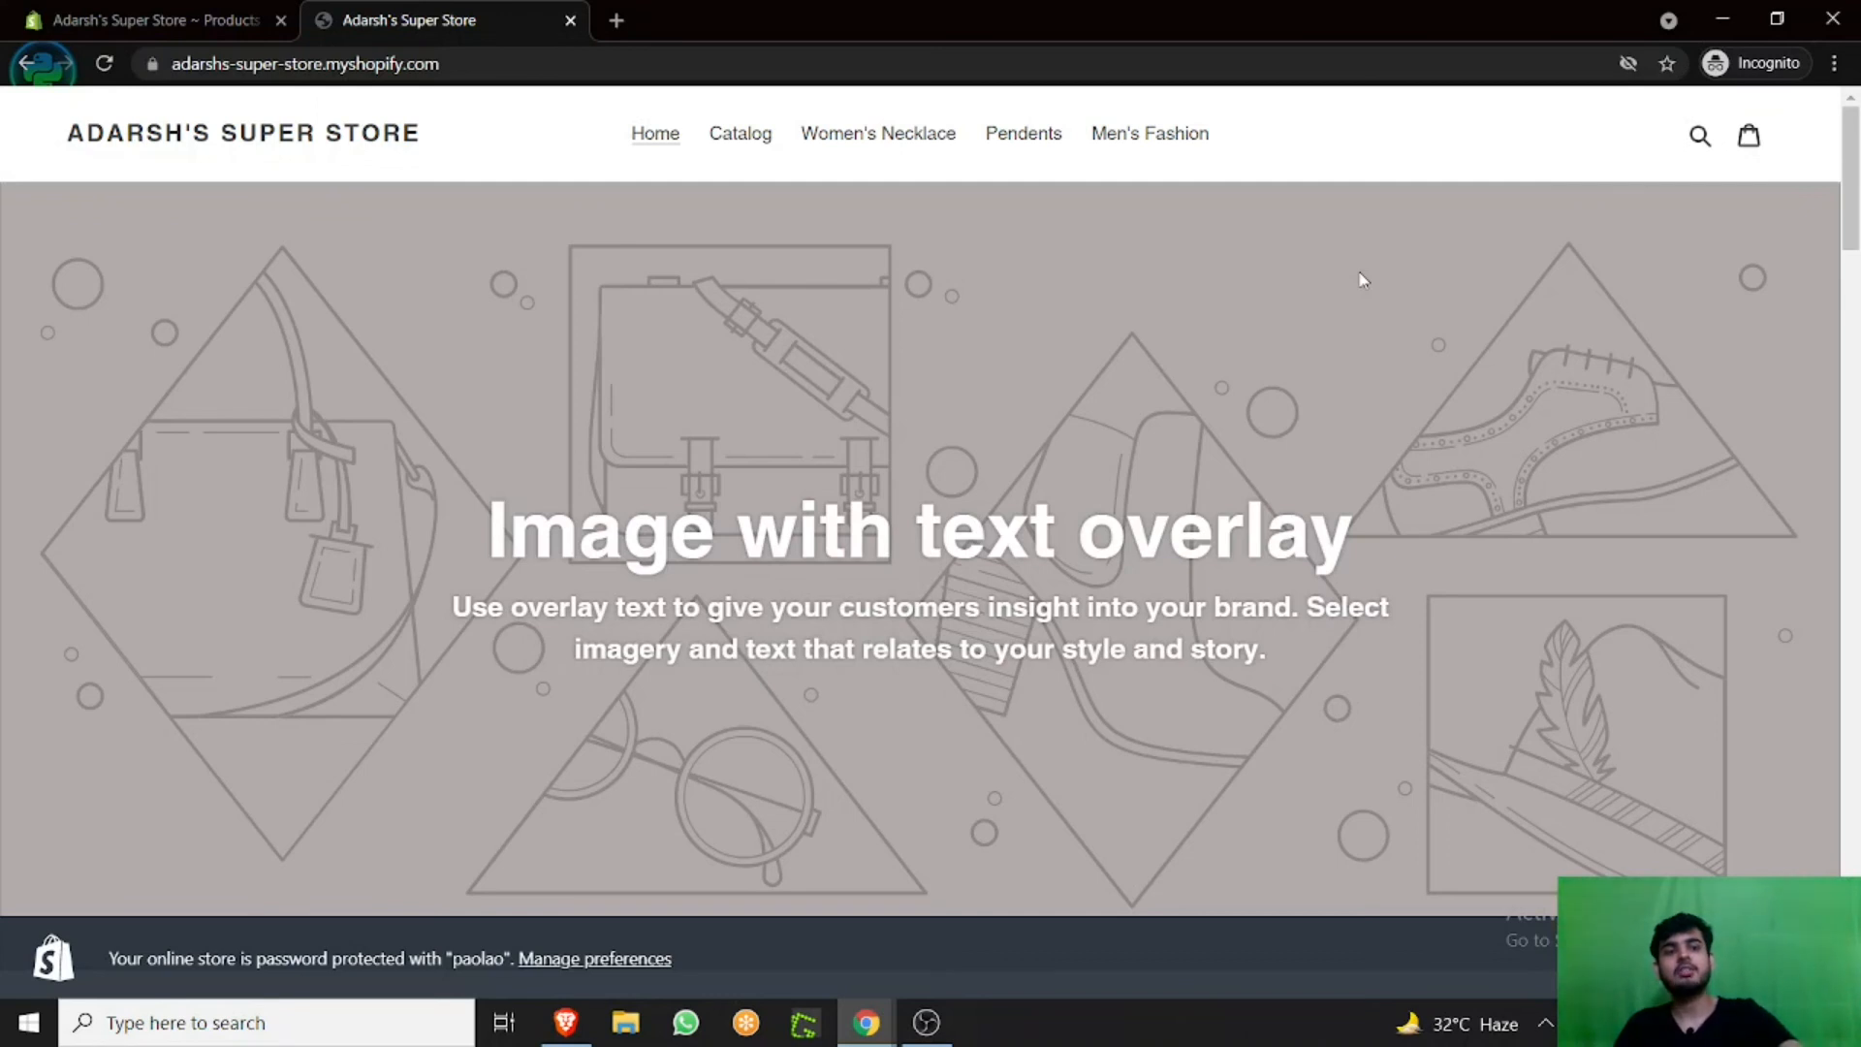
mouse_move(1206, 251)
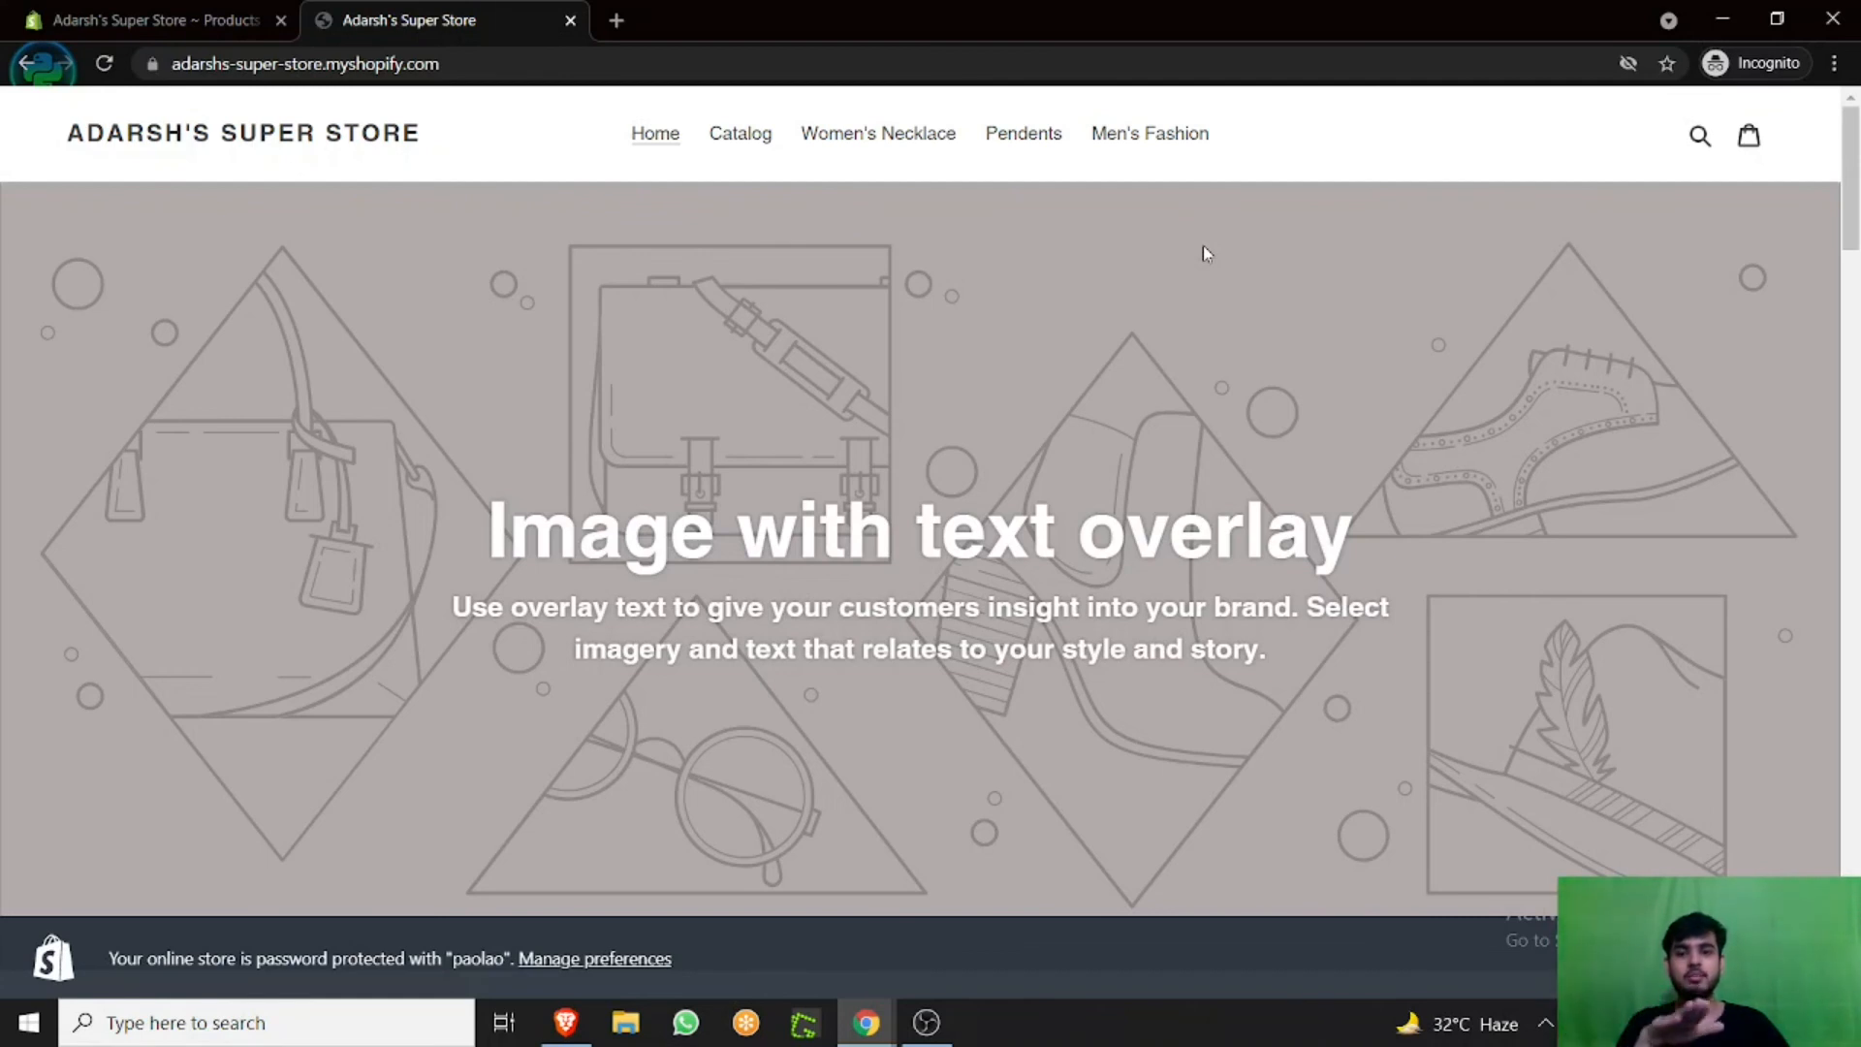
mouse_move(934, 374)
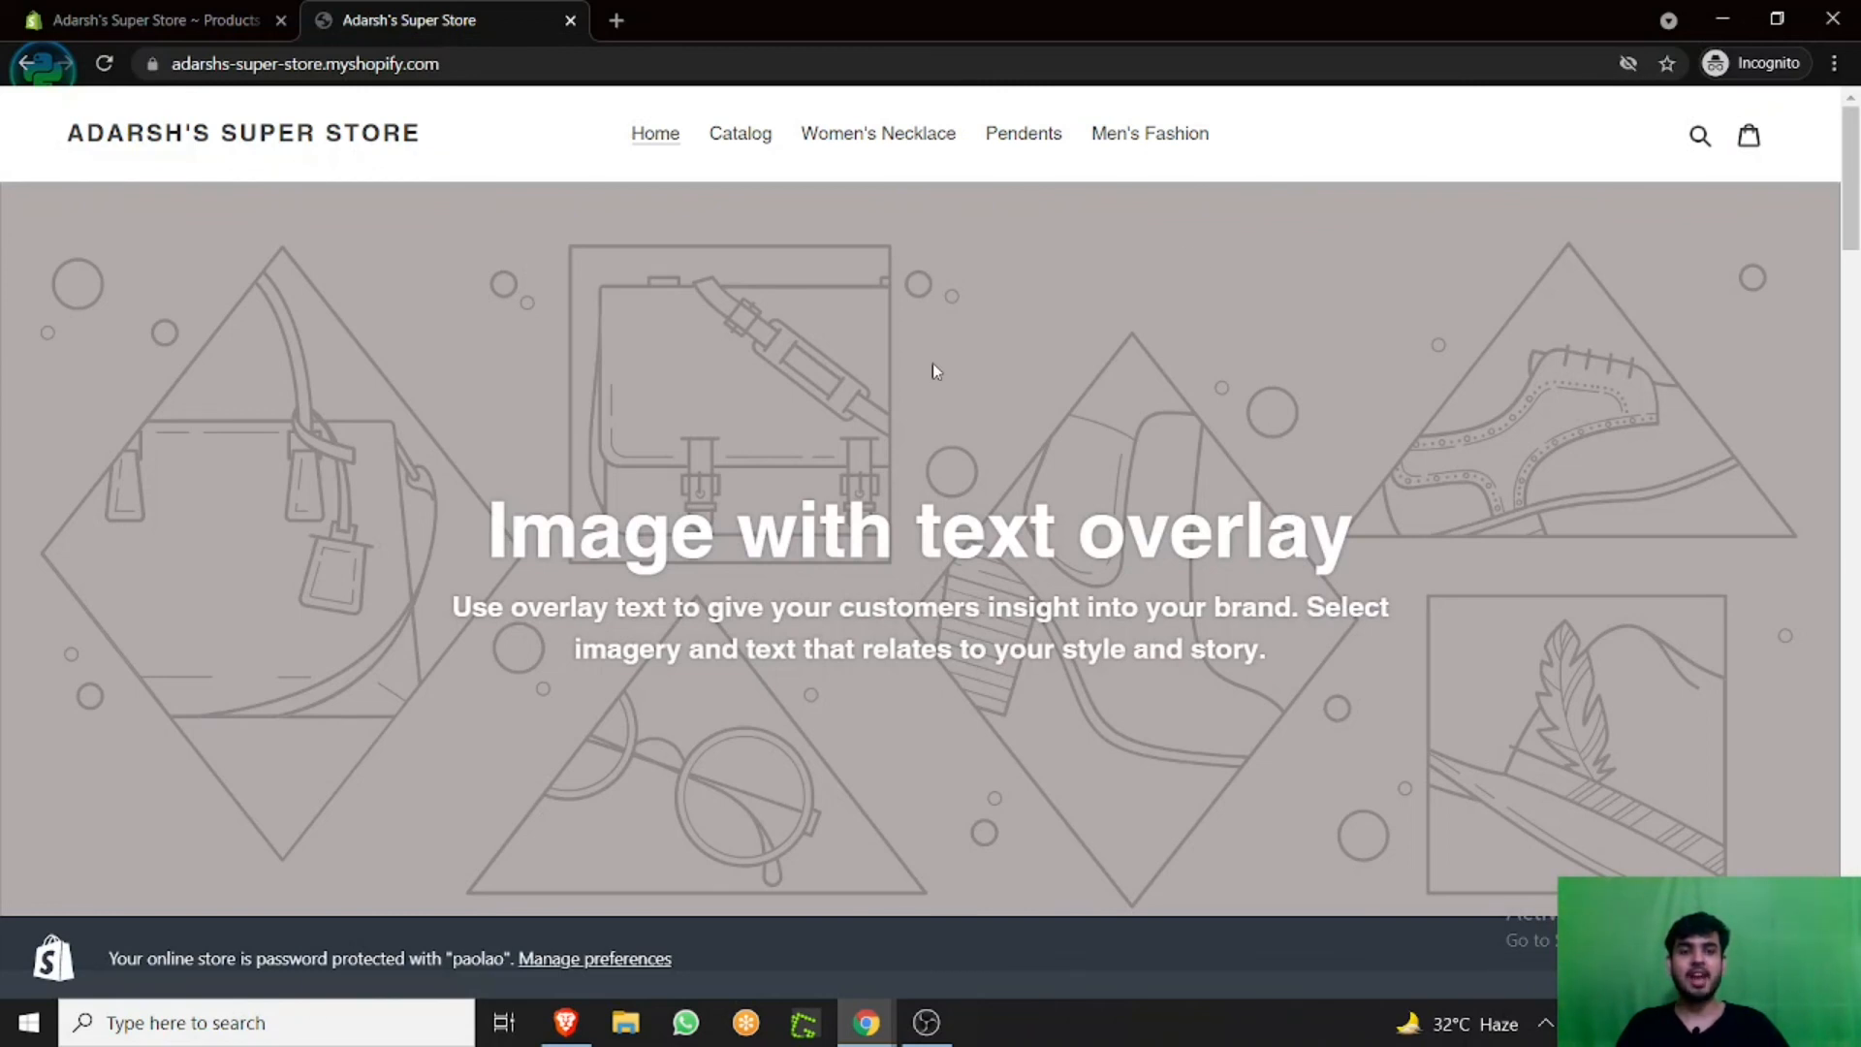
mouse_move(942, 356)
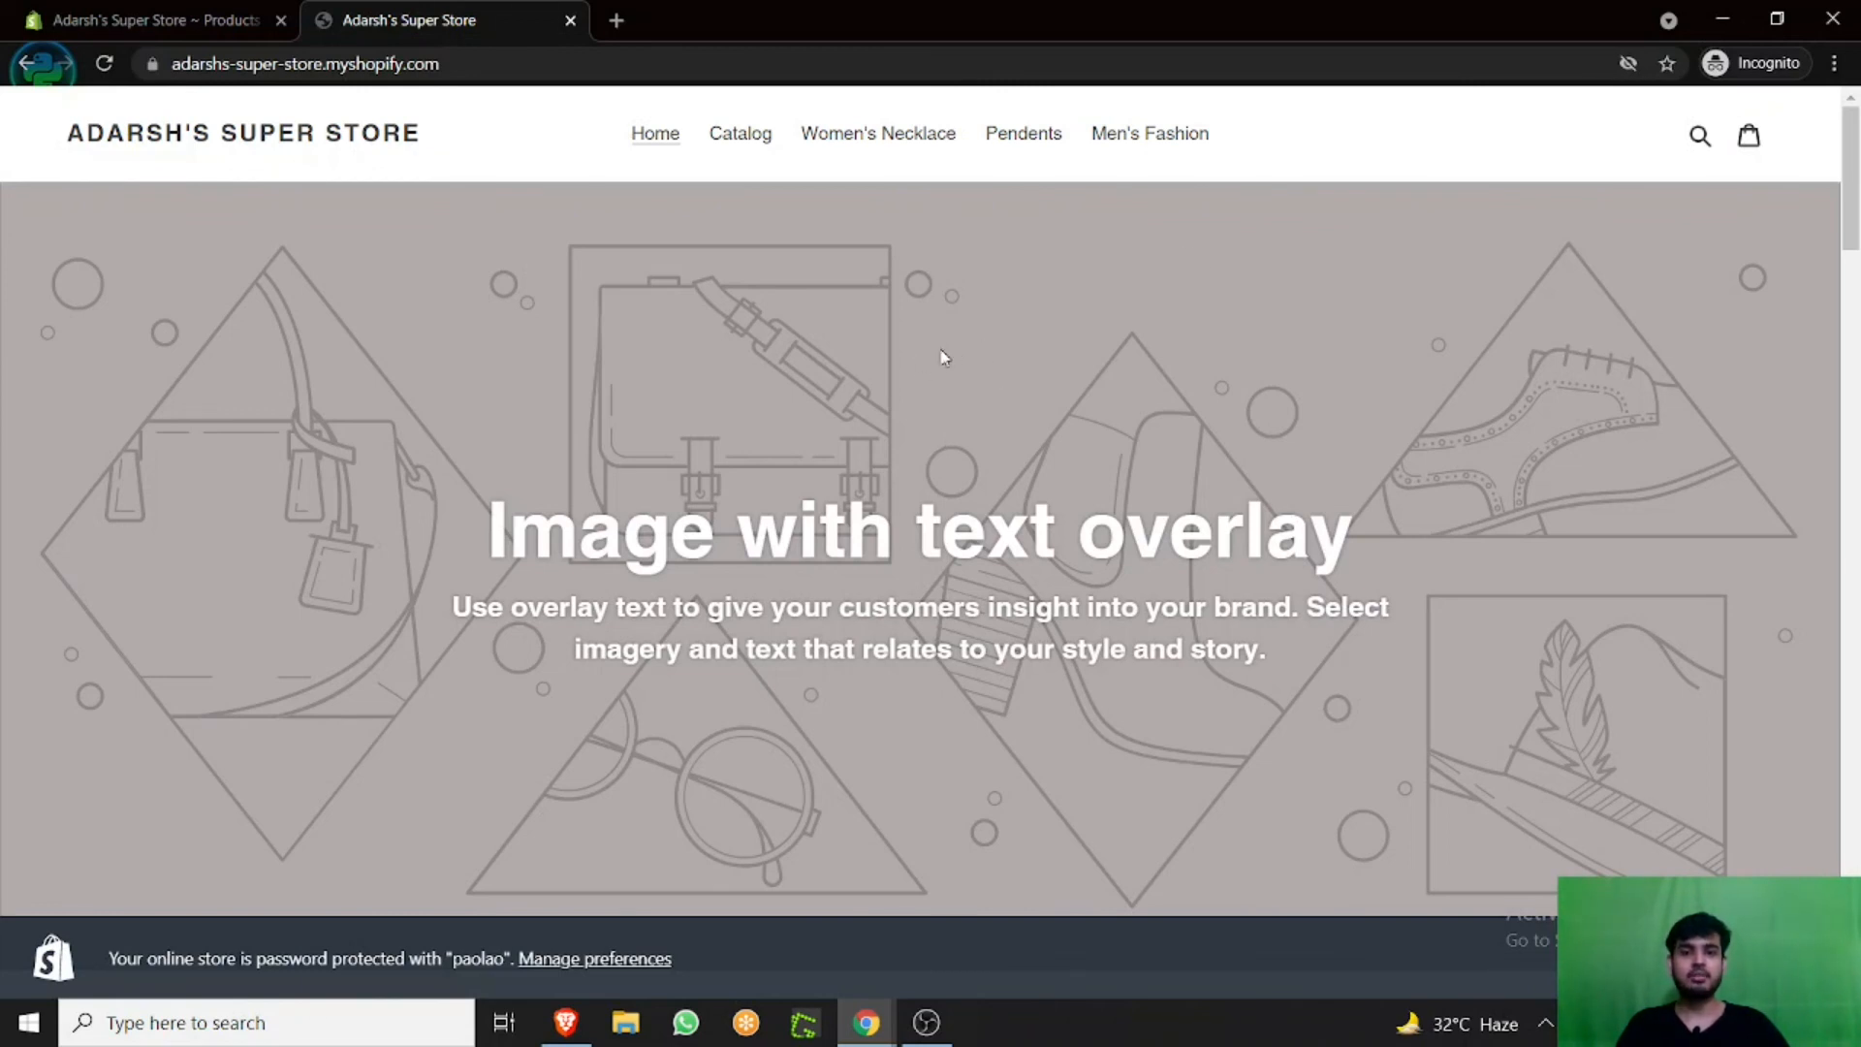
mouse_move(984, 366)
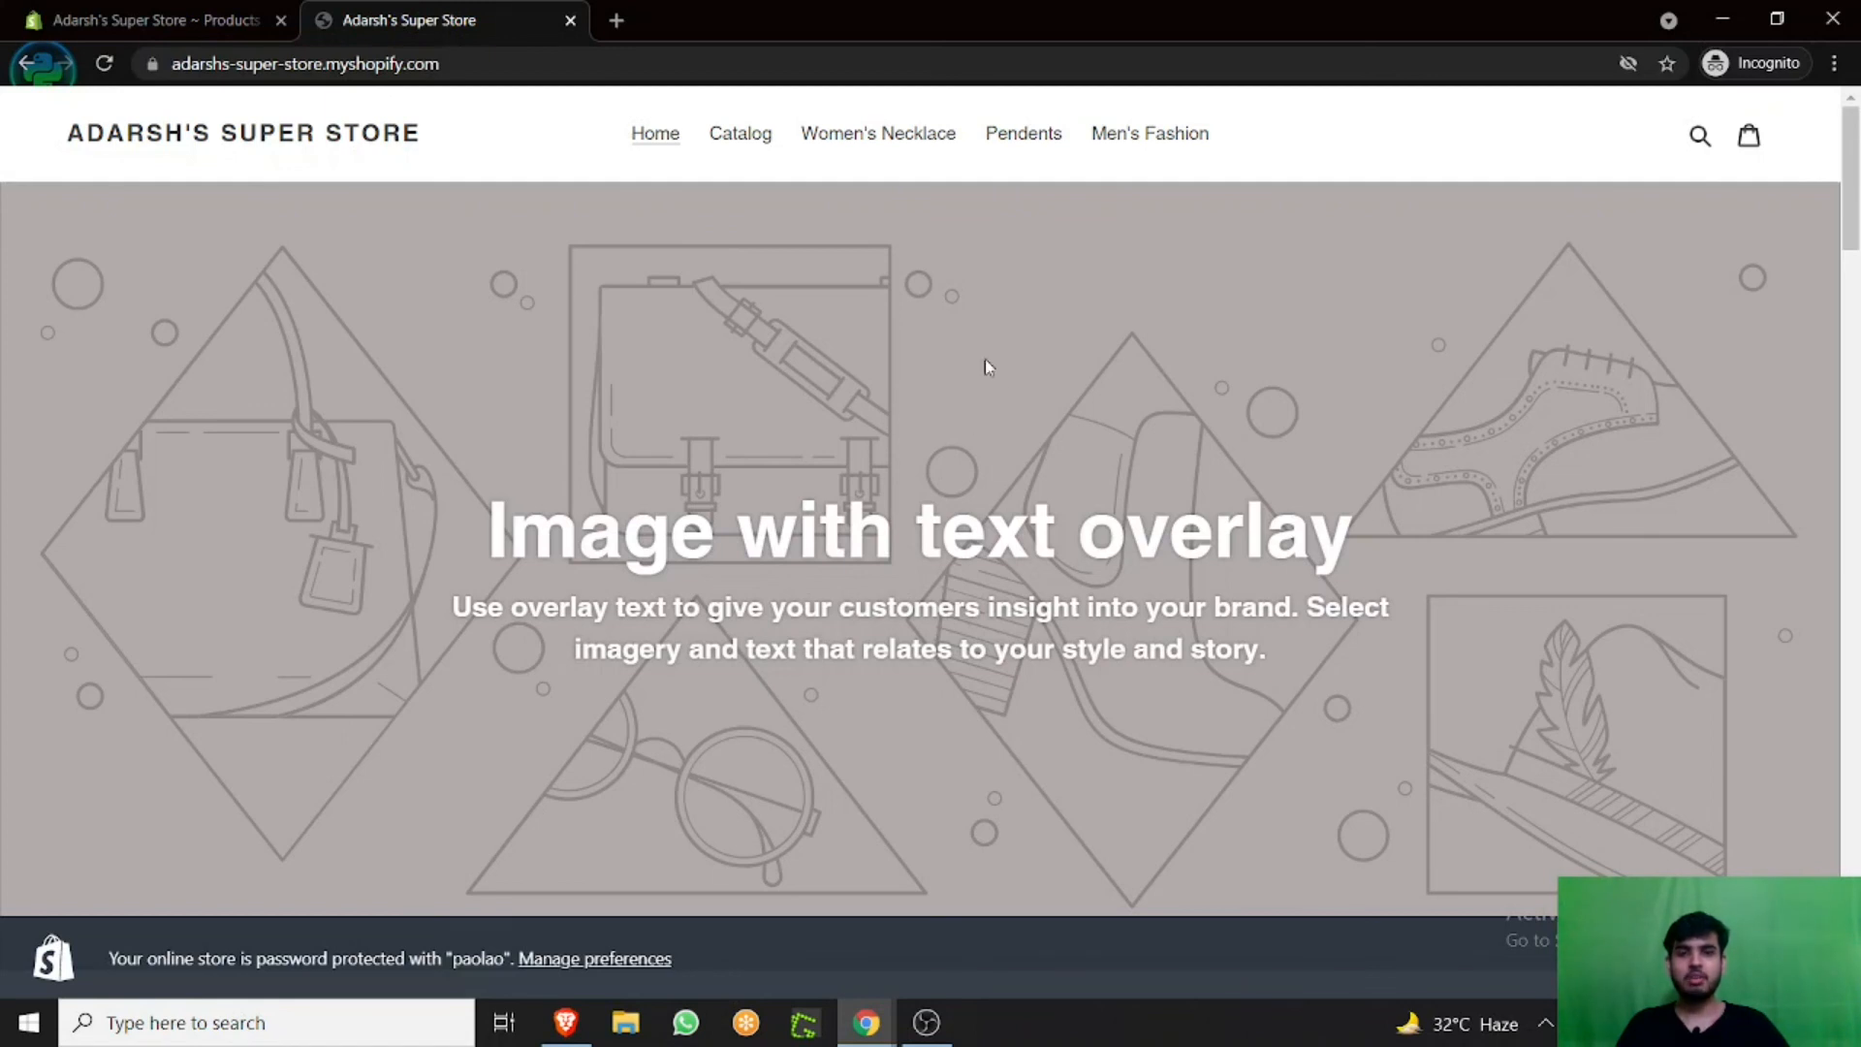
mouse_move(710, 366)
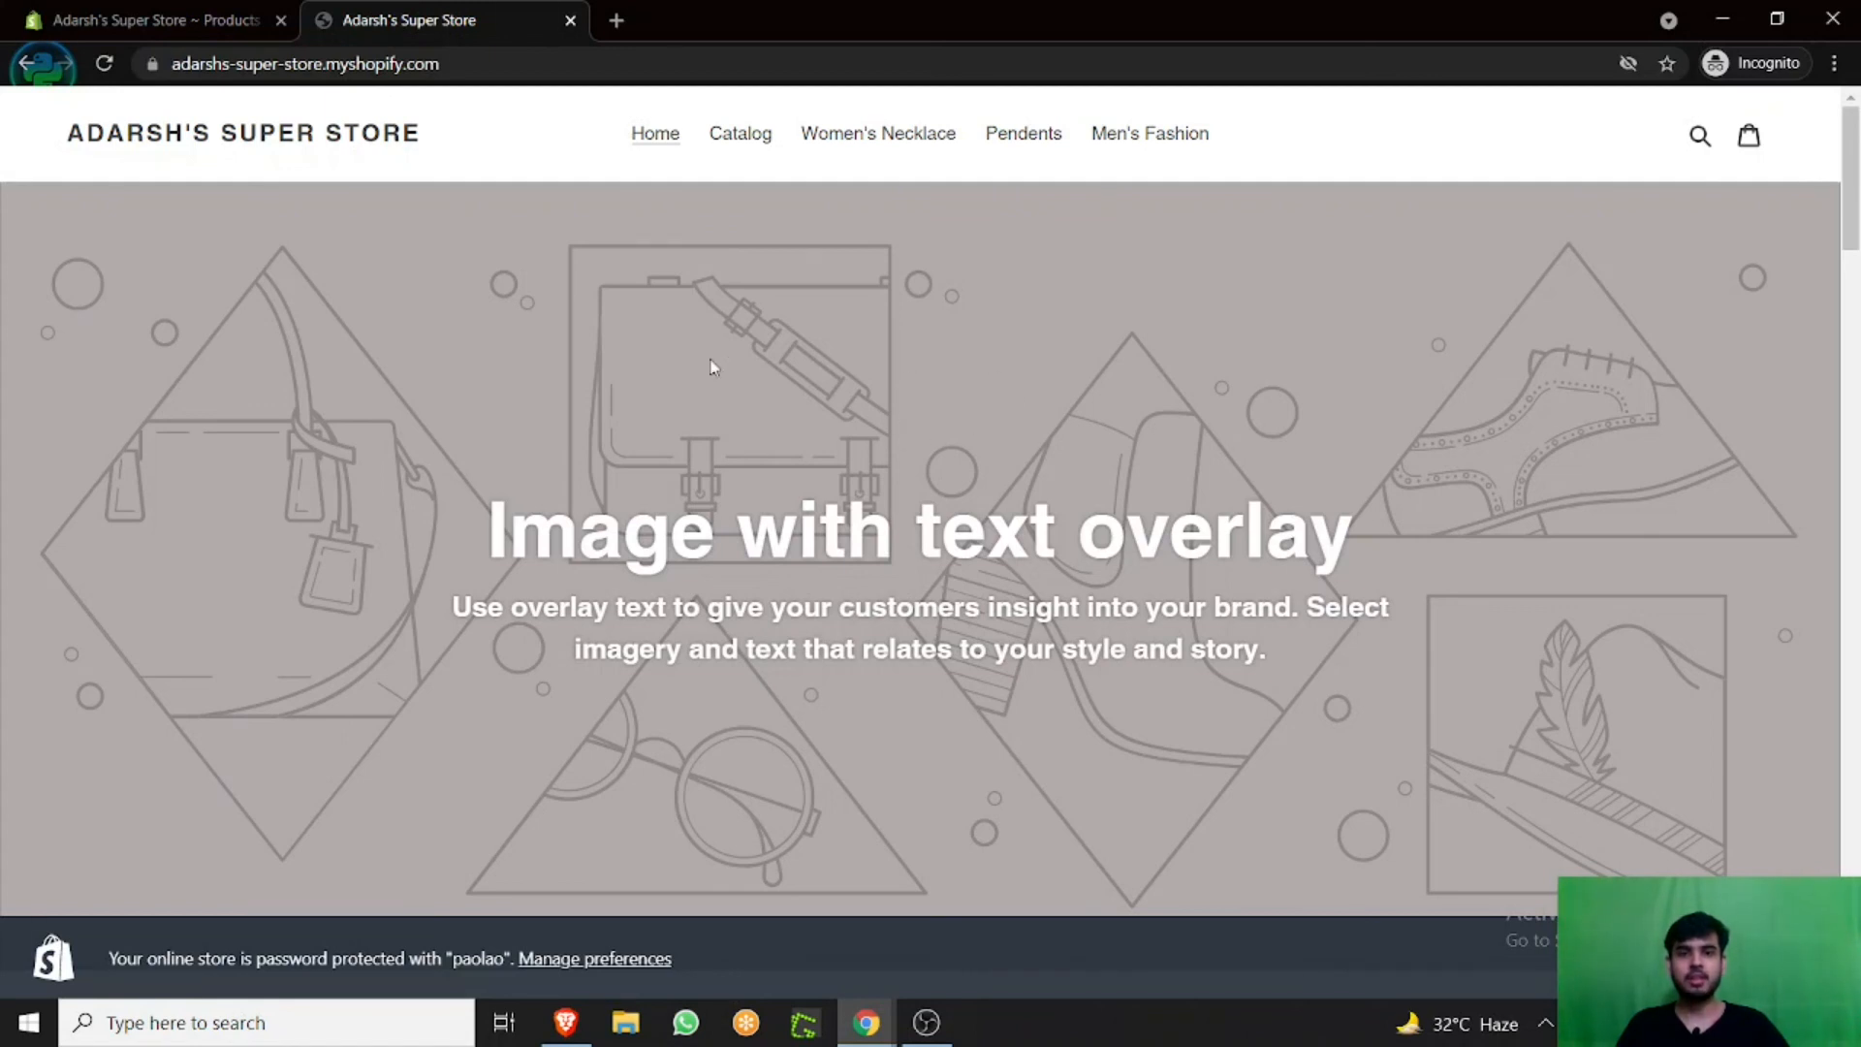